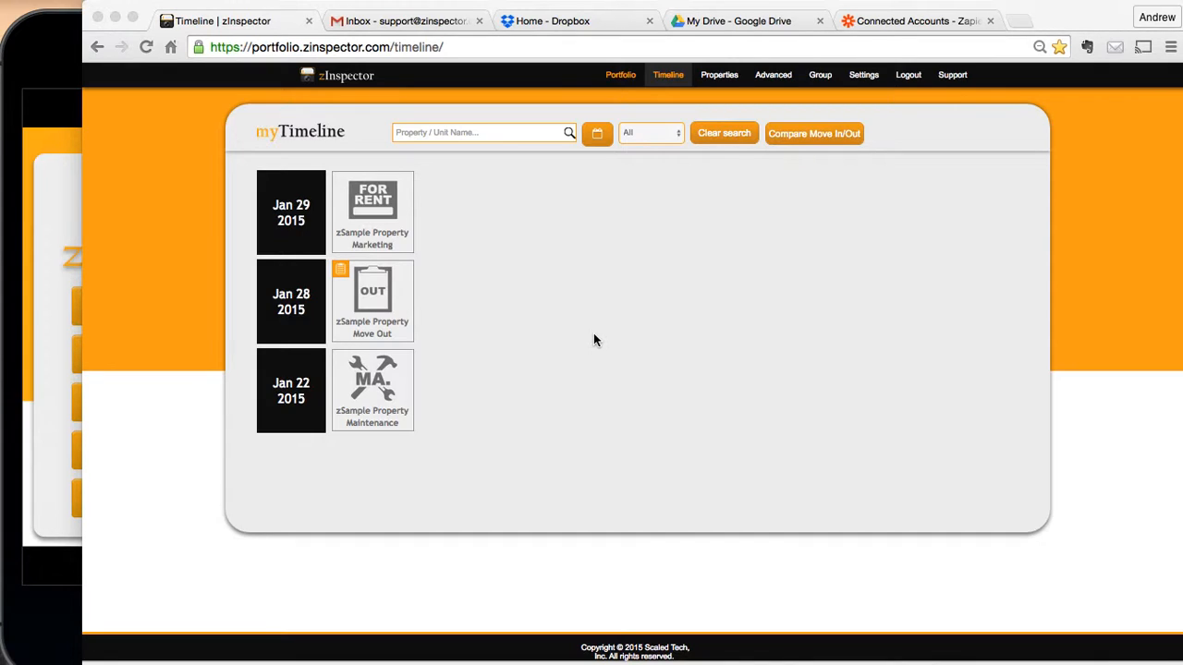
{"action": "mouse_move", "coordinate": [654, 89]}
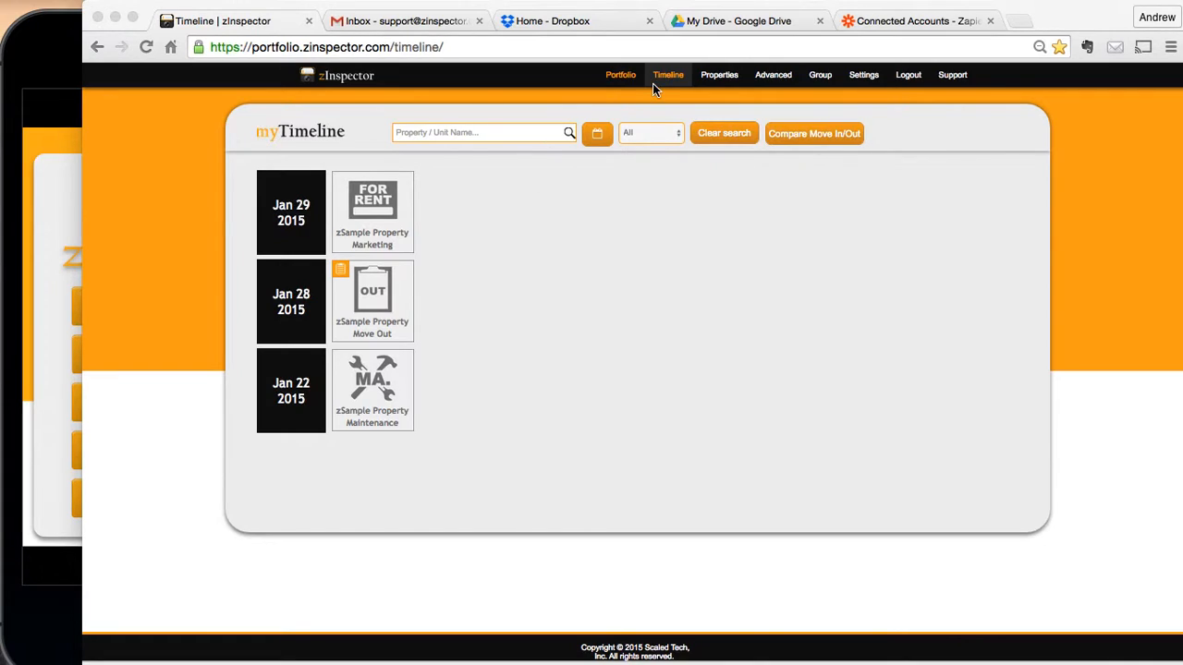
Step: In Google Drive, add a new folder named 'zInspector Reports' under My Drive
{"action": "left_click", "coordinate": [737, 20]}
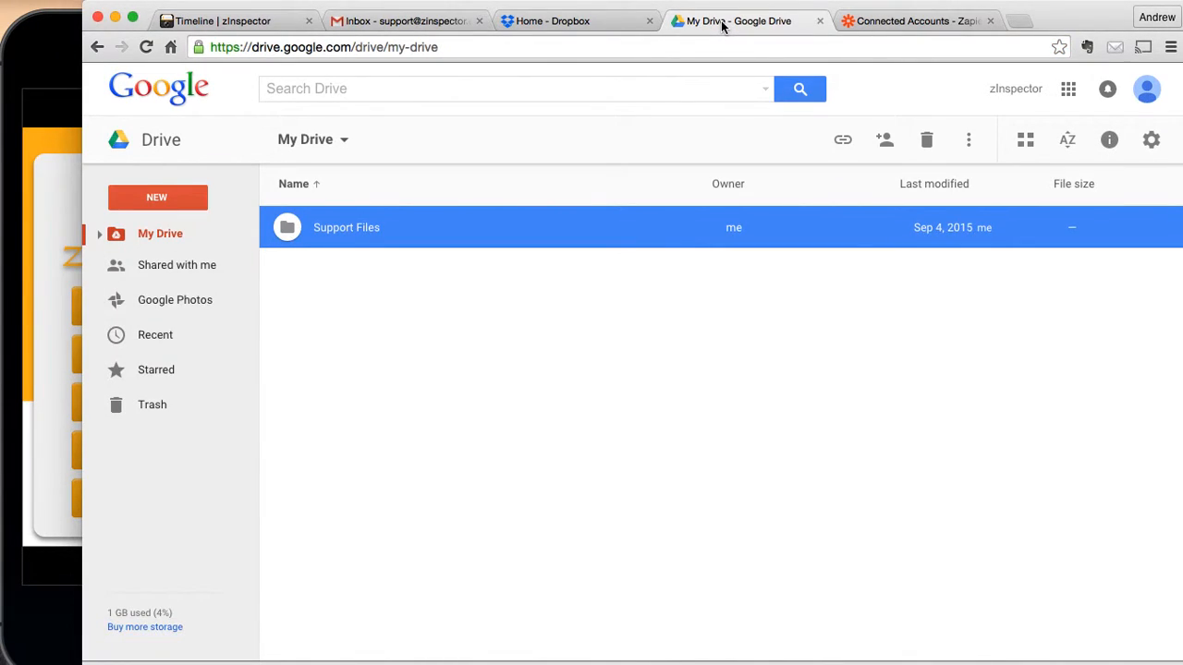
{"action": "mouse_move", "coordinate": [269, 311]}
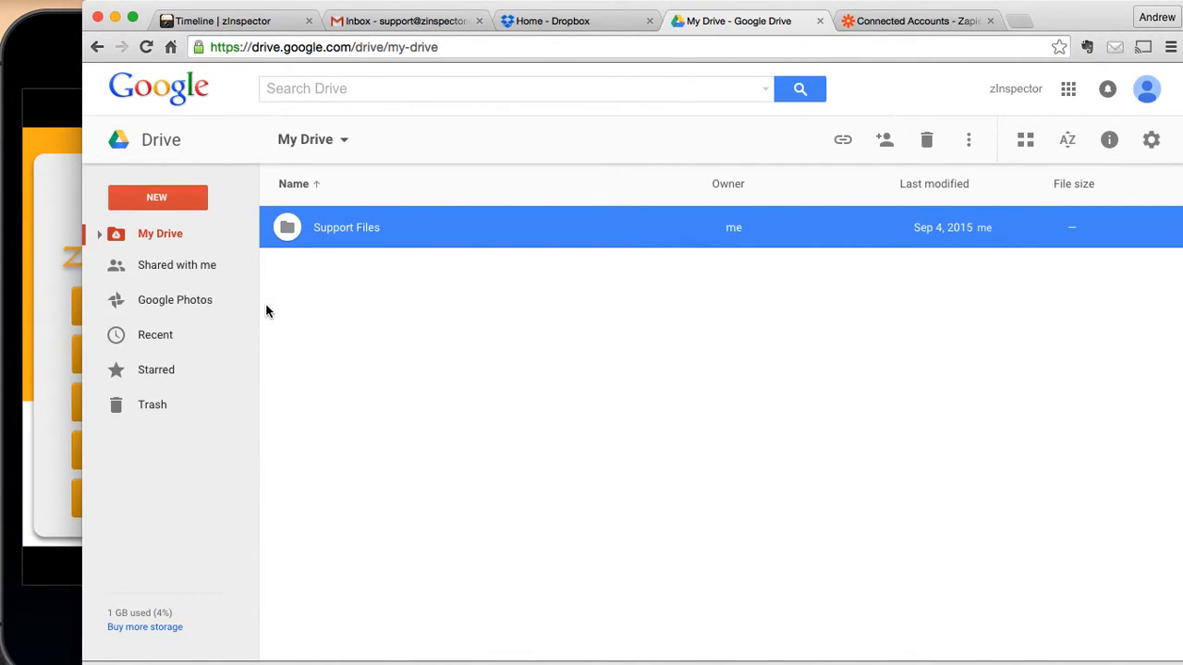
{"action": "left_click", "coordinate": [157, 197]}
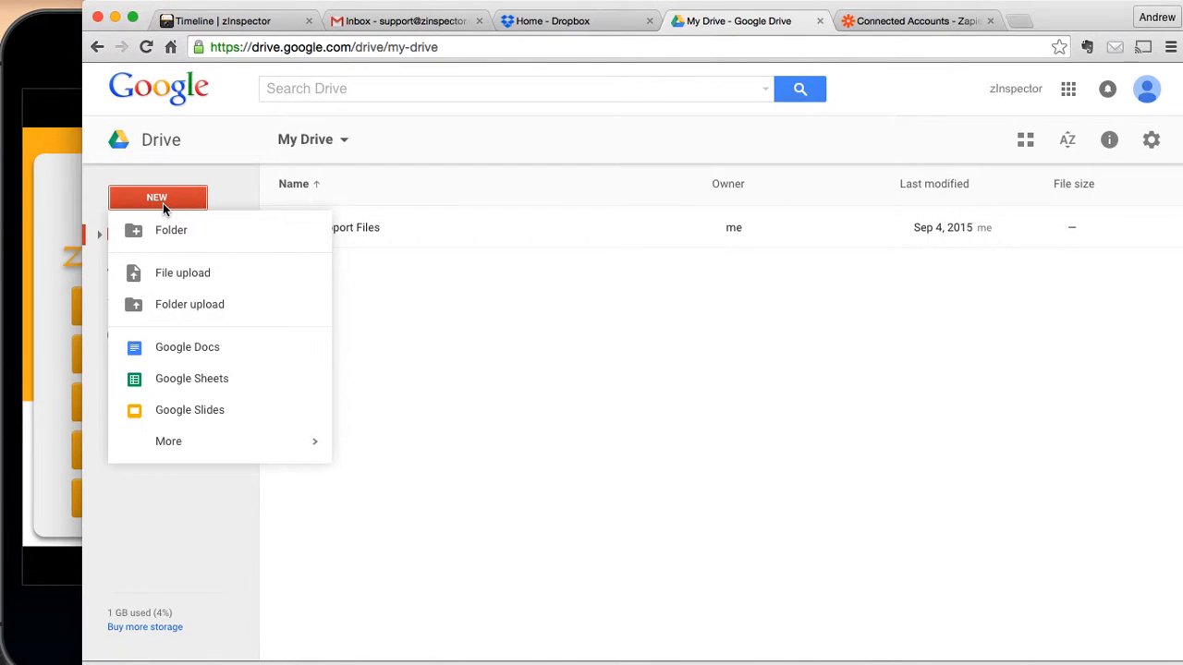
{"action": "left_click", "coordinate": [171, 230]}
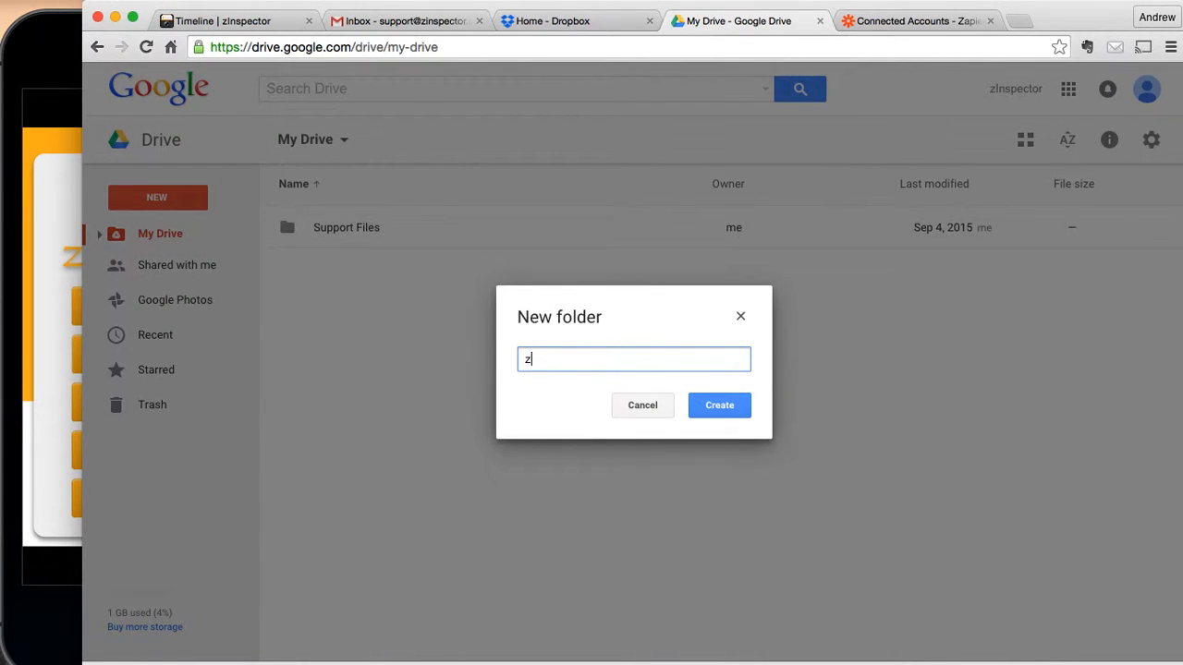
{"action": "type", "text": "Inspector Reports"}
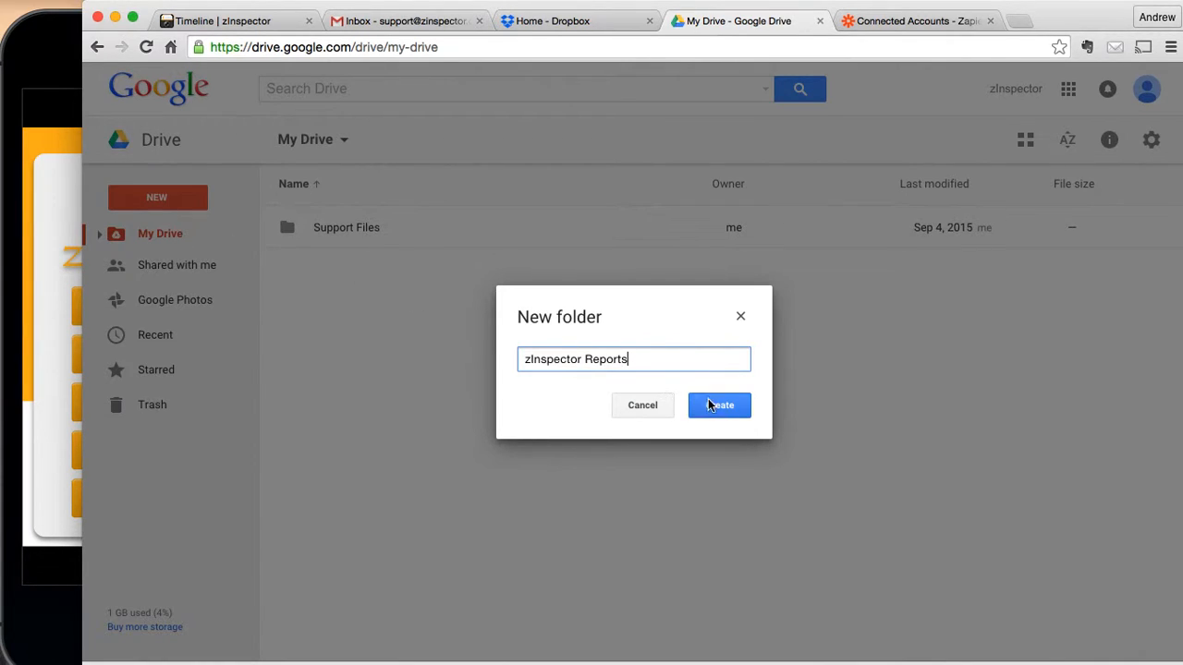
{"action": "left_click", "coordinate": [719, 404]}
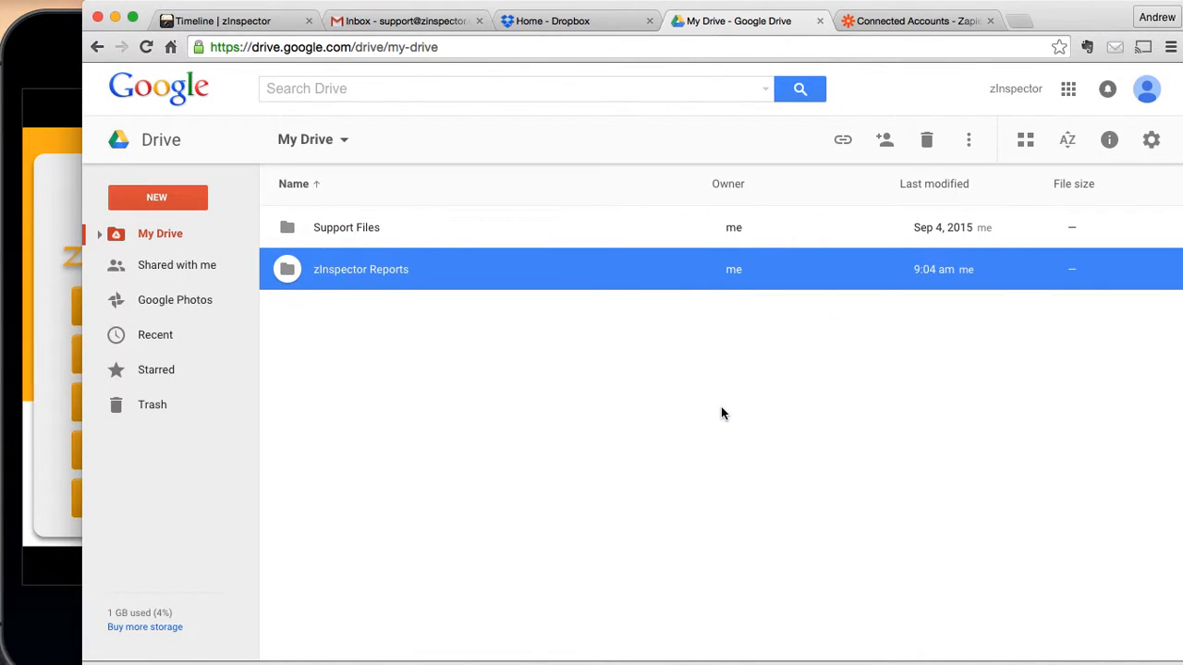
{"action": "mouse_move", "coordinate": [867, 32]}
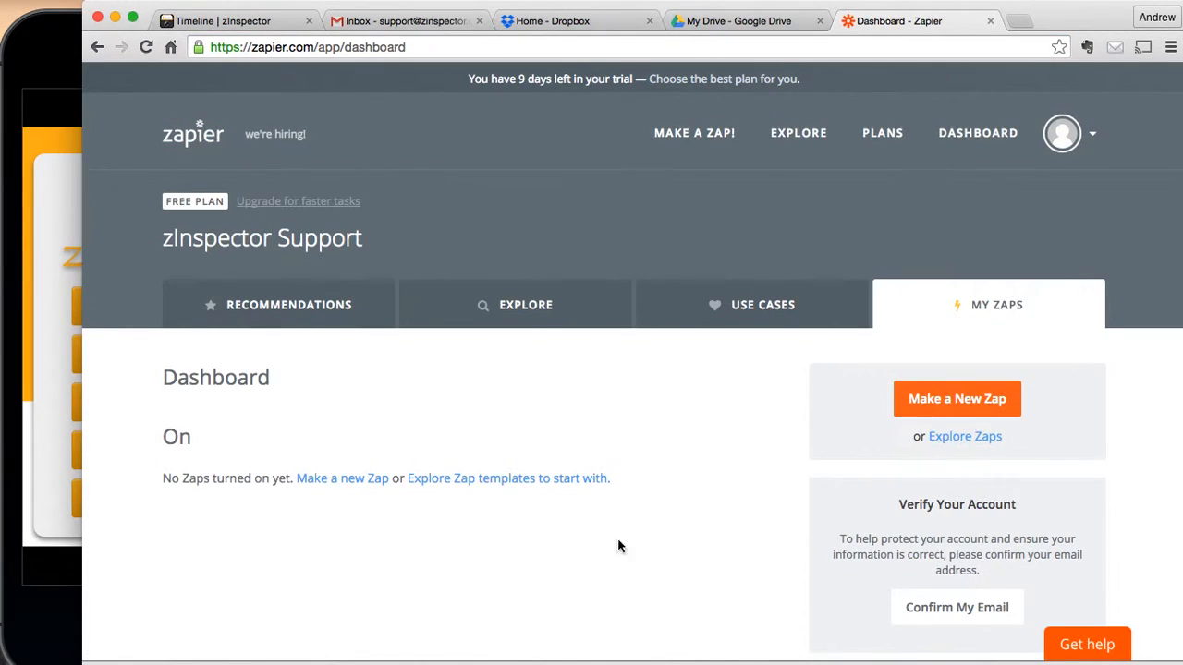
{"action": "mouse_move", "coordinate": [291, 442]}
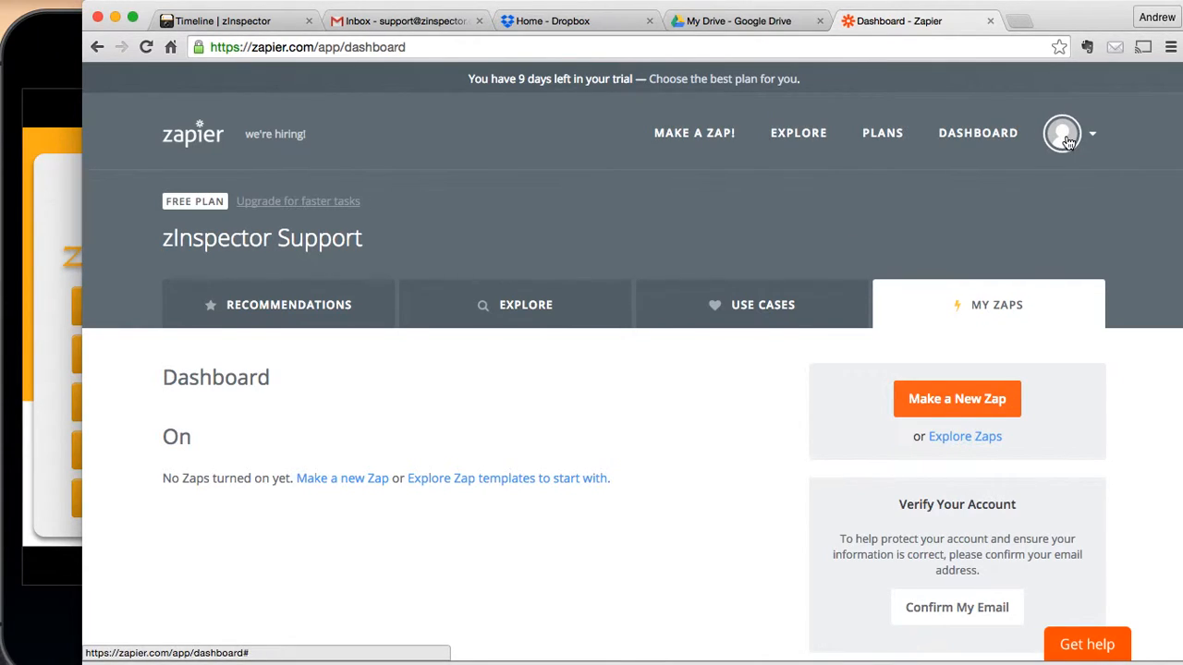
Step: Open Connected Accounts from the Zapier profile avatar menu
{"action": "left_click", "coordinate": [1062, 133]}
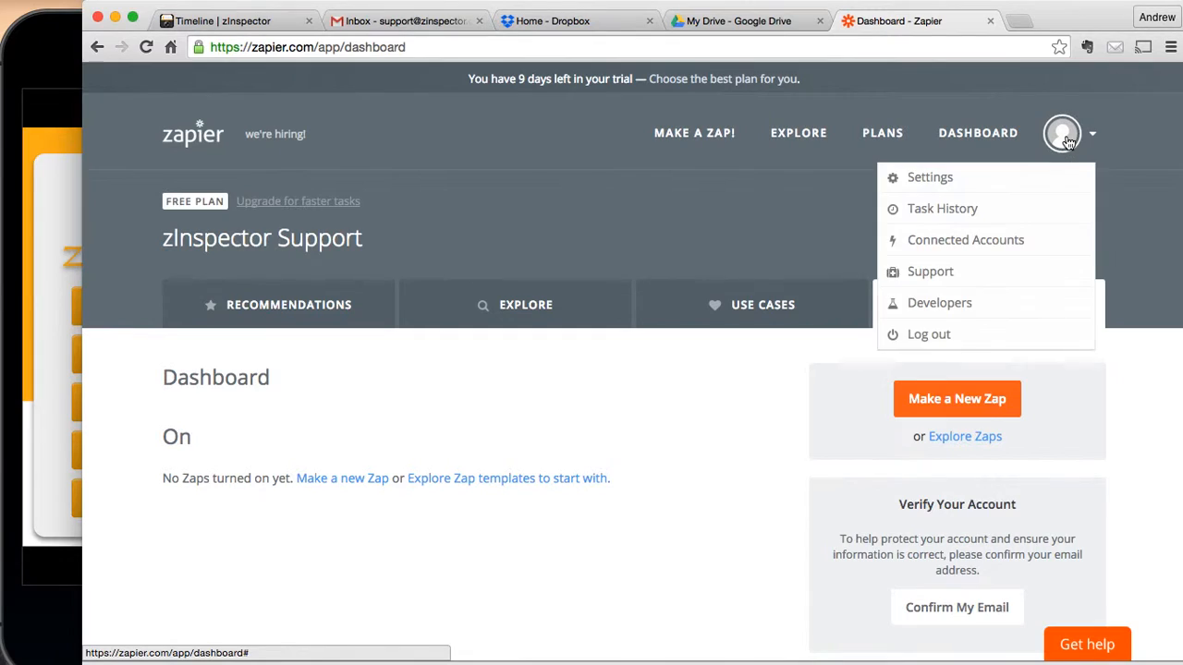
{"action": "left_click", "coordinate": [965, 240]}
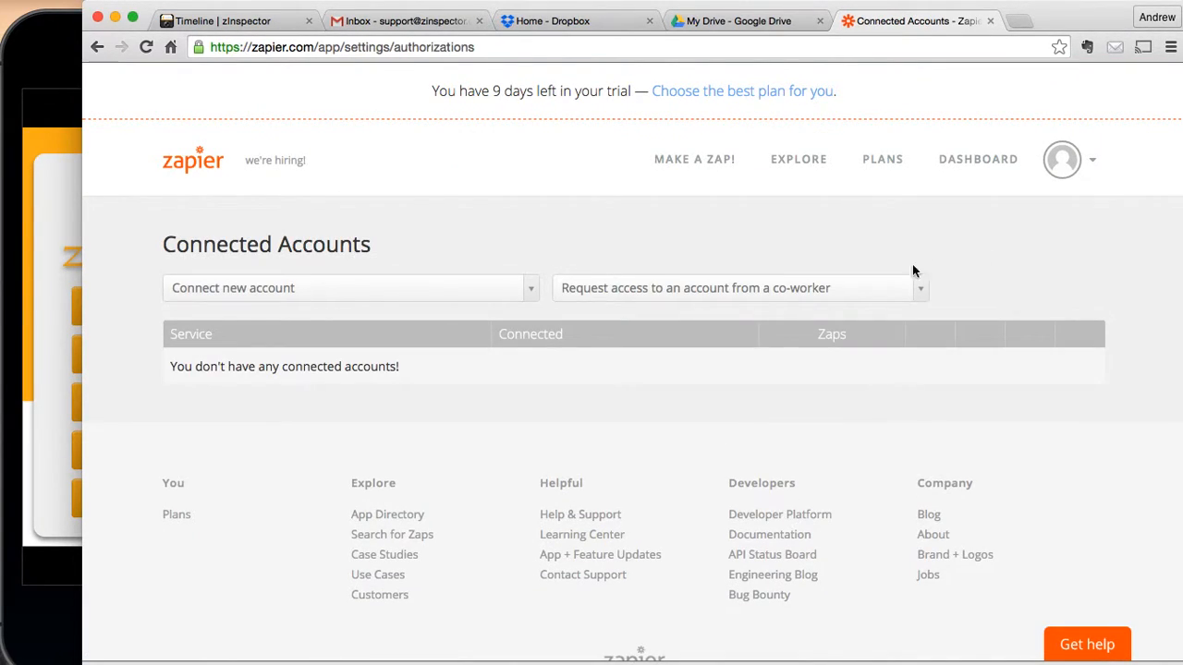
Step: Add a zInspector account named 'zInspector' and move into the blank API Key field
{"action": "left_click", "coordinate": [349, 287]}
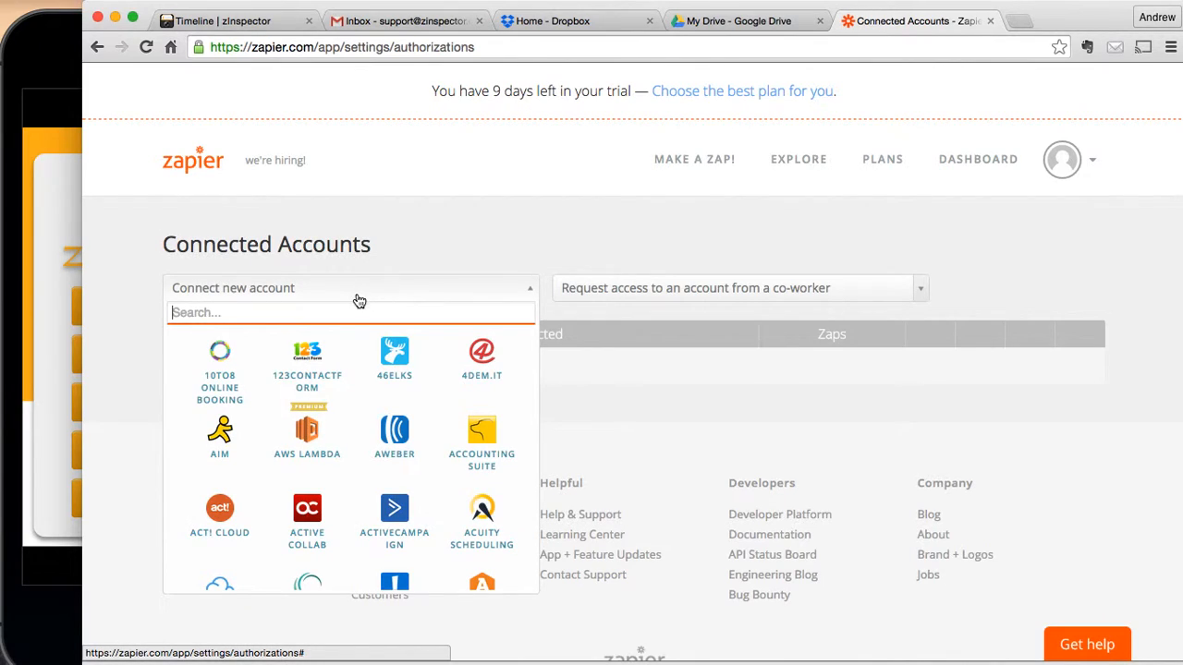
{"action": "type", "text": "zIns"}
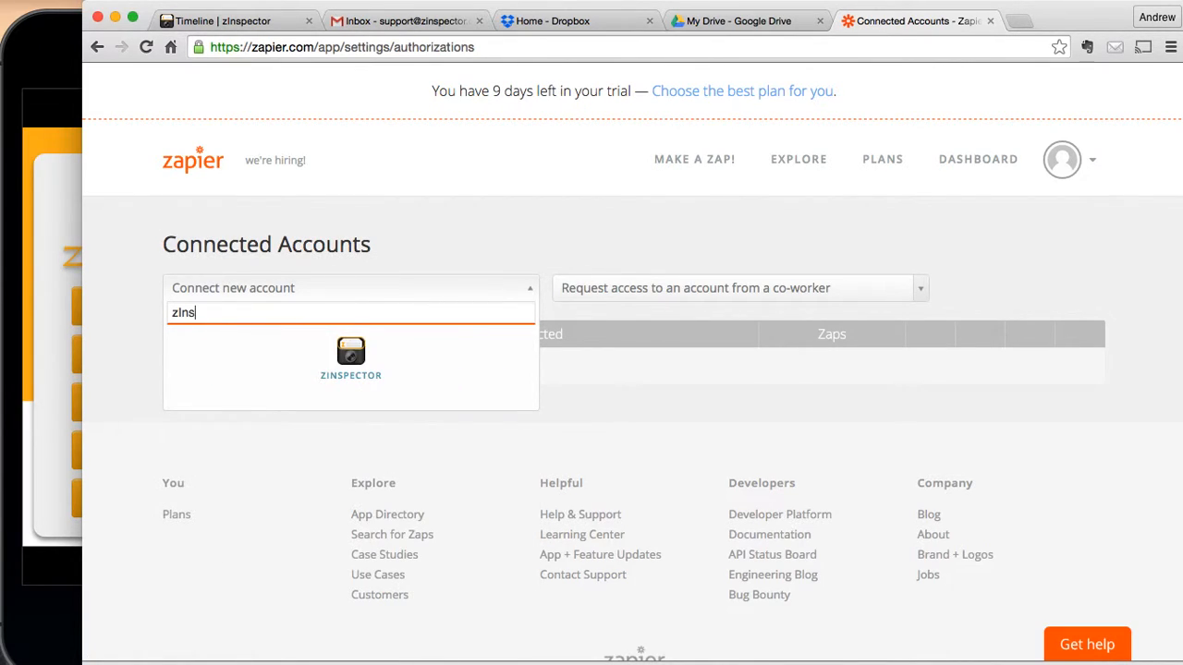
{"action": "left_click", "coordinate": [350, 356]}
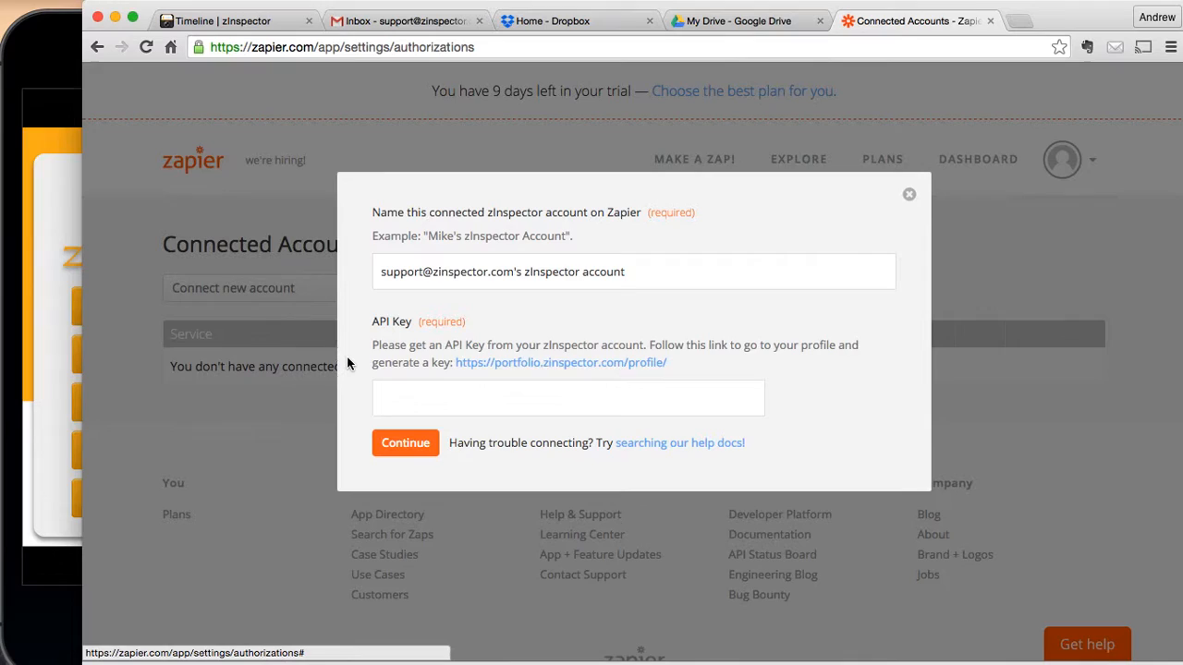
{"action": "triple_click", "coordinate": [633, 271]}
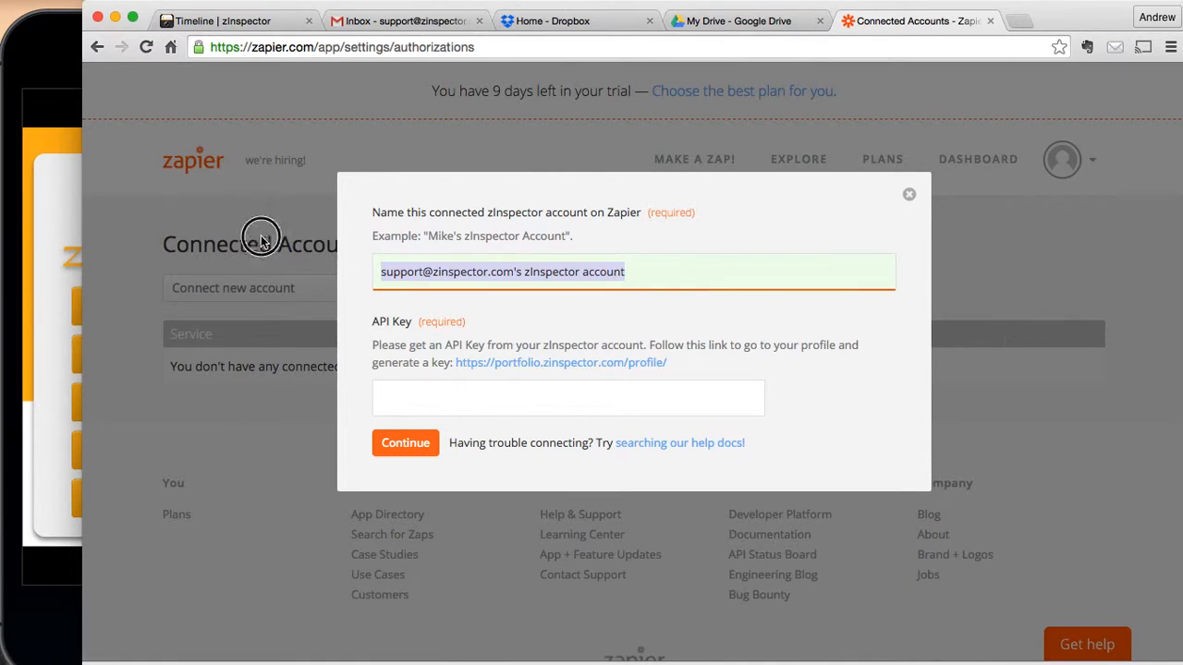
{"action": "type", "text": "zInspector"}
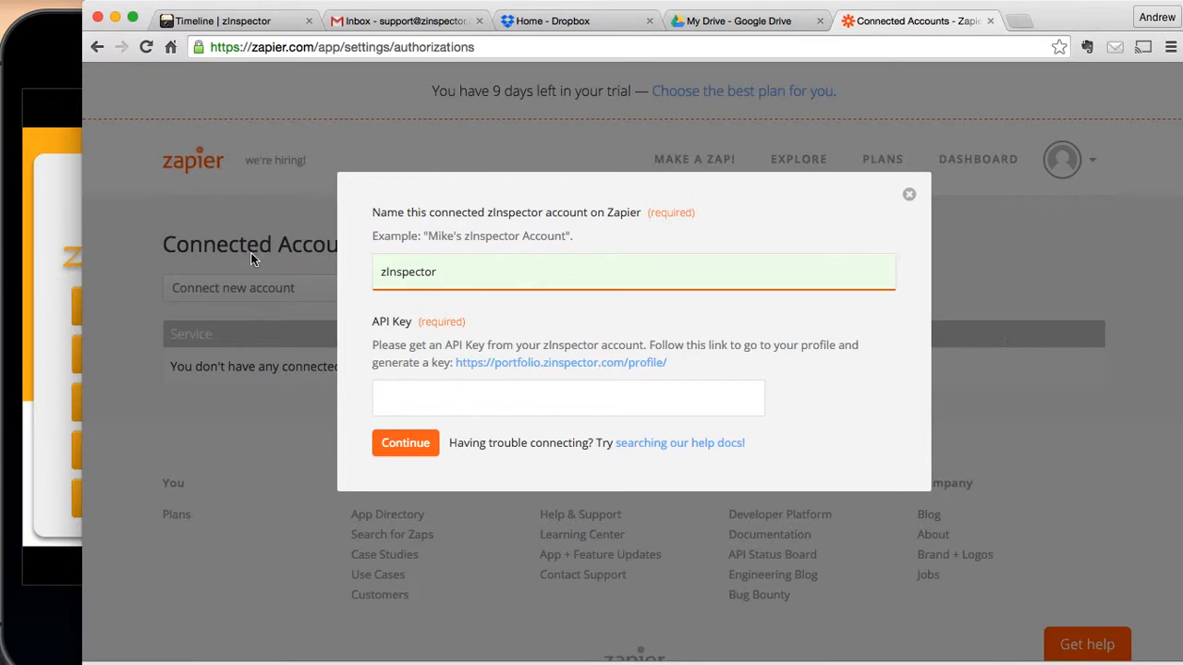
{"action": "left_click", "coordinate": [569, 398]}
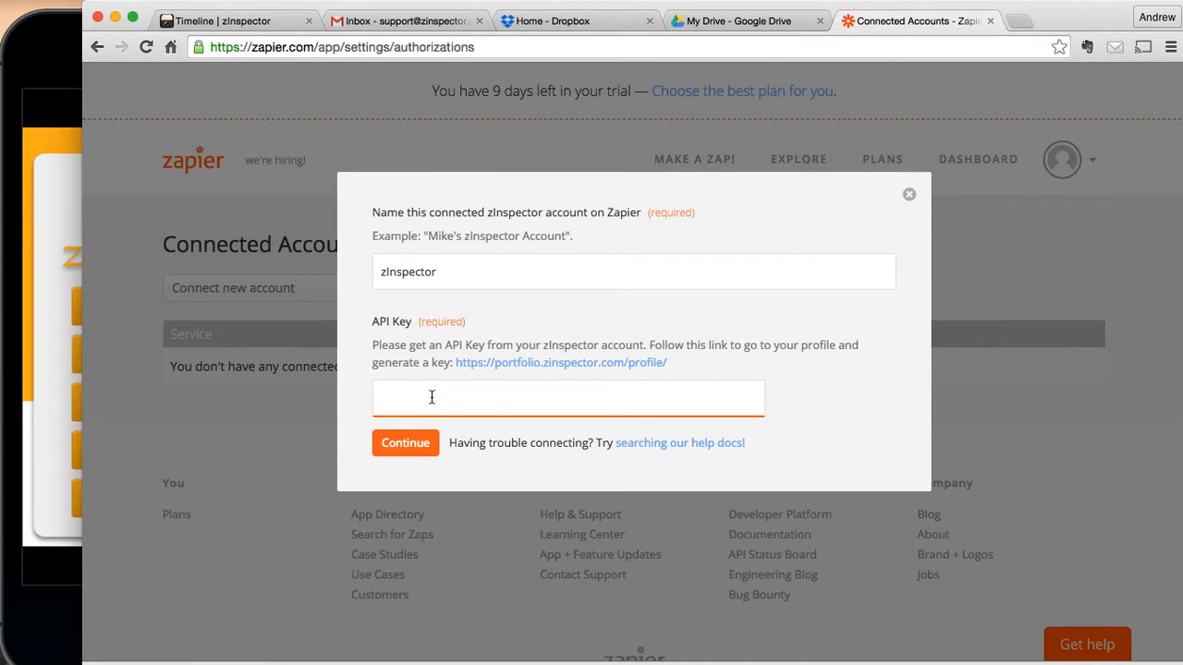
{"action": "mouse_move", "coordinate": [246, 72]}
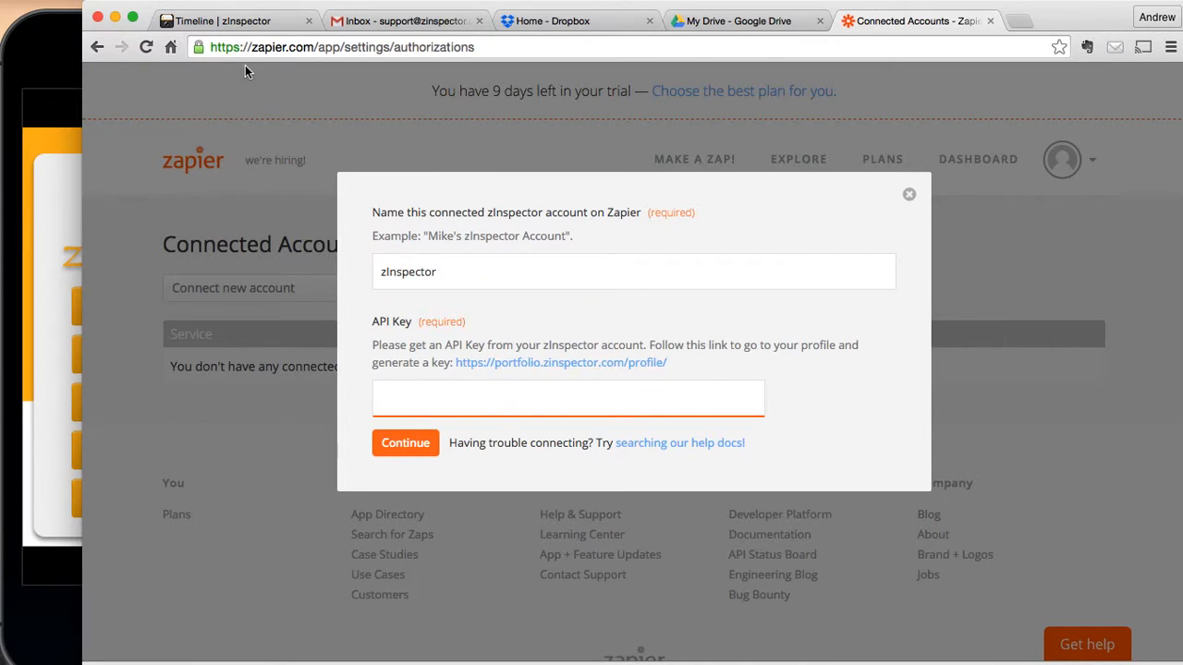
{"action": "left_click", "coordinate": [569, 398]}
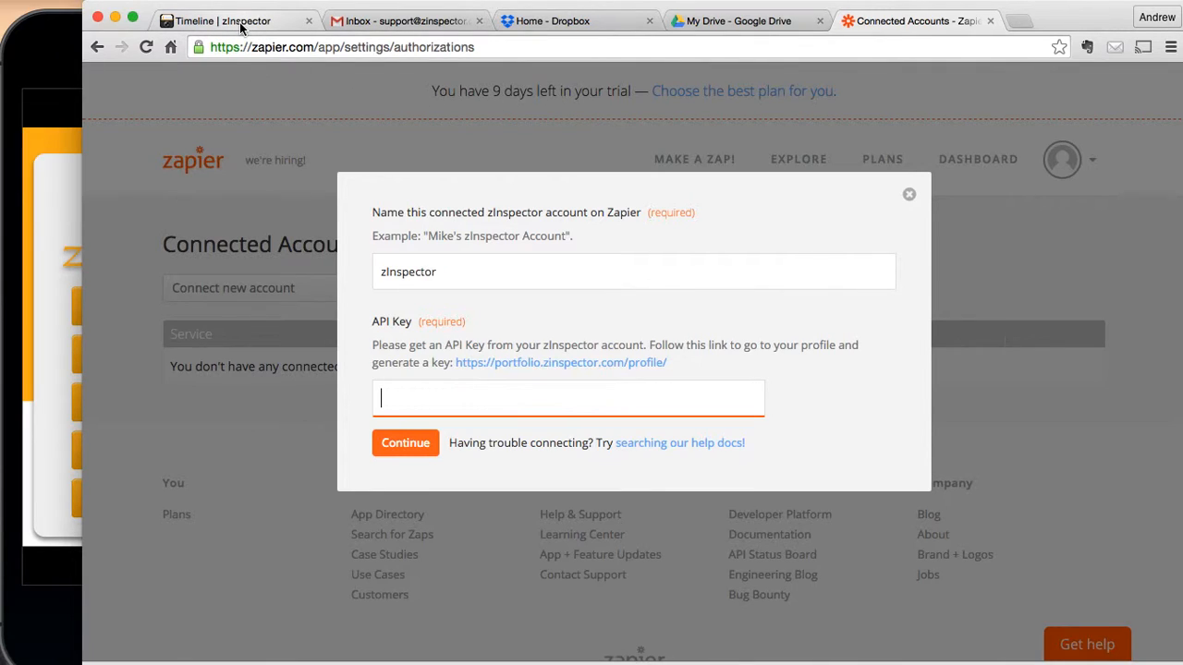
Step: Generate a new API key in zInspector's profile settings and copy it
{"action": "left_click", "coordinate": [236, 21]}
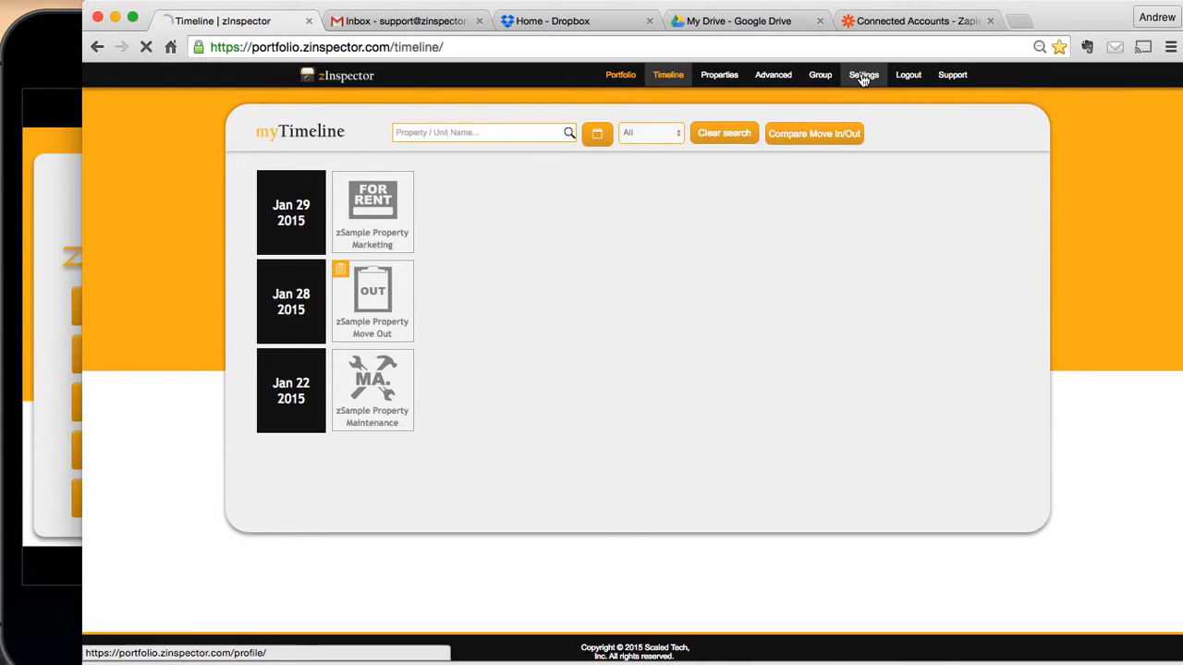
{"action": "left_click", "coordinate": [863, 75]}
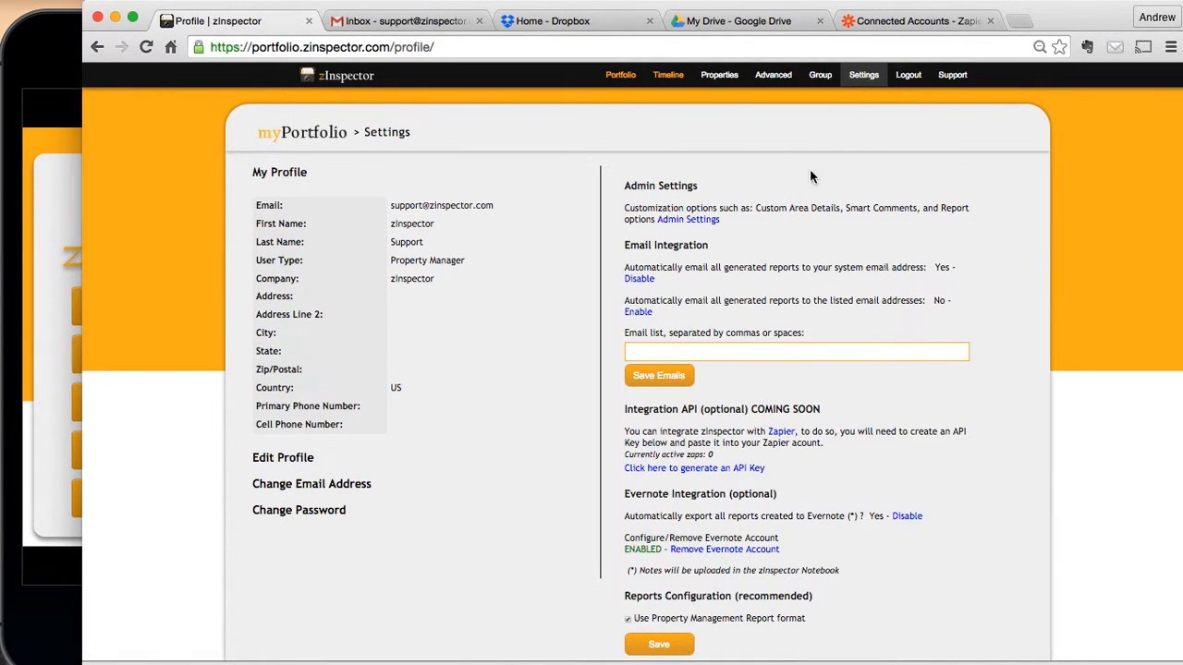
{"action": "mouse_move", "coordinate": [689, 417]}
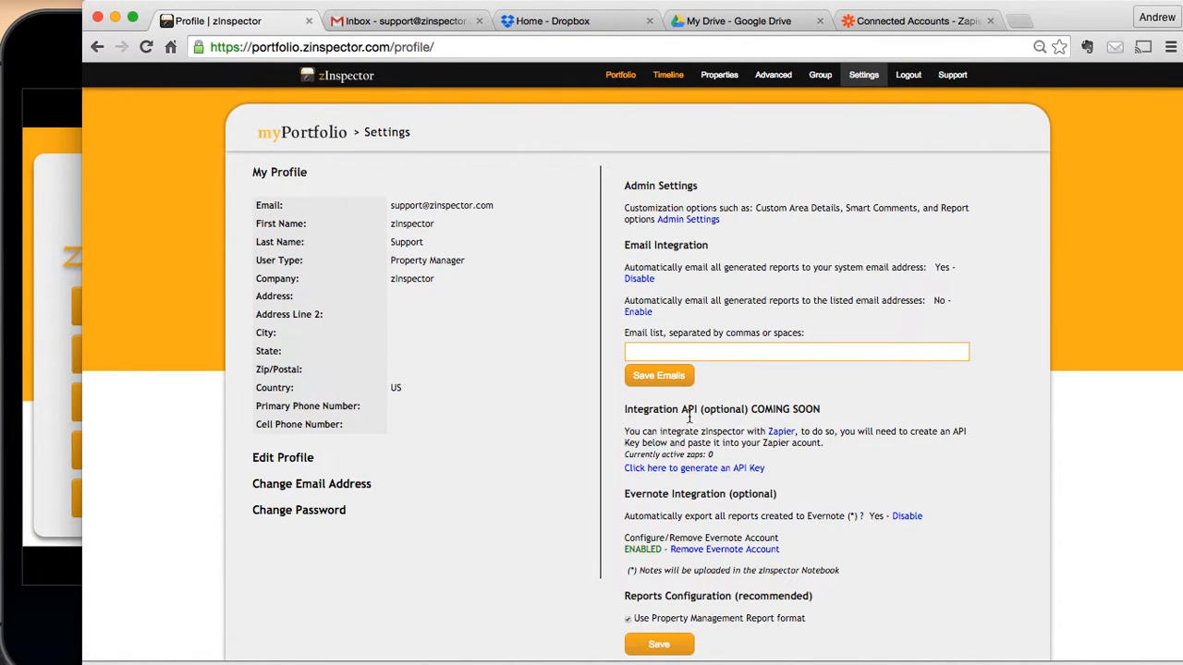
{"action": "mouse_move", "coordinate": [695, 468]}
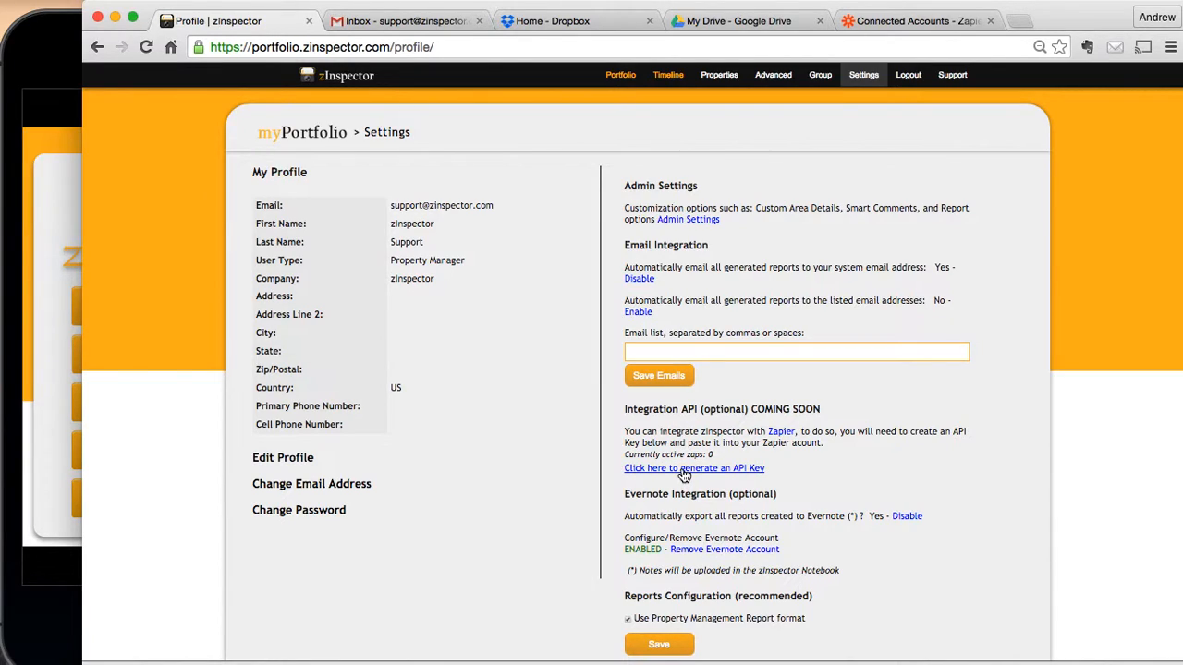
{"action": "left_click", "coordinate": [694, 468]}
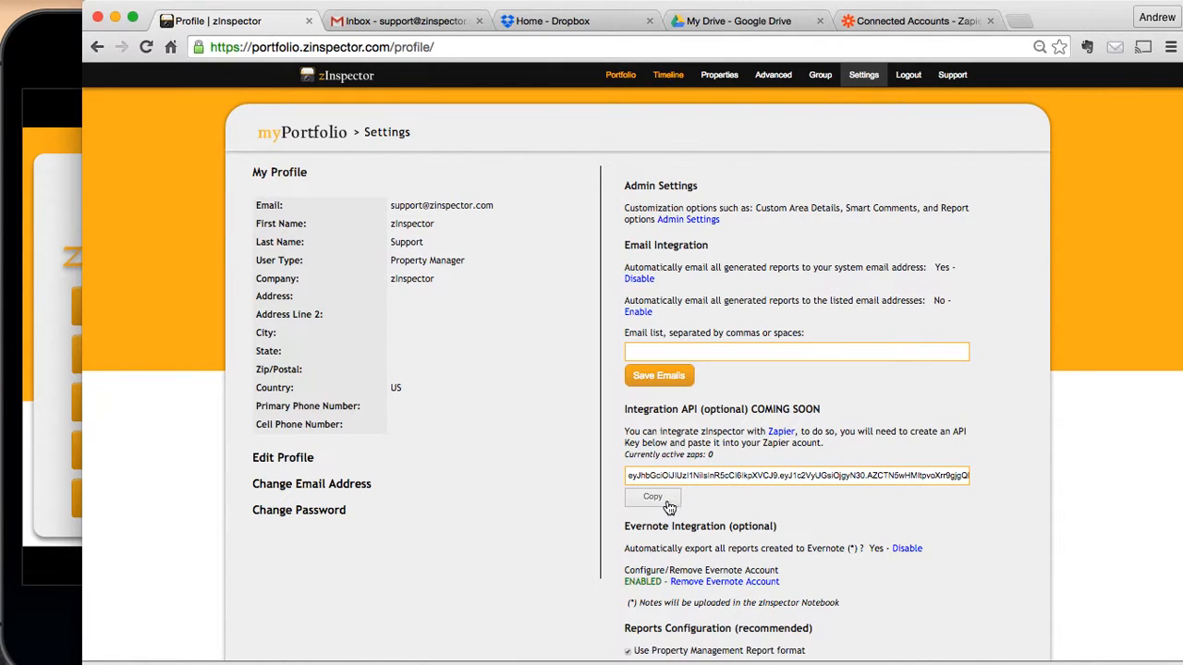
{"action": "left_click", "coordinate": [652, 496]}
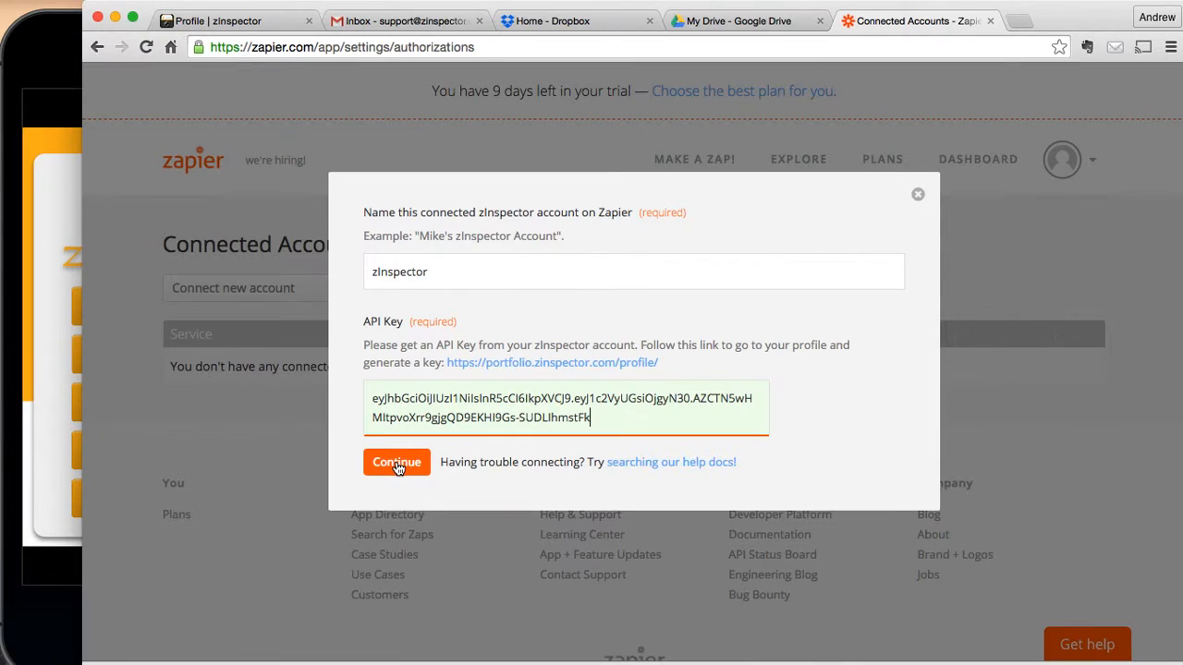
Step: Submit the pasted API key to connect the zInspector account
{"action": "left_click", "coordinate": [397, 462]}
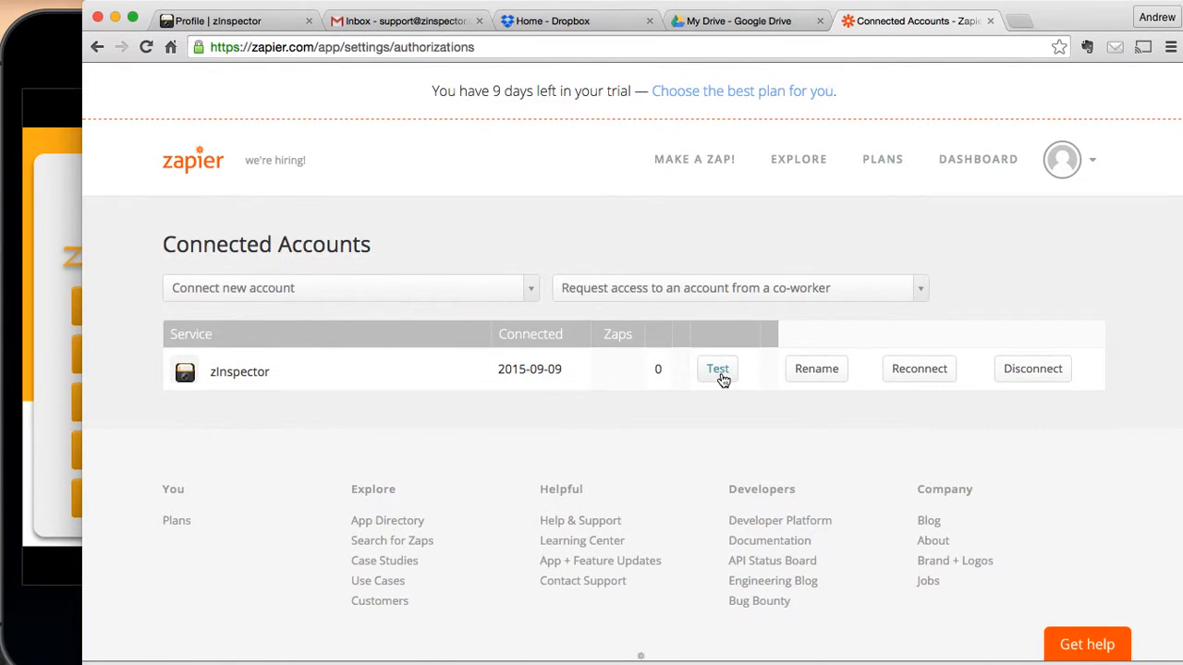
{"action": "mouse_move", "coordinate": [281, 387]}
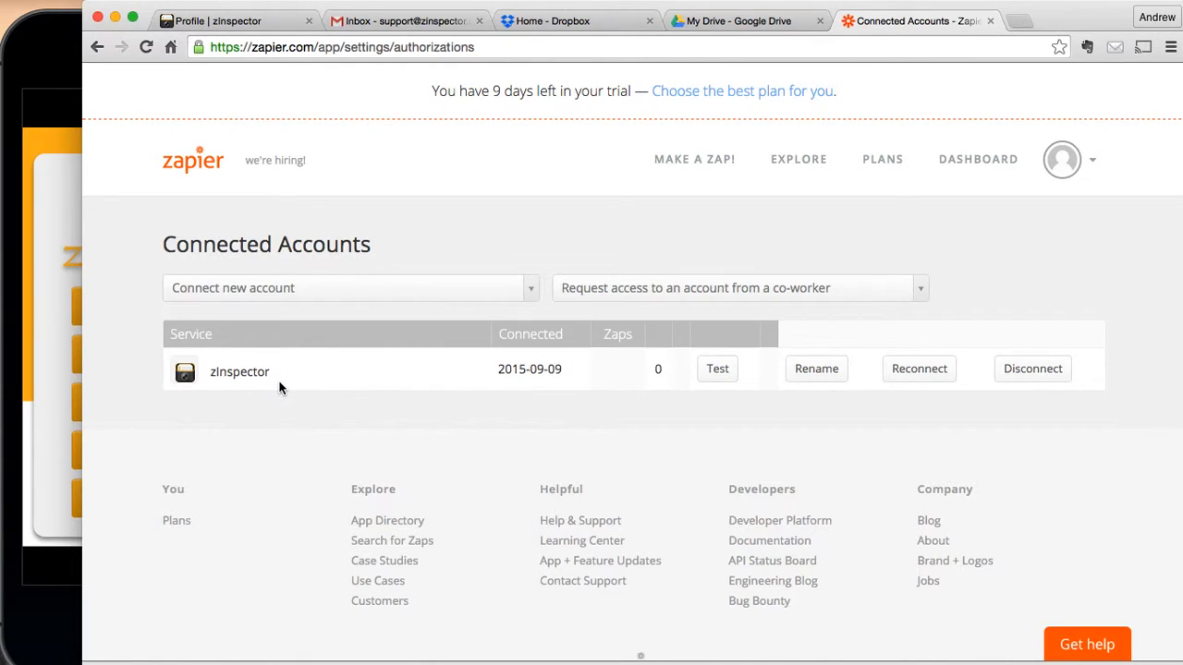
Step: Add Google Drive as a new account, keep the suggested name, and allow Google access
{"action": "left_click", "coordinate": [351, 288]}
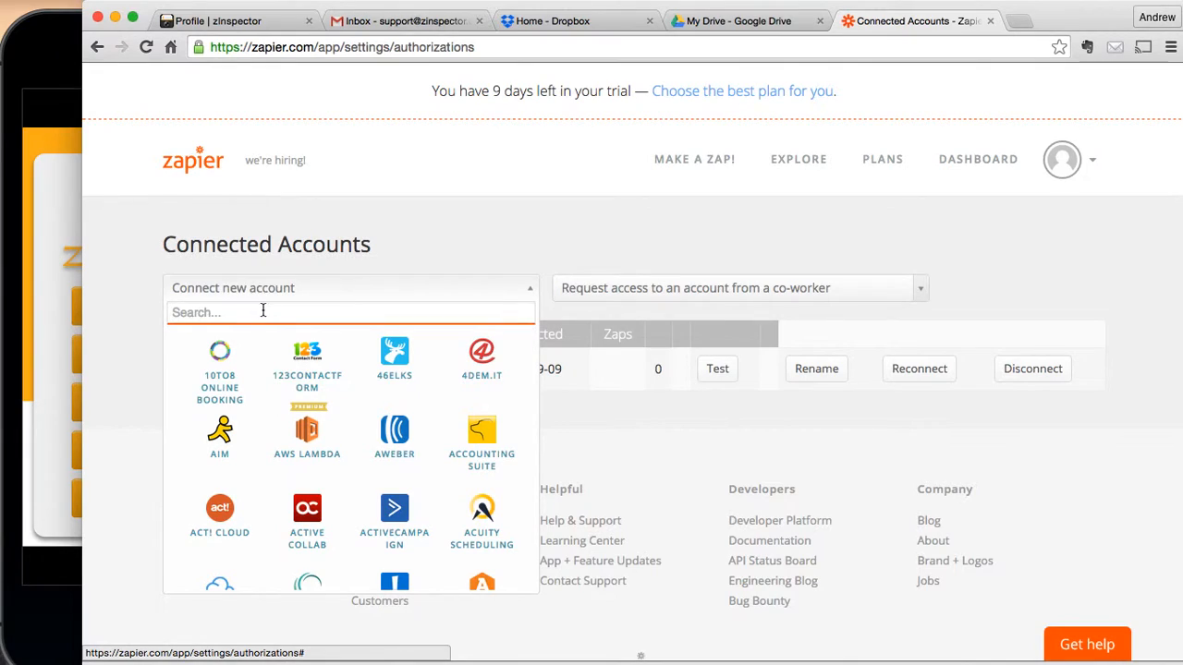
{"action": "type", "text": "d"}
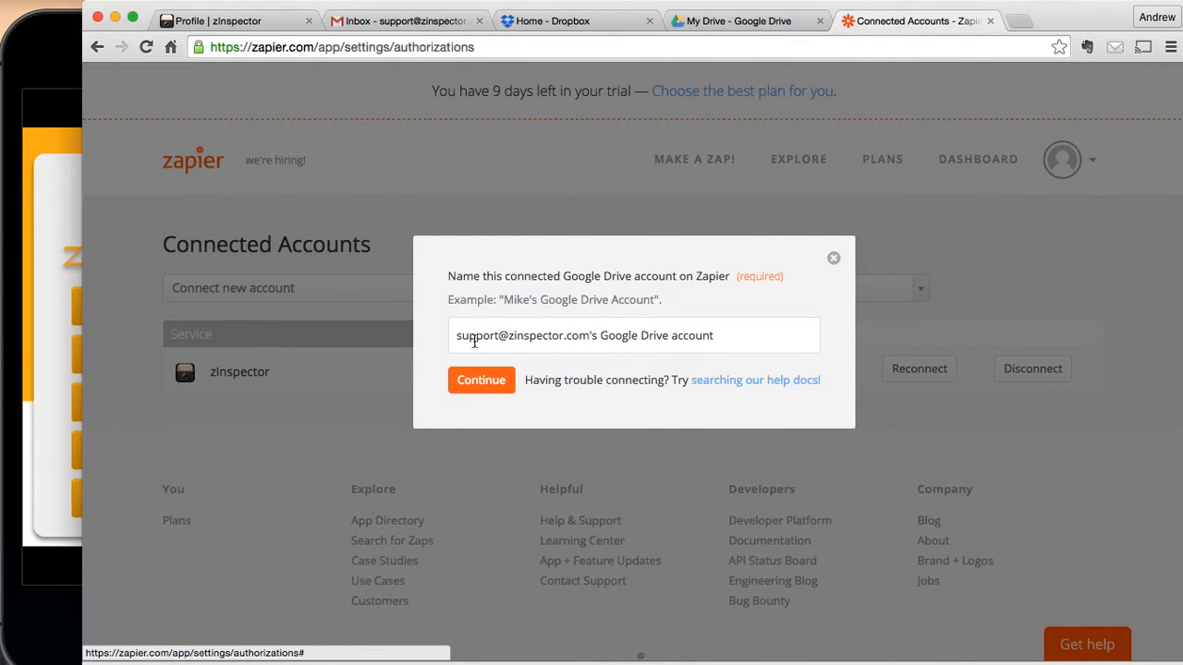
{"action": "left_click", "coordinate": [480, 379]}
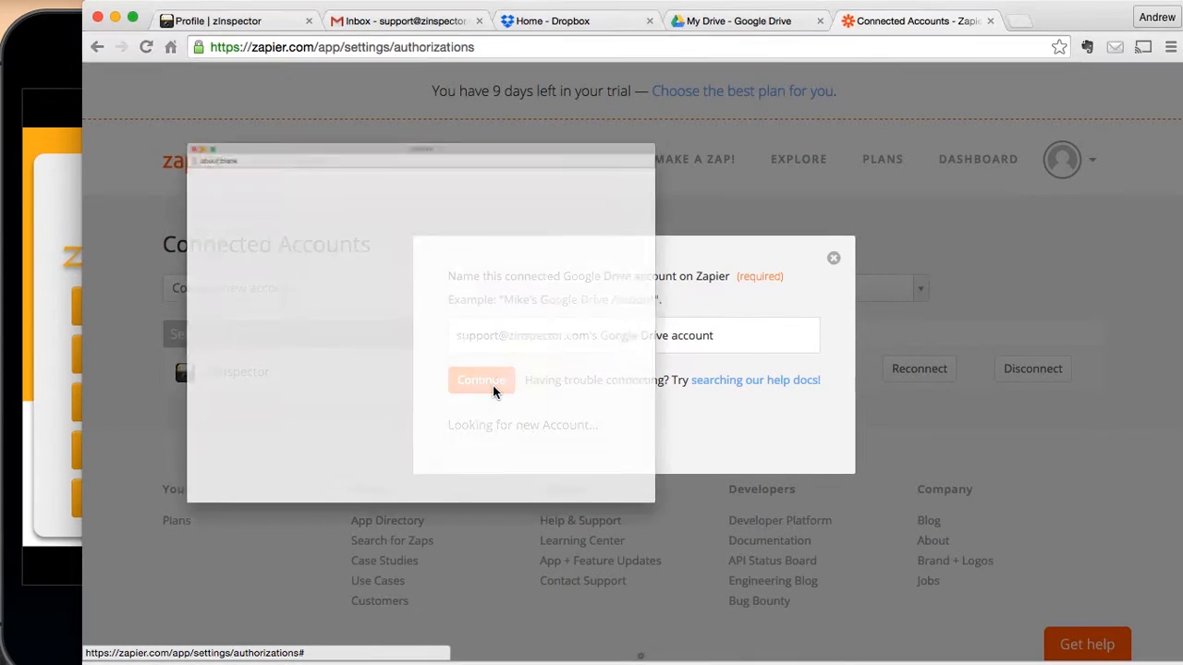
{"action": "left_click", "coordinate": [480, 380]}
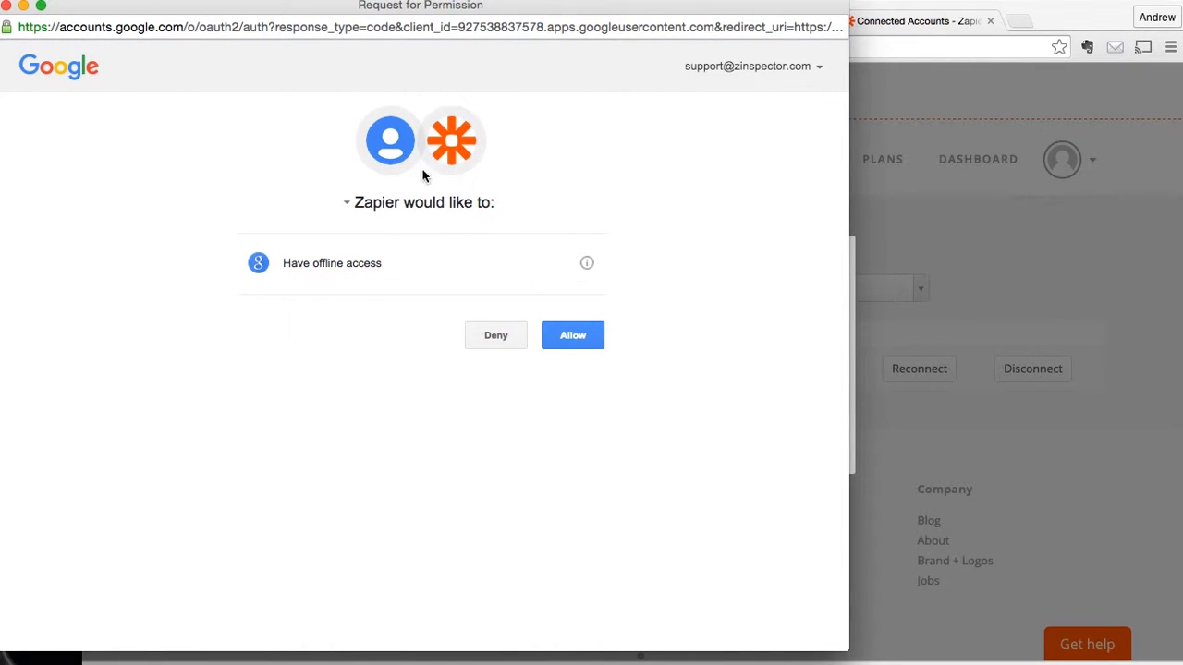
{"action": "mouse_move", "coordinate": [513, 264]}
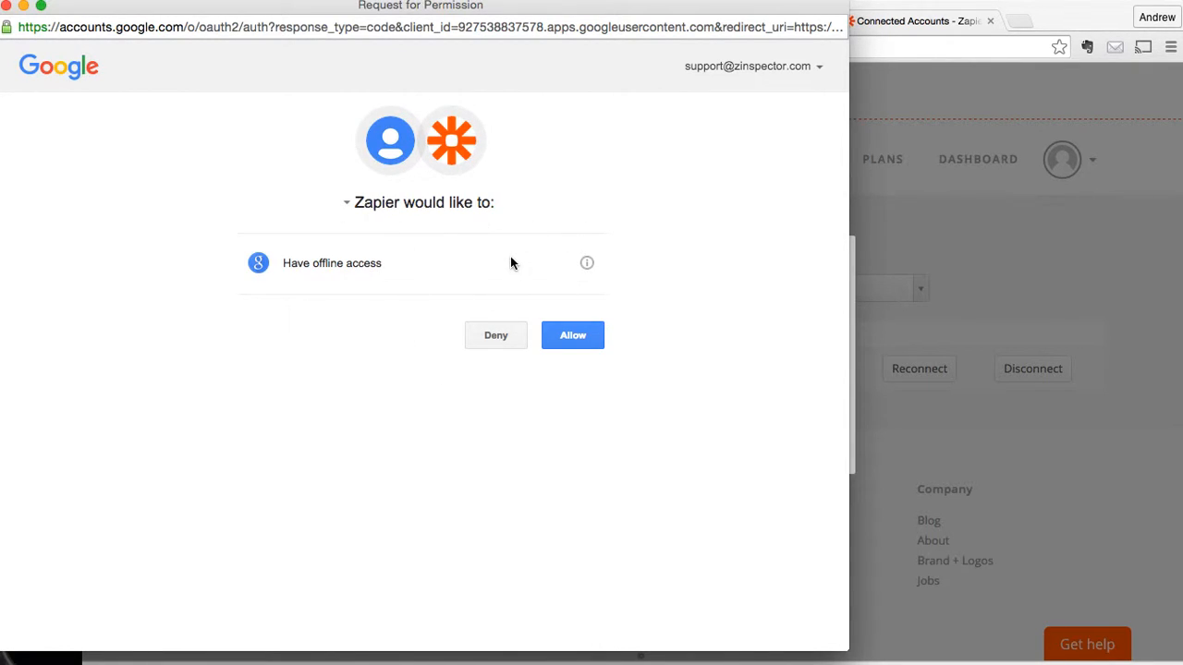
{"action": "mouse_move", "coordinate": [739, 134]}
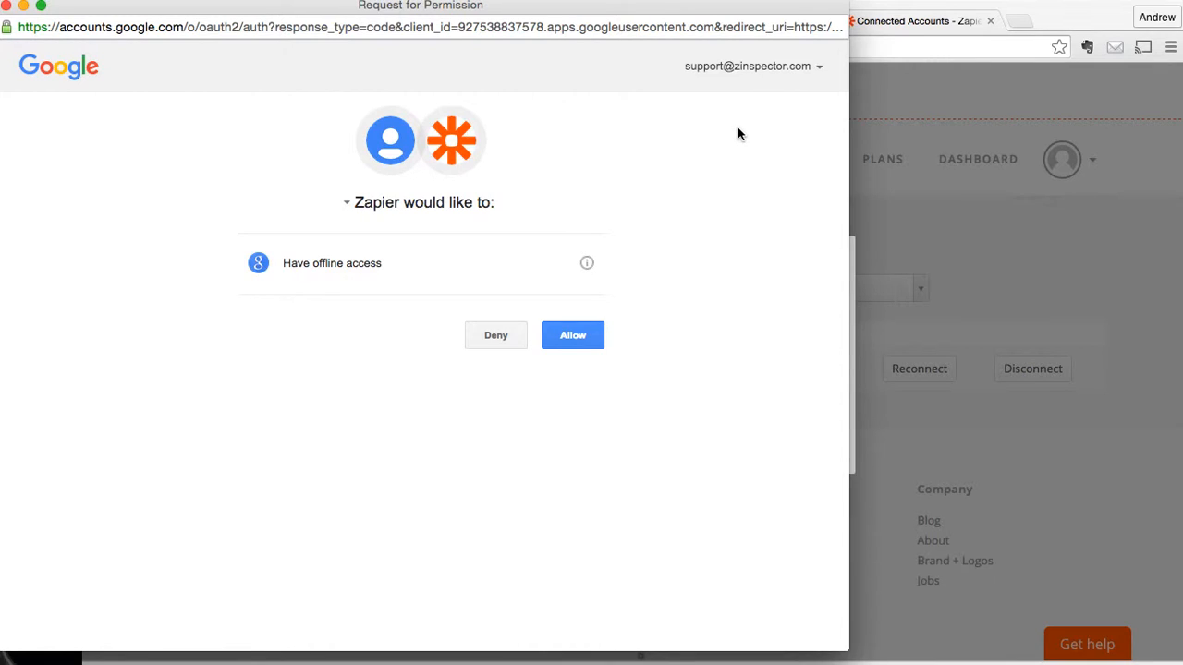
{"action": "mouse_move", "coordinate": [606, 241]}
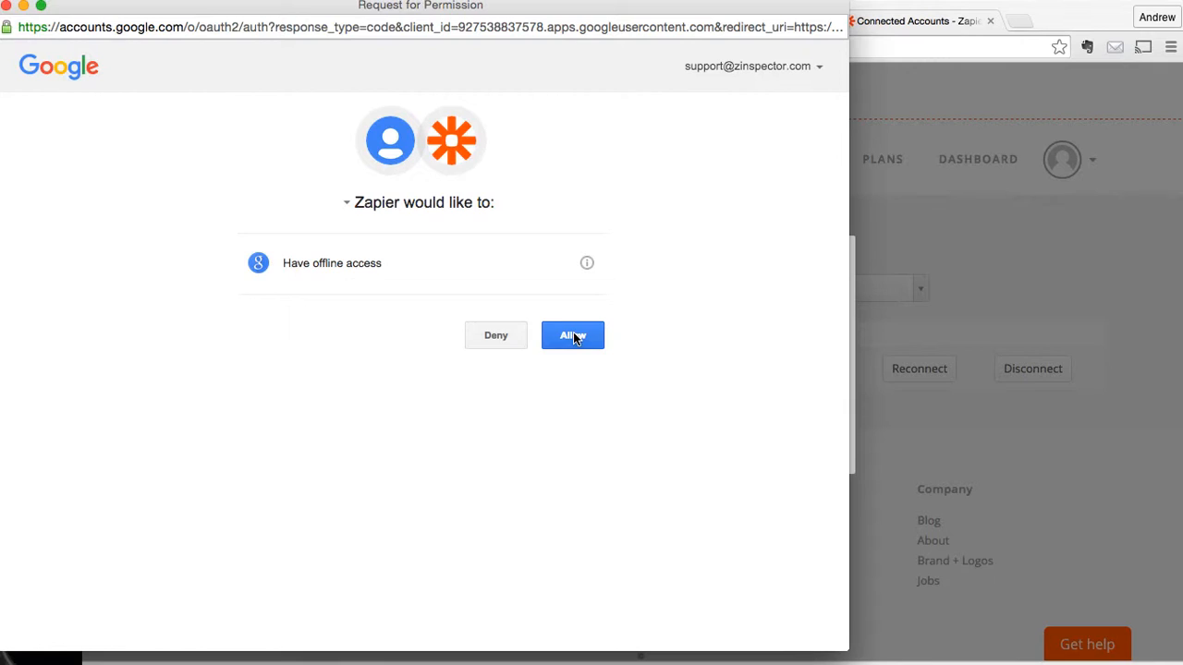
{"action": "left_click", "coordinate": [572, 335]}
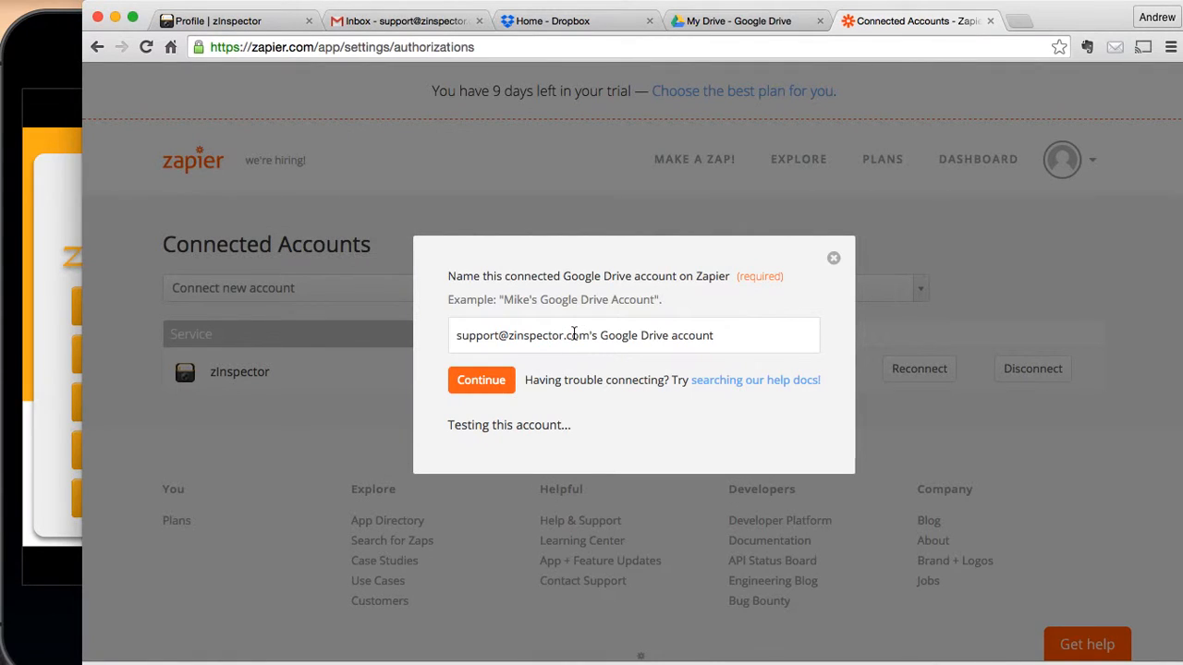
{"action": "left_click", "coordinate": [480, 380]}
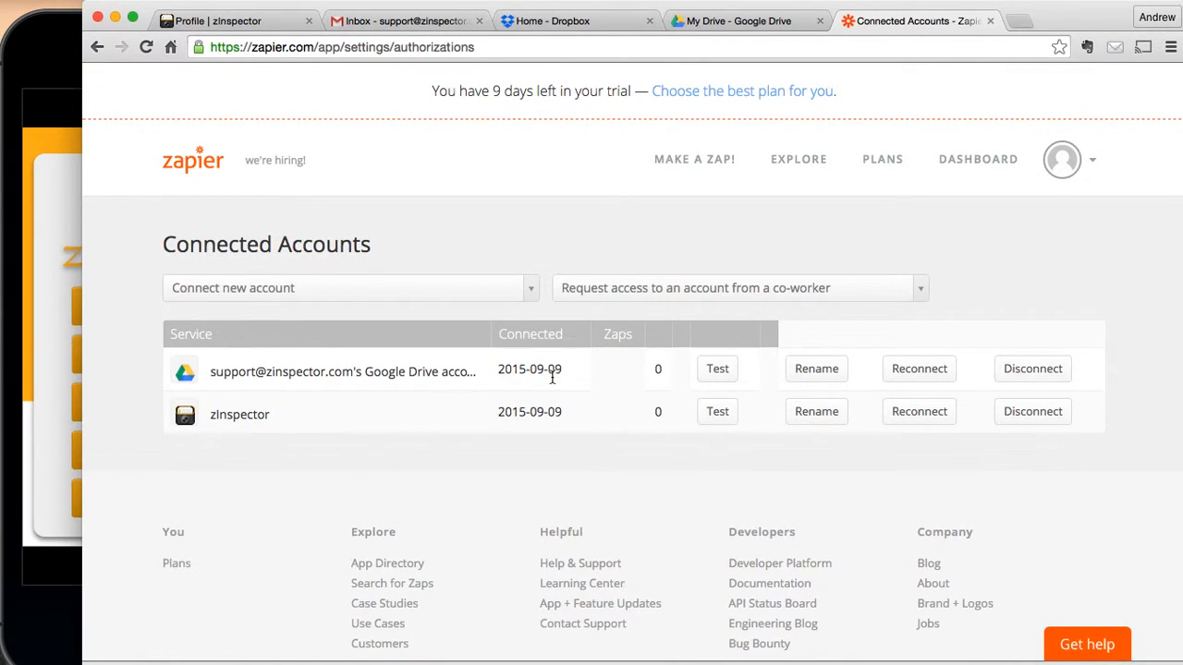
{"action": "mouse_move", "coordinate": [444, 398]}
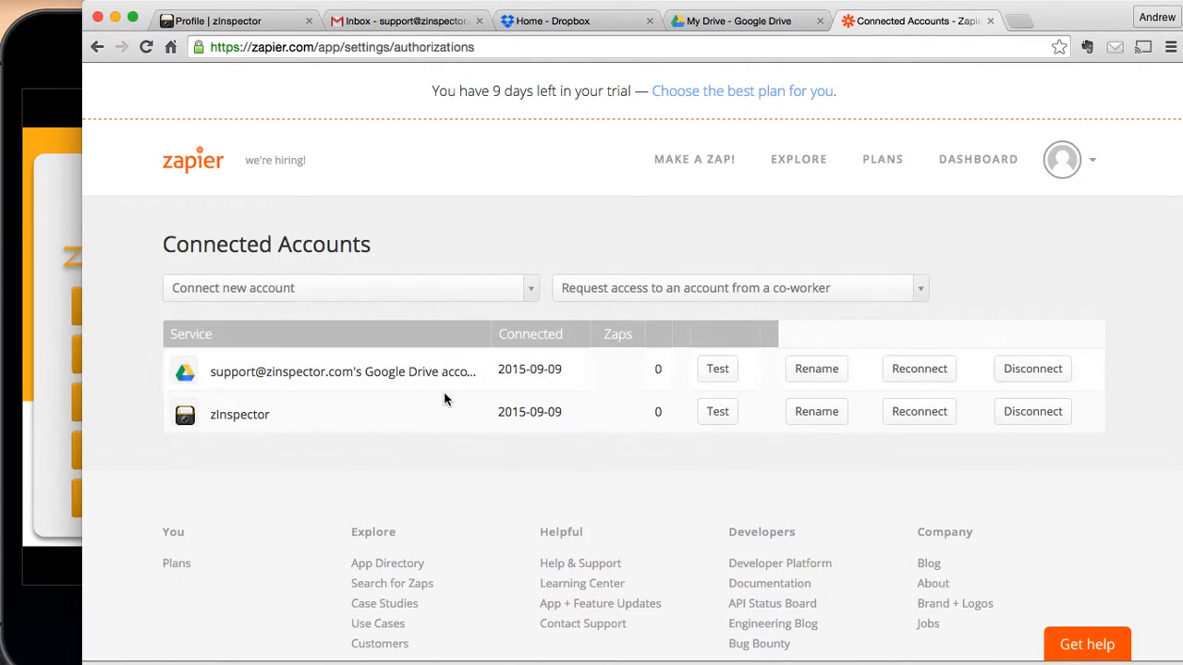
{"action": "mouse_move", "coordinate": [491, 415]}
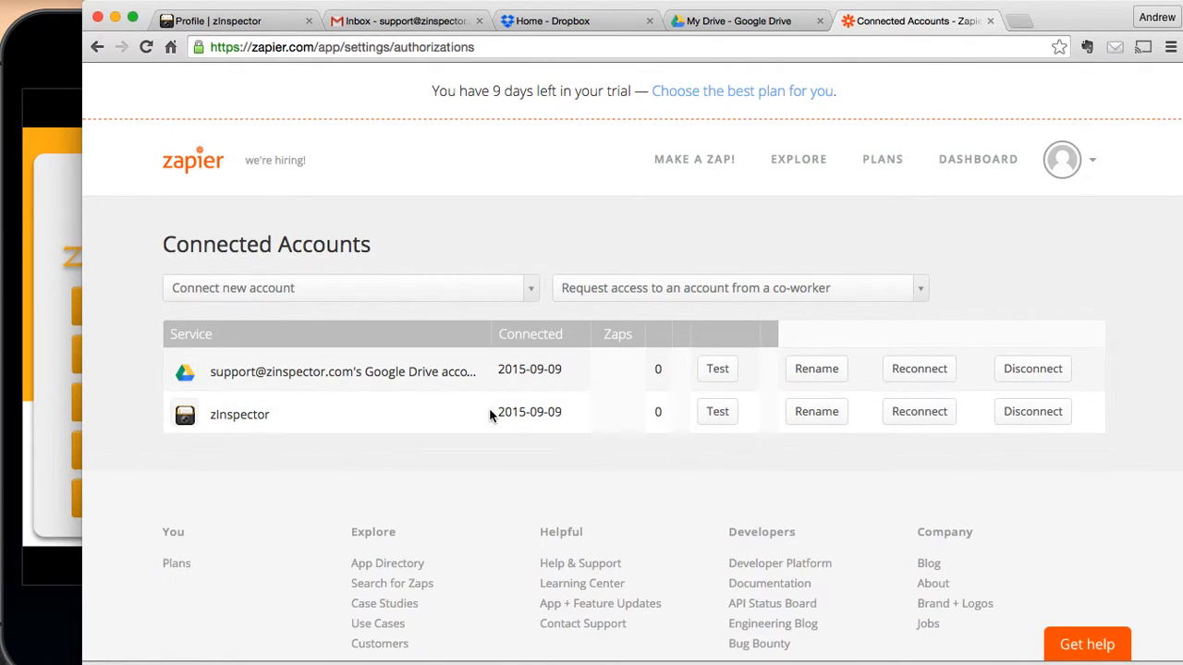
{"action": "mouse_move", "coordinate": [937, 189]}
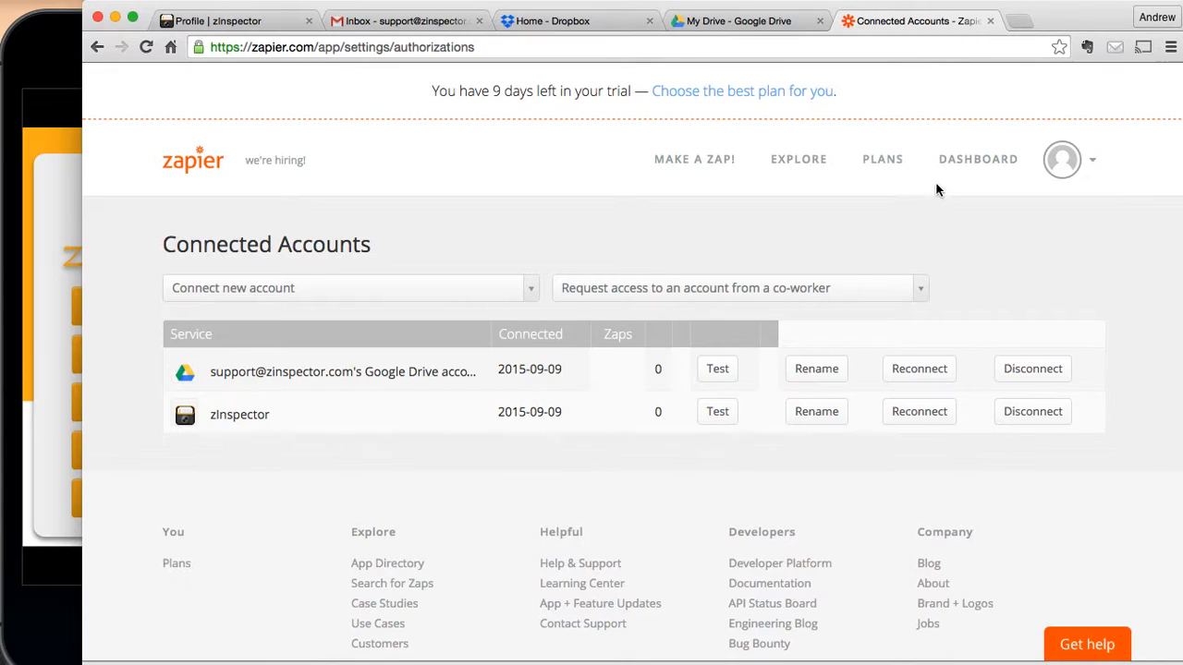
Step: Start a new Zap from the dashboard with zInspector's Report Uploaded trigger
{"action": "left_click", "coordinate": [978, 159]}
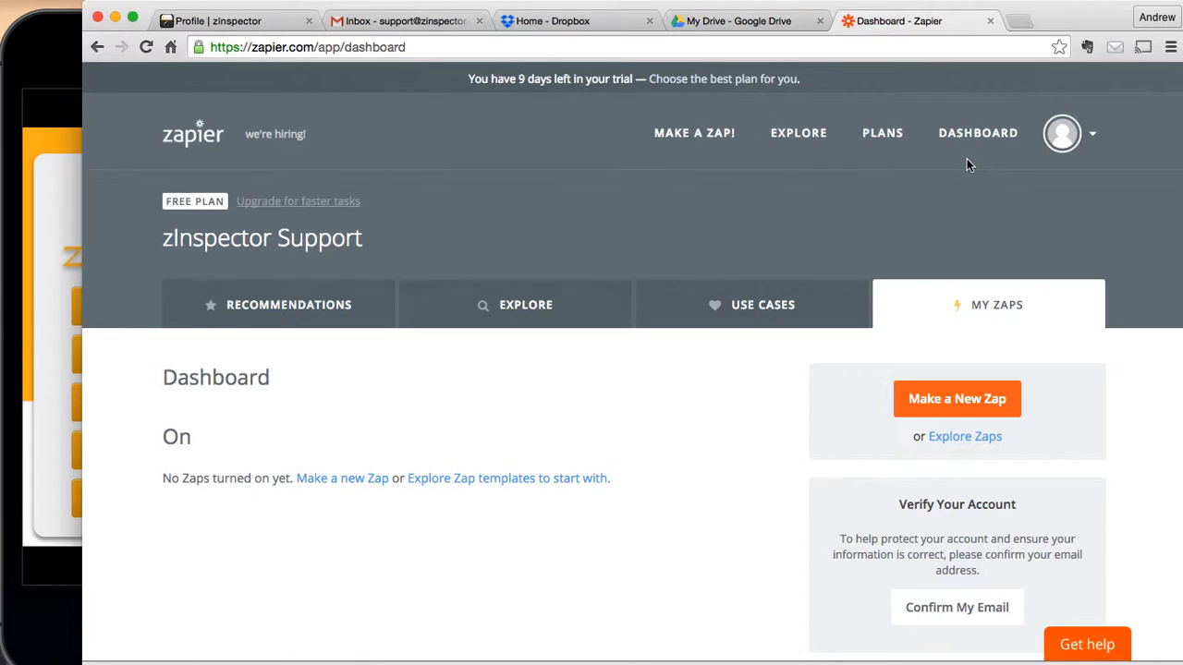
{"action": "left_click", "coordinate": [956, 398]}
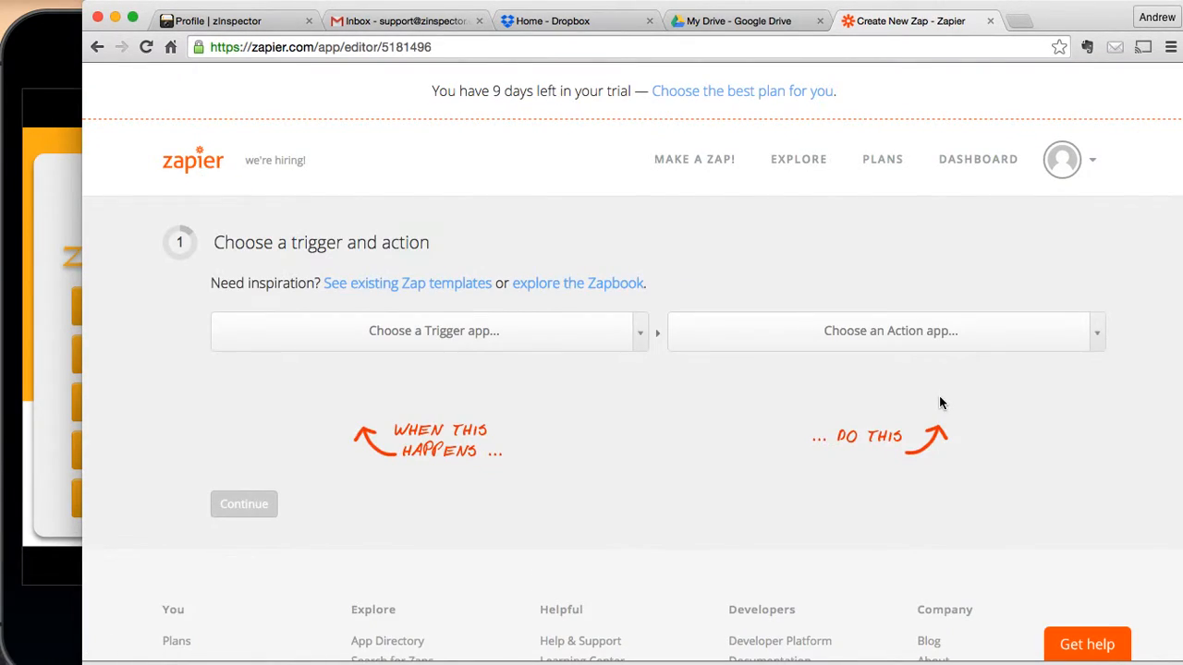
{"action": "mouse_move", "coordinate": [453, 407]}
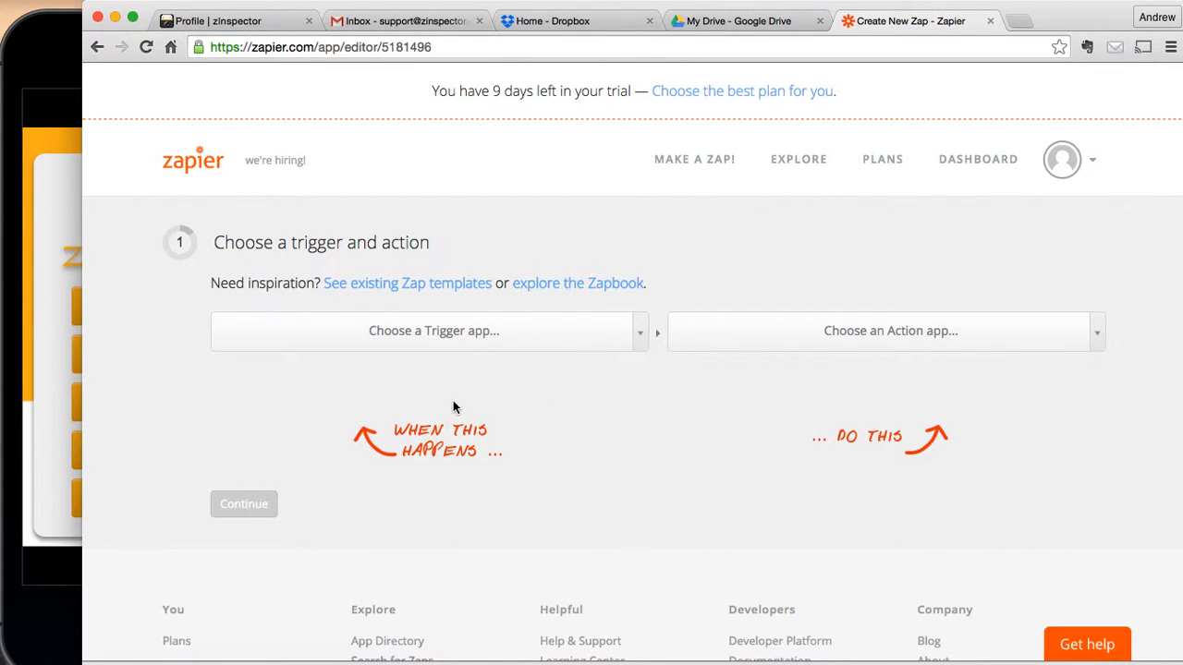
{"action": "mouse_move", "coordinate": [995, 364]}
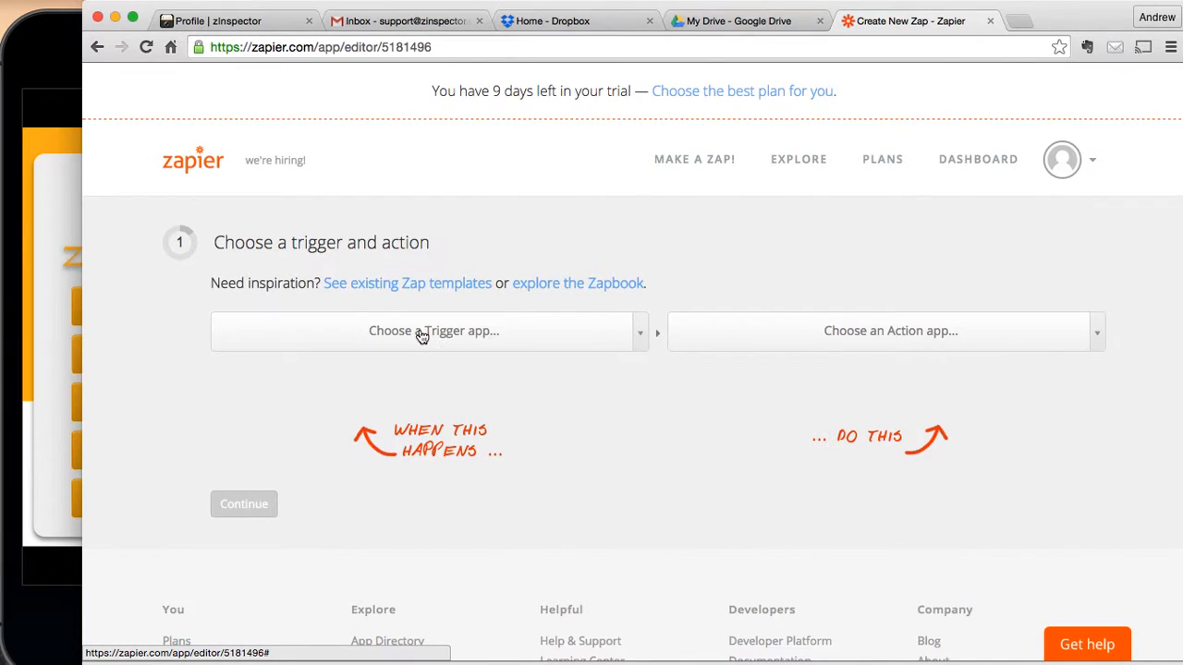
{"action": "left_click", "coordinate": [429, 330]}
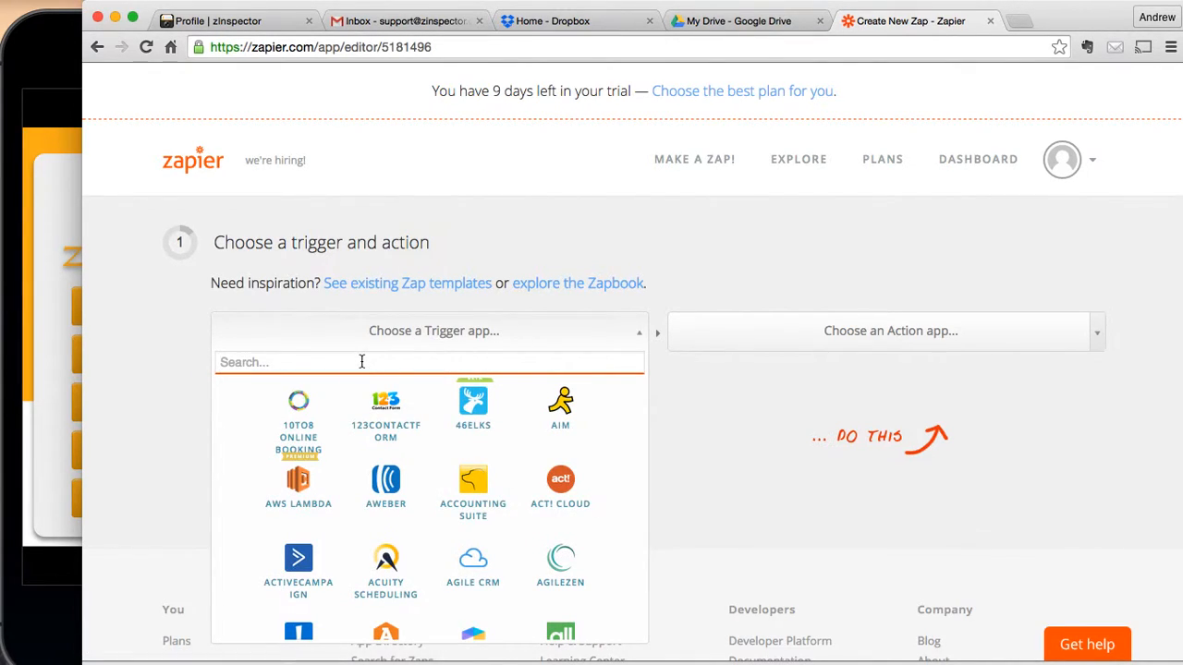
{"action": "type", "text": "zins"}
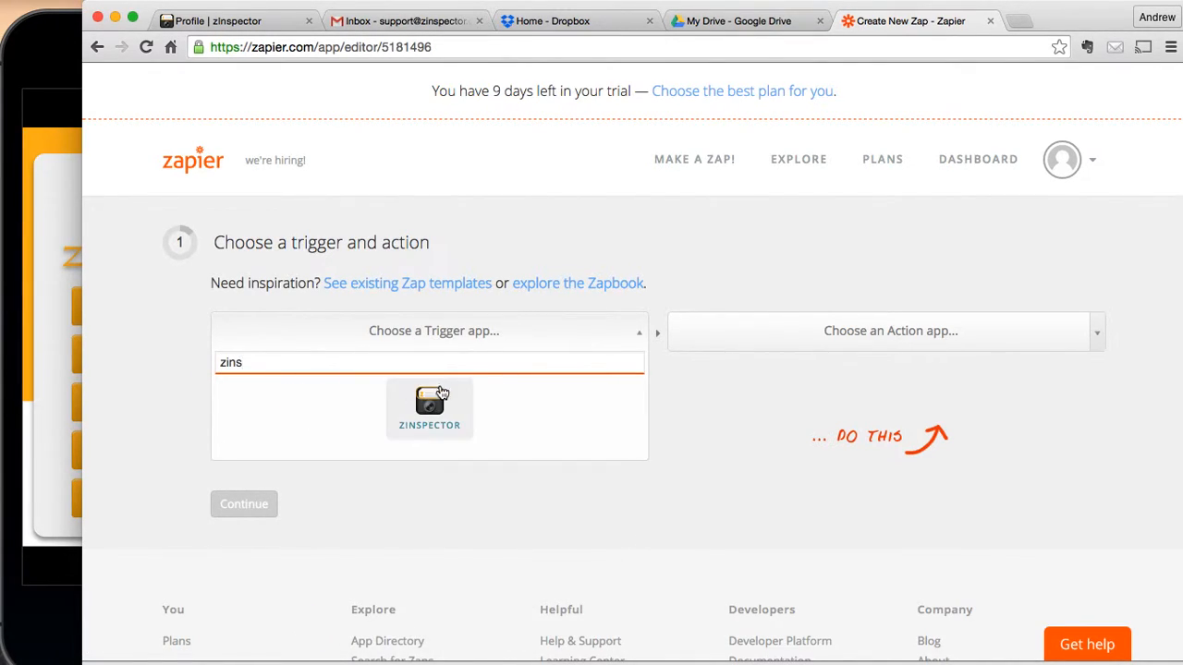
{"action": "left_click", "coordinate": [429, 407]}
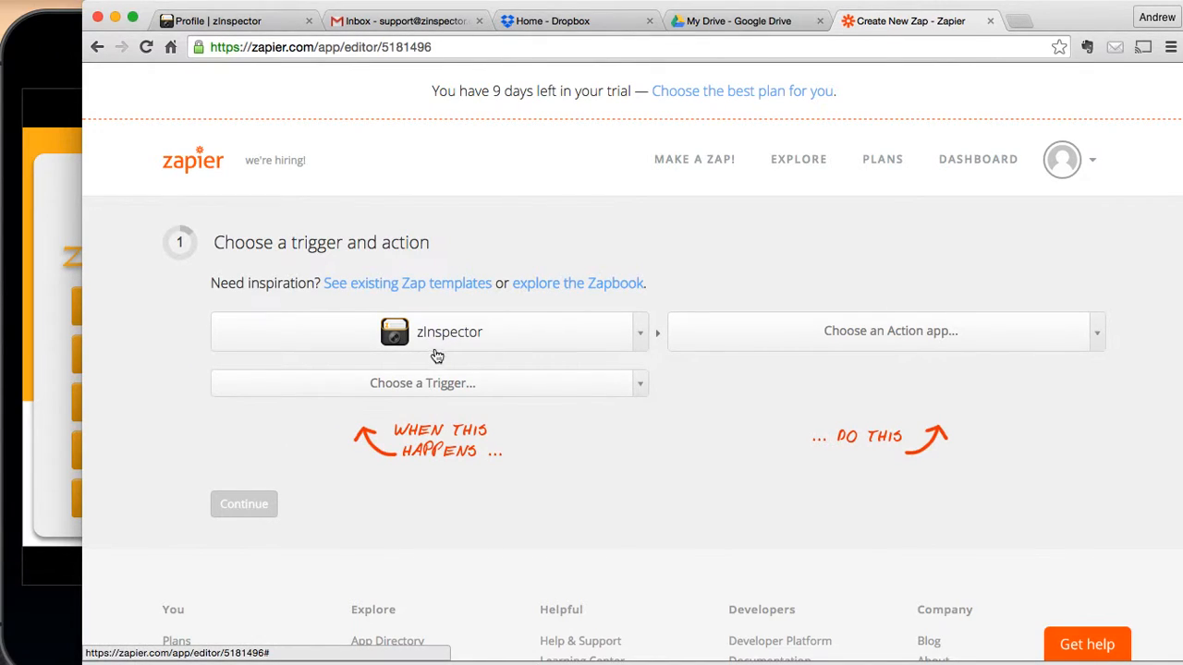
{"action": "left_click", "coordinate": [429, 383]}
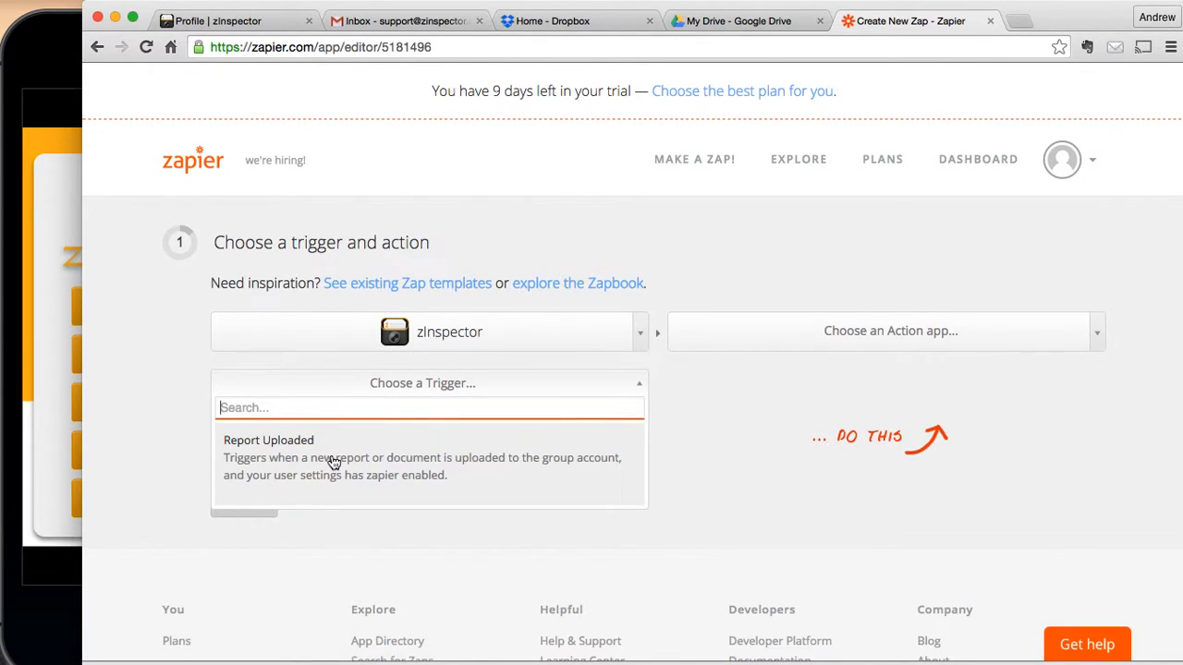
{"action": "left_click", "coordinate": [268, 440]}
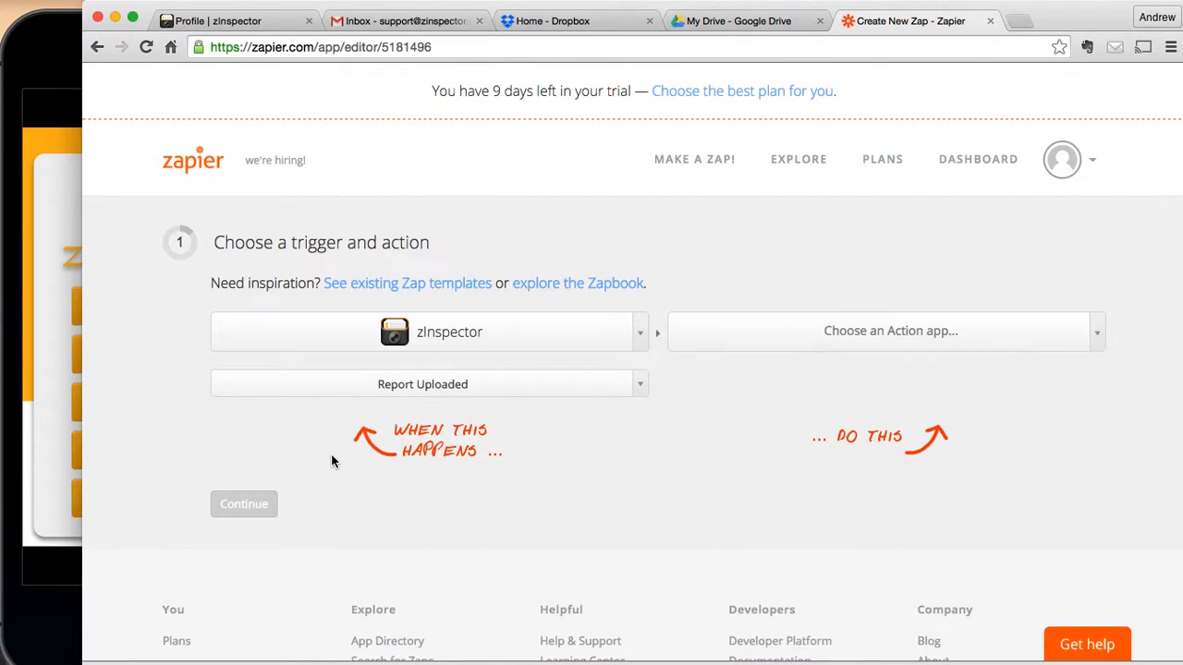
{"action": "mouse_move", "coordinate": [776, 331]}
{"action": "type", "text": "d"}
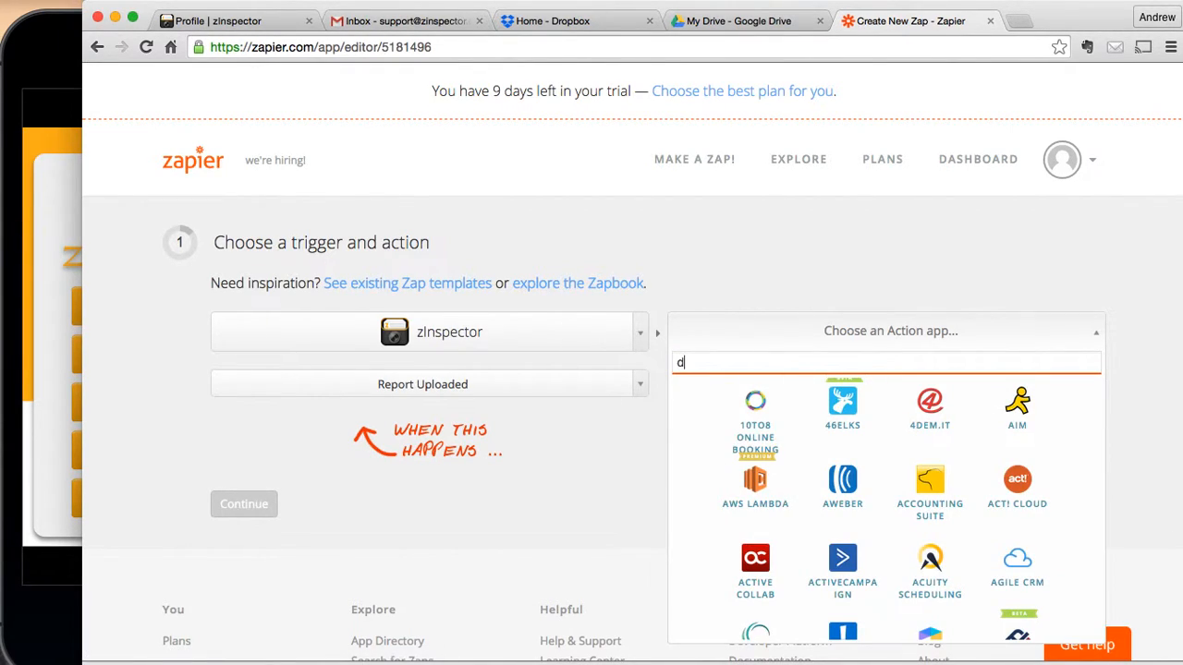
Step: Set Google Drive's Copy File from Trigger as the action and choose the zInspector account
{"action": "type", "text": "ri"}
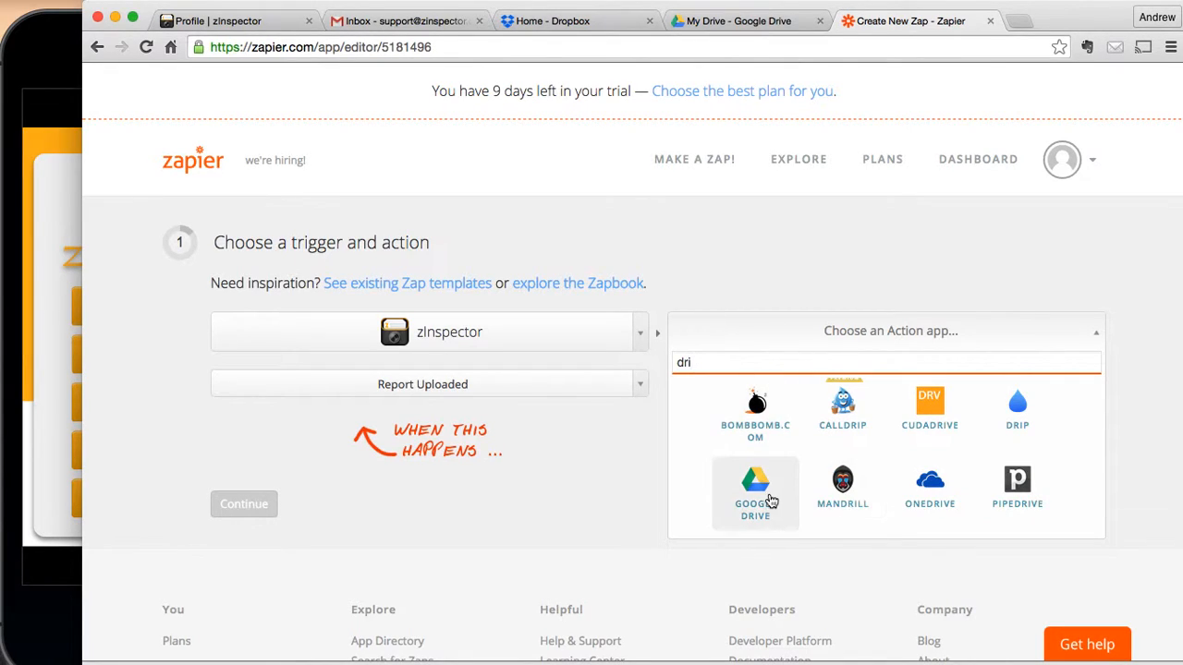
{"action": "left_click", "coordinate": [755, 494]}
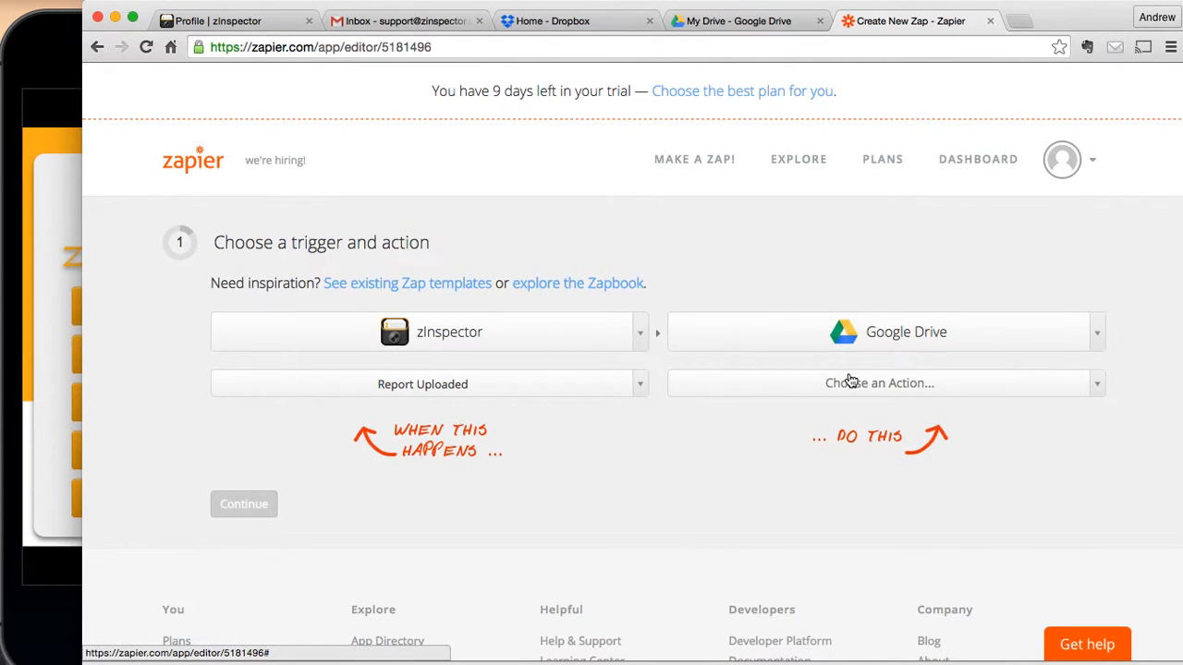
{"action": "left_click", "coordinate": [878, 382]}
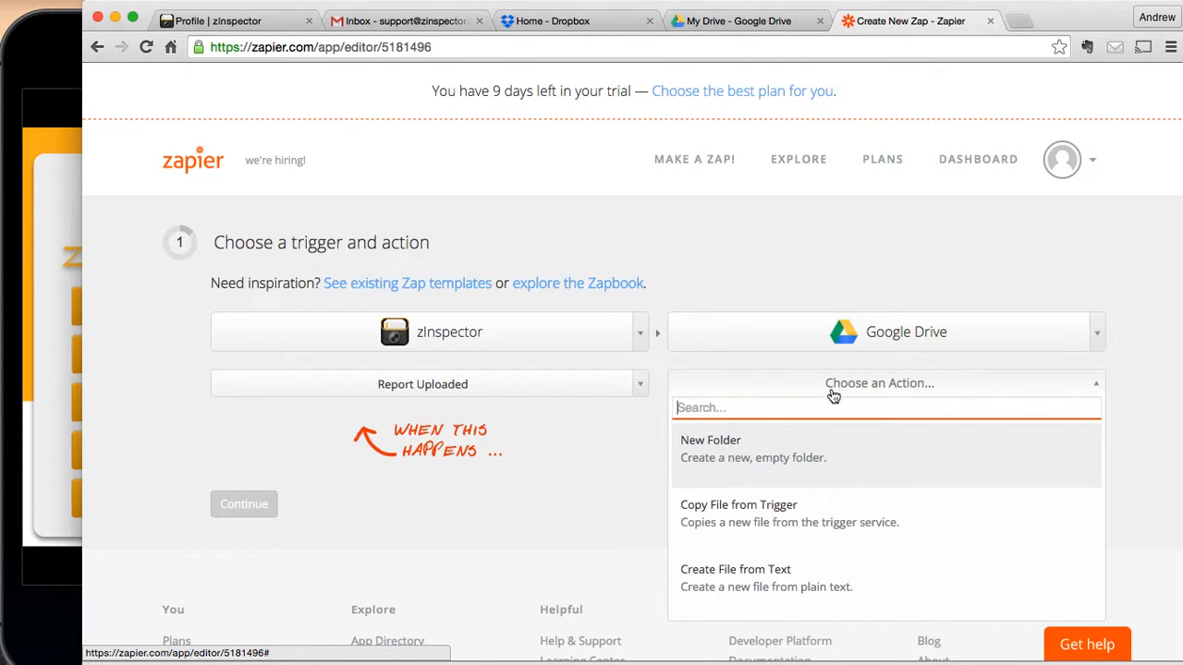
{"action": "mouse_move", "coordinate": [753, 522]}
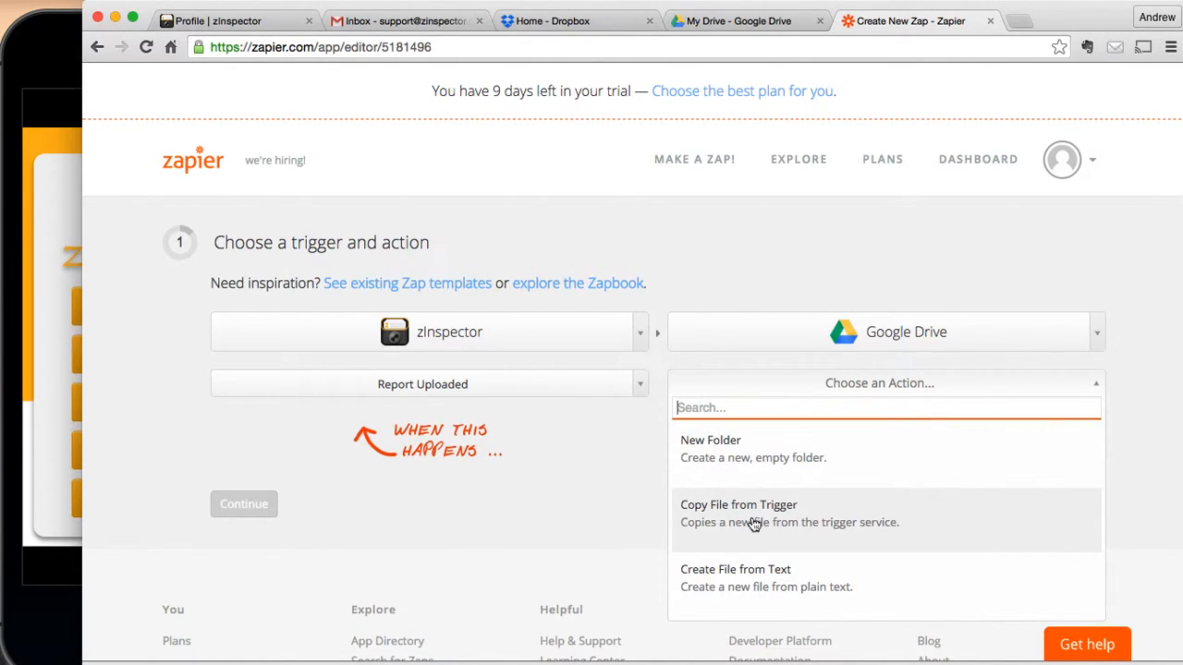
{"action": "left_click", "coordinate": [739, 504]}
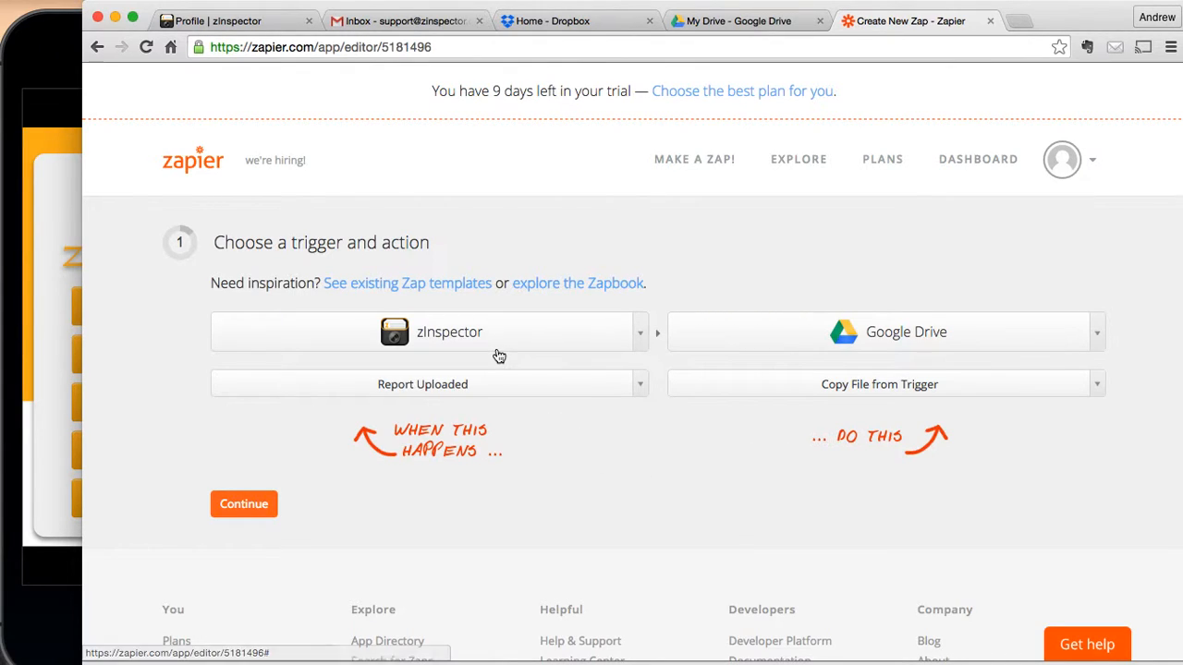
{"action": "mouse_move", "coordinate": [882, 397]}
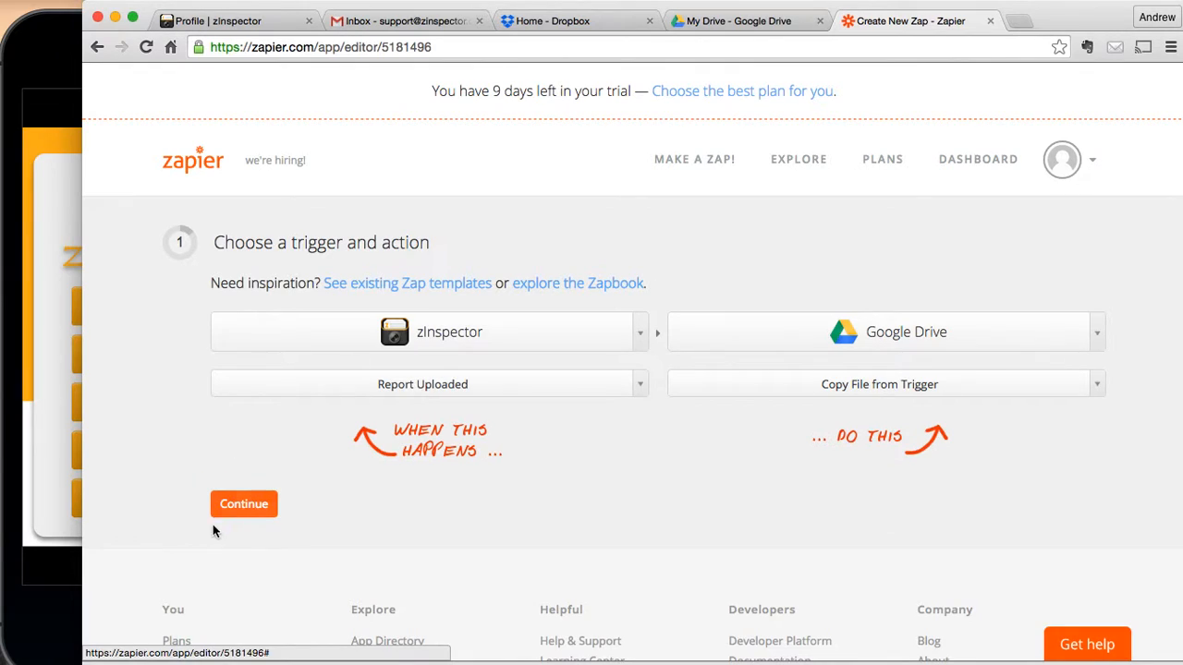
{"action": "left_click", "coordinate": [244, 503]}
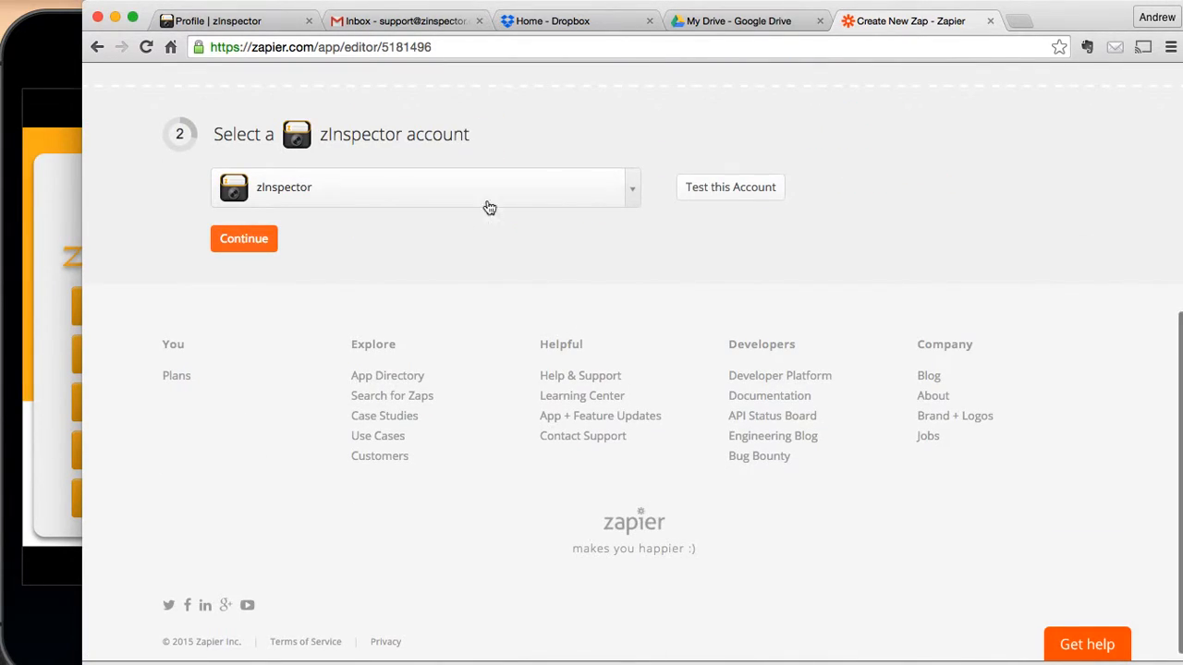
Step: Test the zInspector and Google Drive account connections, continuing after each
{"action": "left_click", "coordinate": [730, 186]}
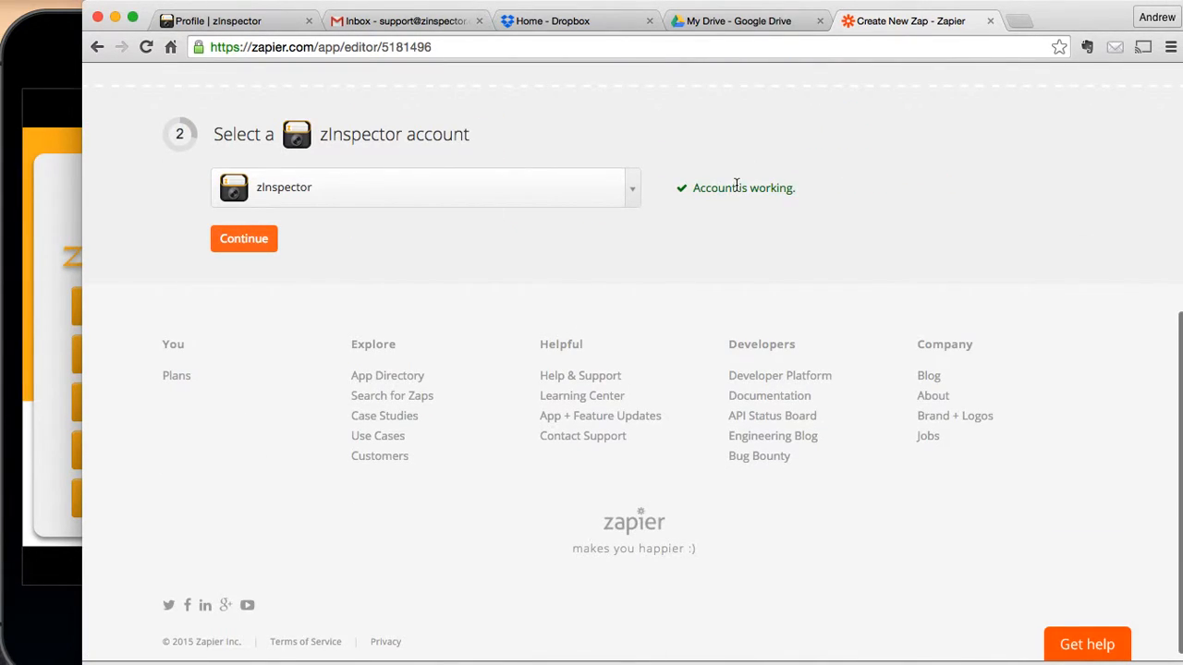
{"action": "left_click", "coordinate": [243, 239]}
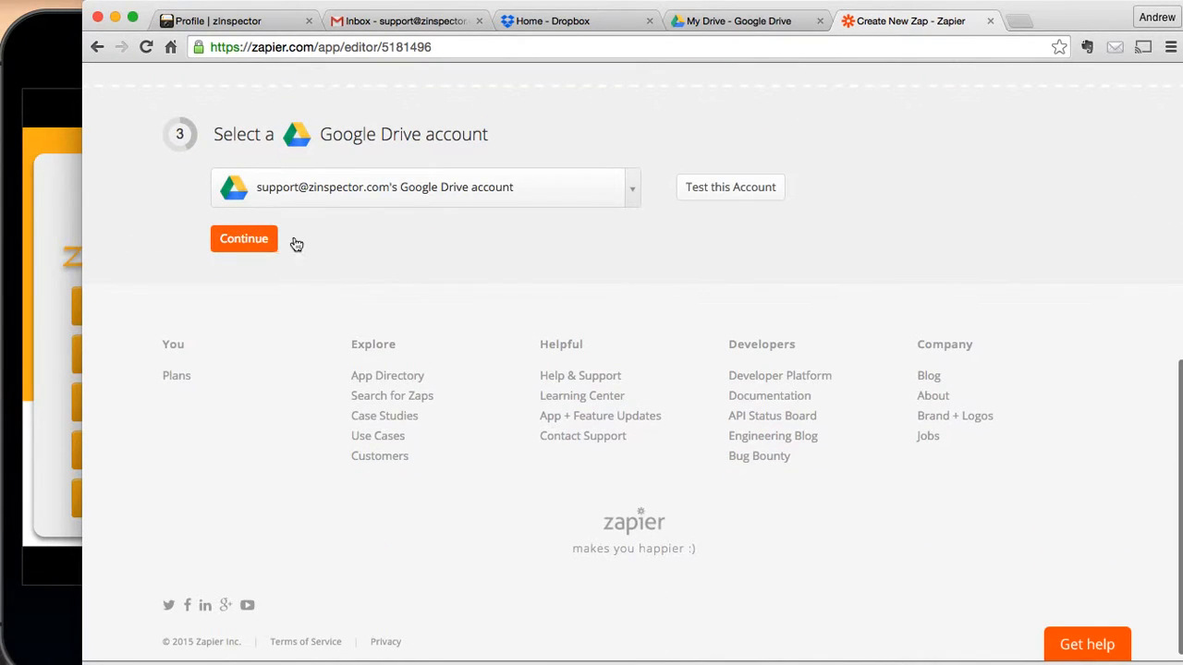
{"action": "left_click", "coordinate": [730, 186]}
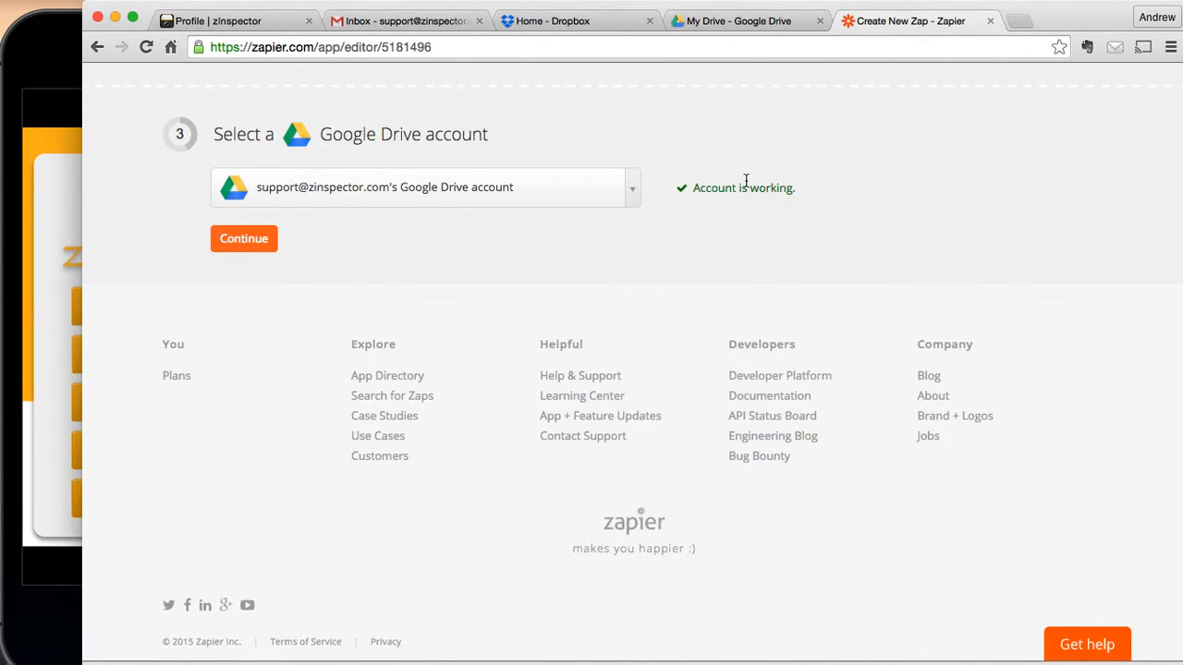
{"action": "left_click", "coordinate": [243, 238]}
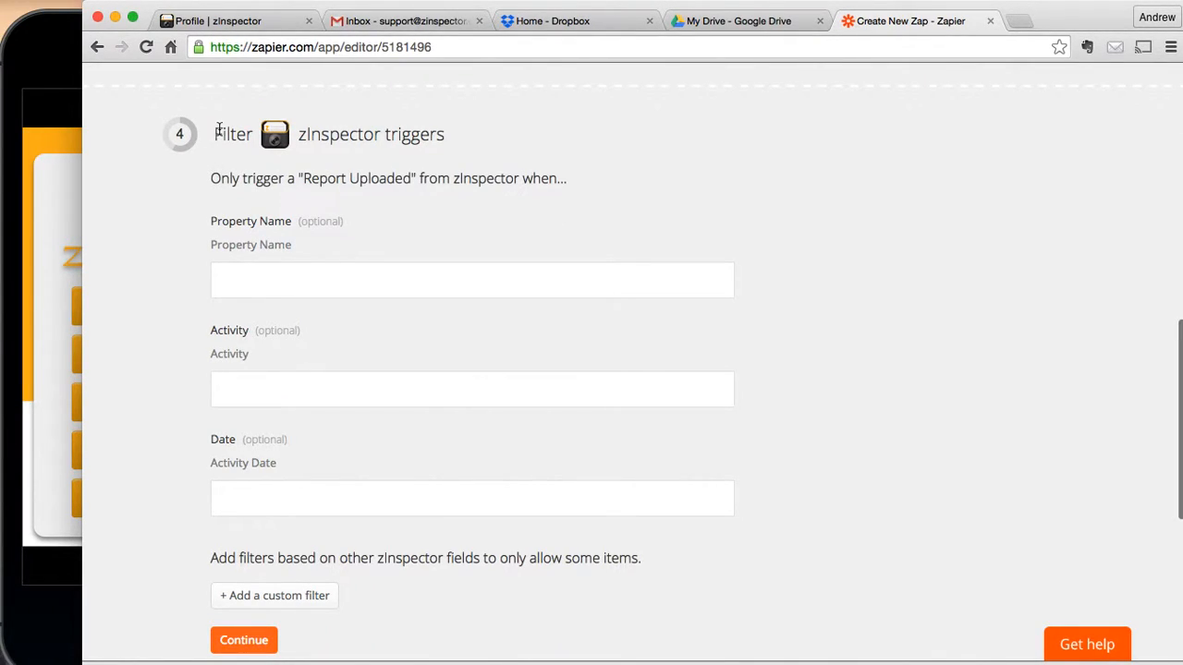
{"action": "mouse_move", "coordinate": [204, 184]}
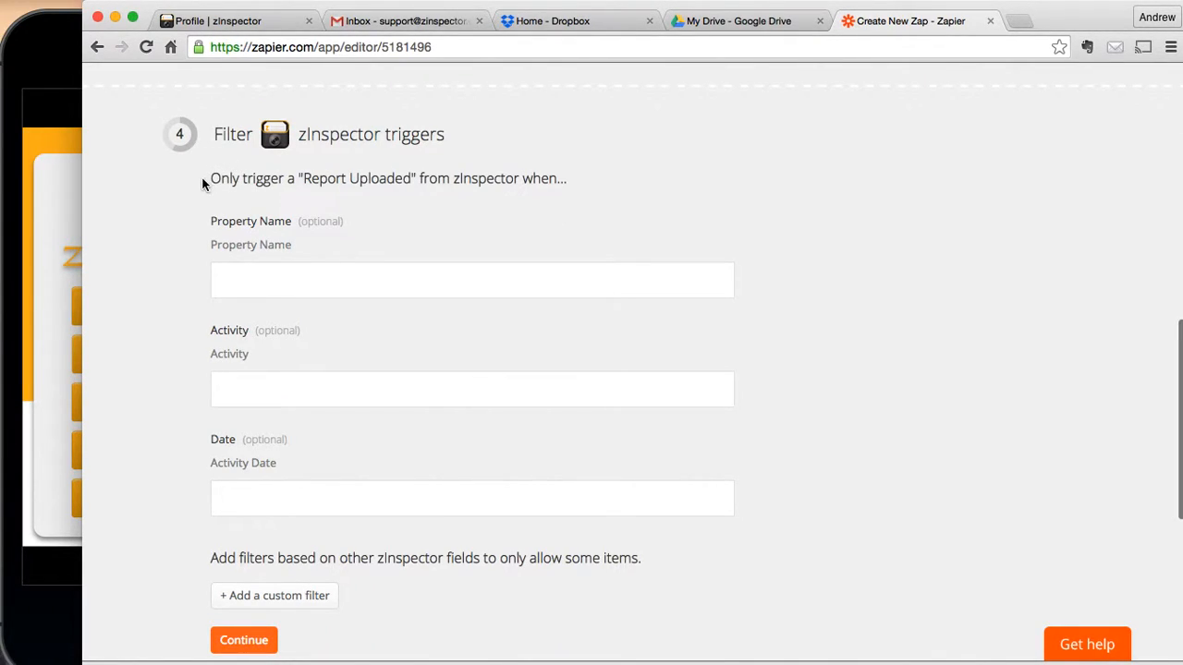
{"action": "mouse_move", "coordinate": [373, 448]}
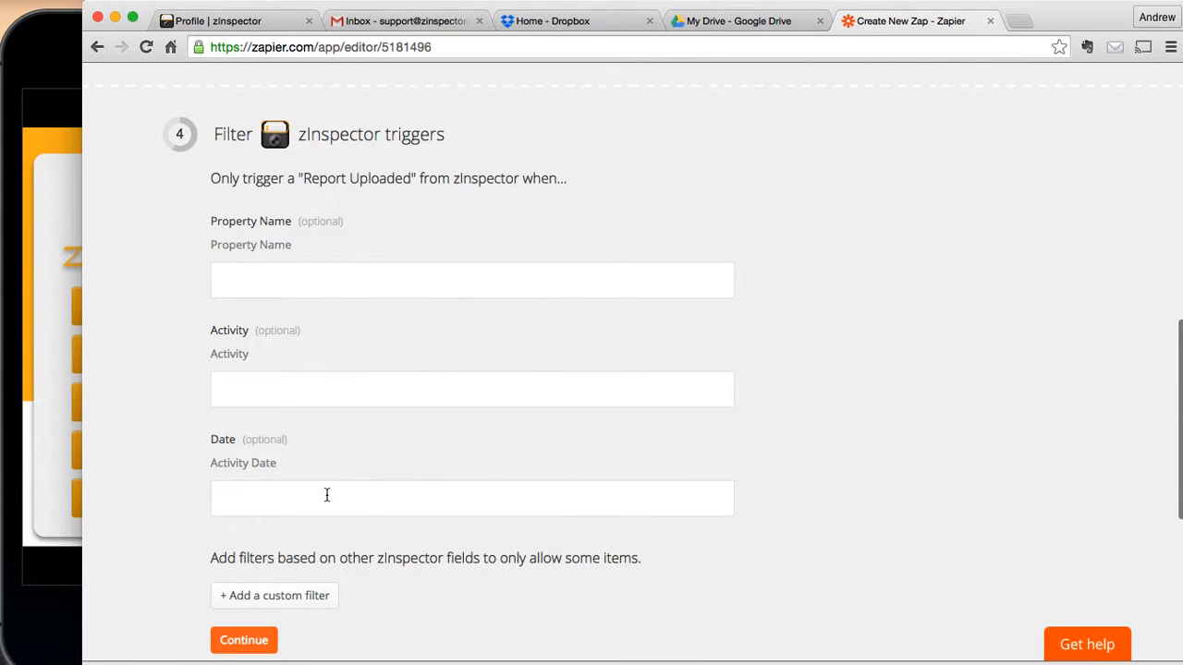
{"action": "mouse_move", "coordinate": [338, 479]}
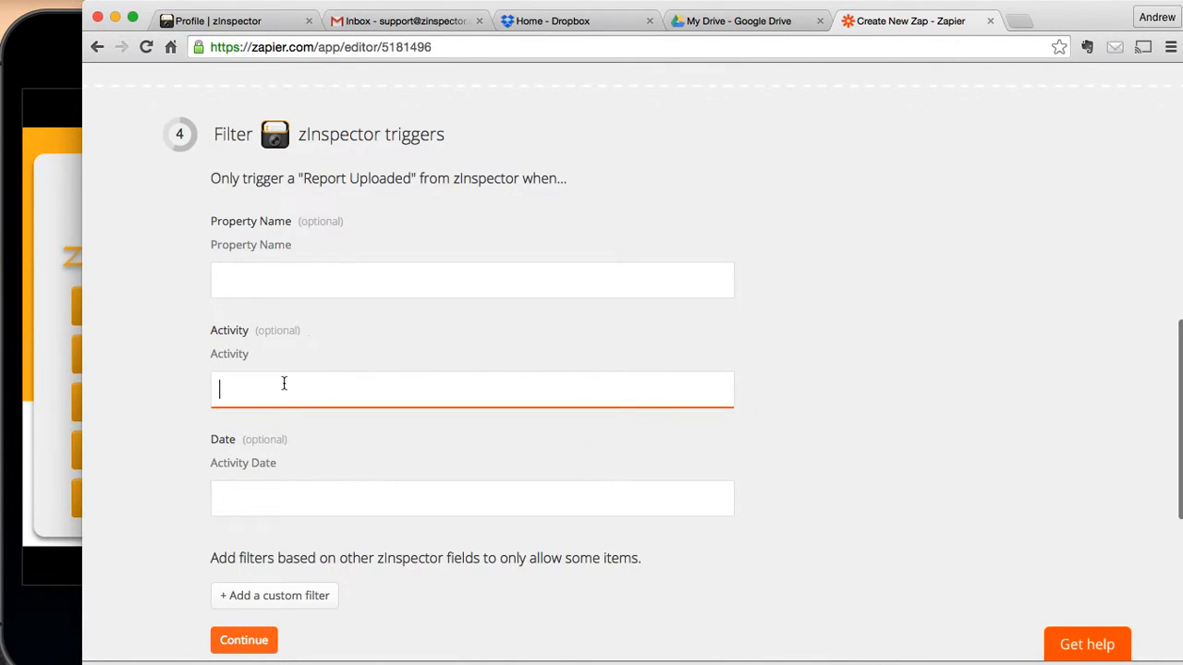
{"action": "mouse_move", "coordinate": [313, 288]}
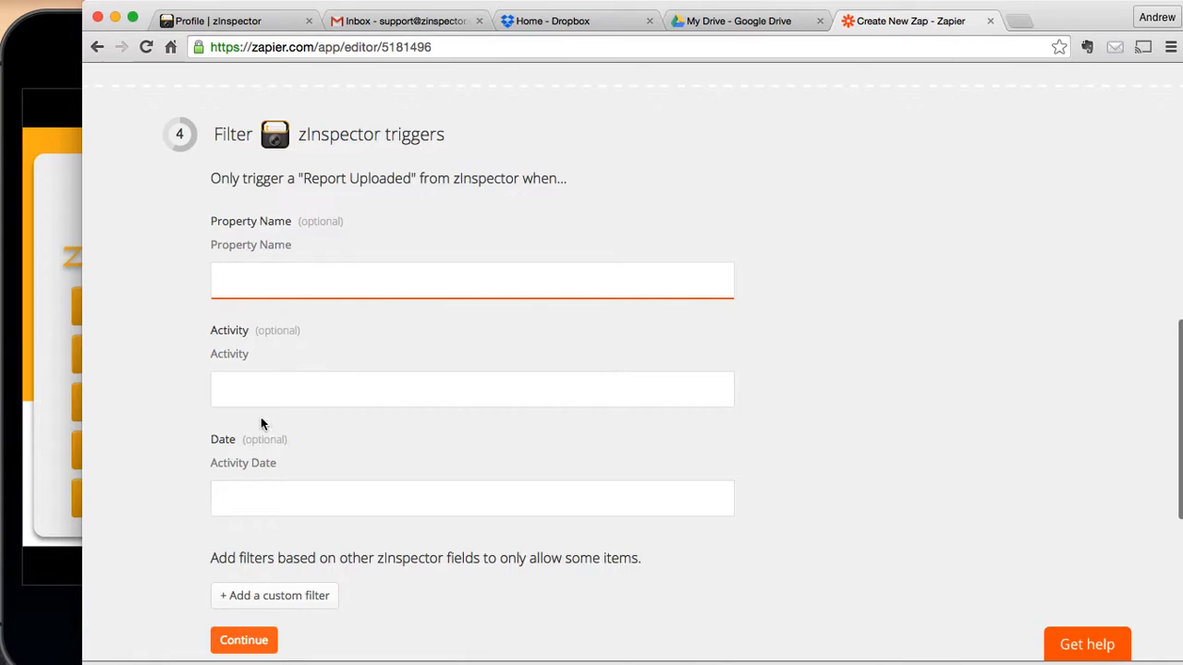
Step: Leave the Property Name, Activity and Date filters blank and continue
{"action": "scroll", "scroll_direction": "down", "scroll_amount": 3}
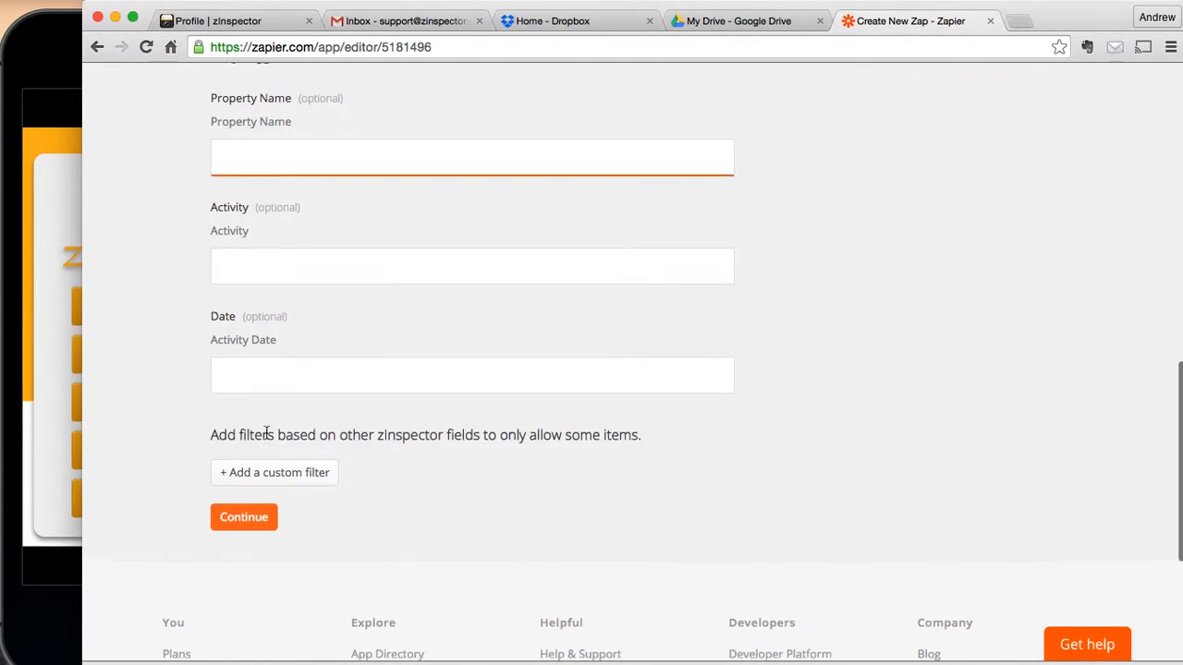
{"action": "scroll", "scroll_direction": "up", "scroll_amount": 3}
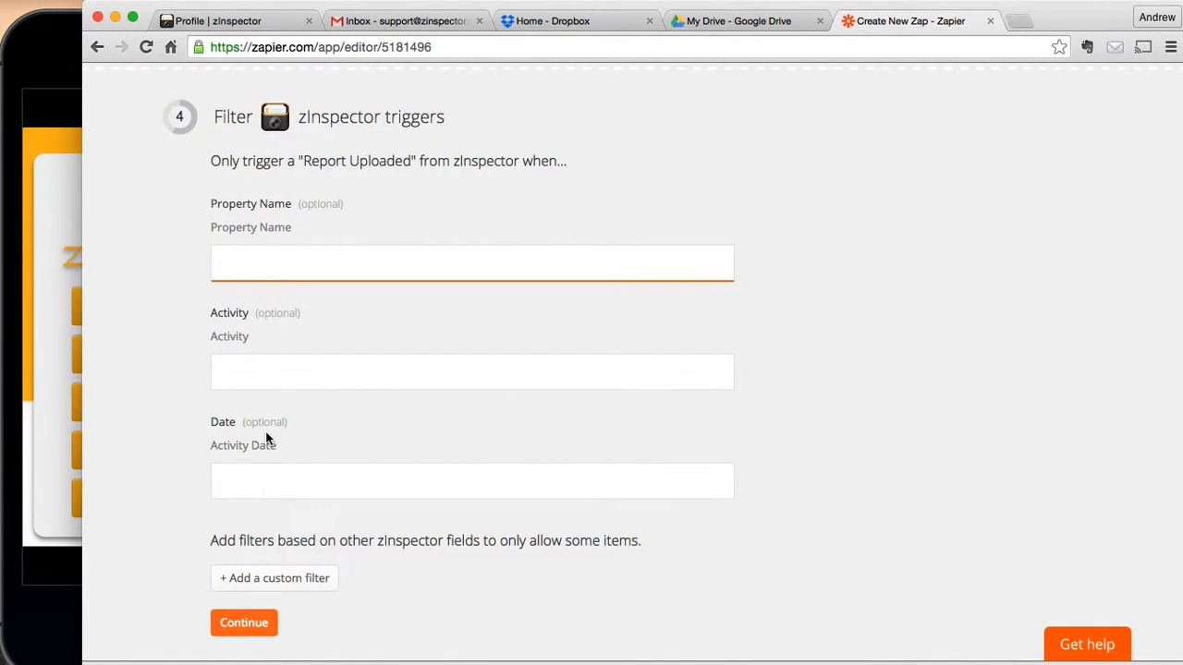
{"action": "mouse_move", "coordinate": [352, 541]}
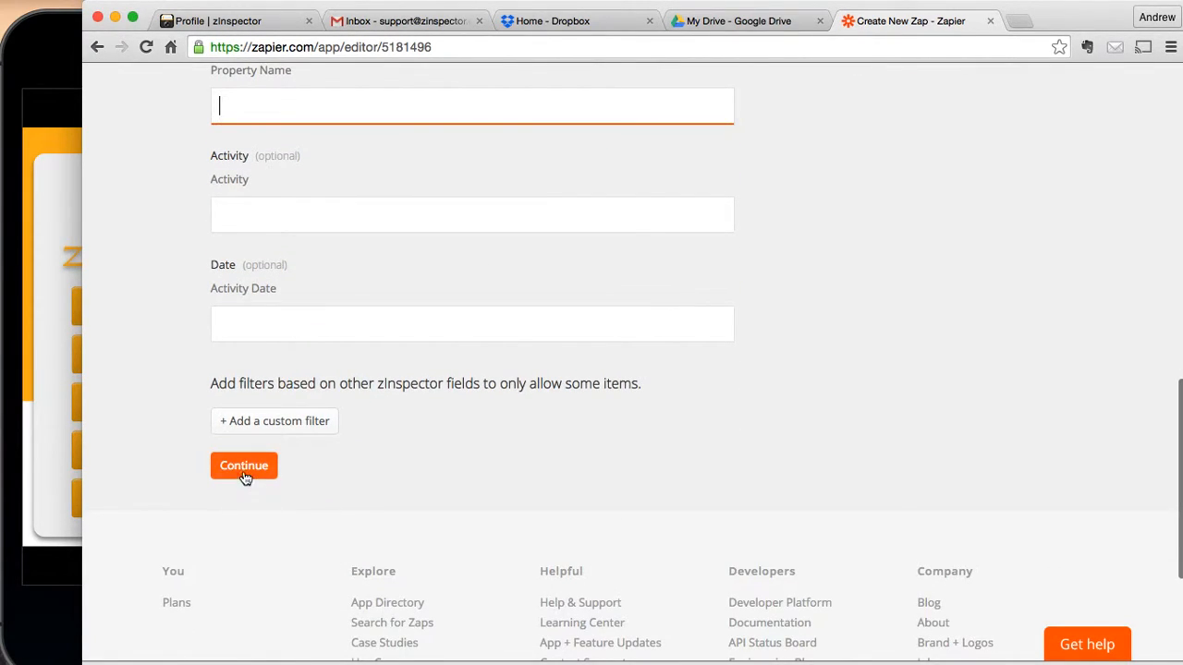
{"action": "left_click", "coordinate": [244, 466]}
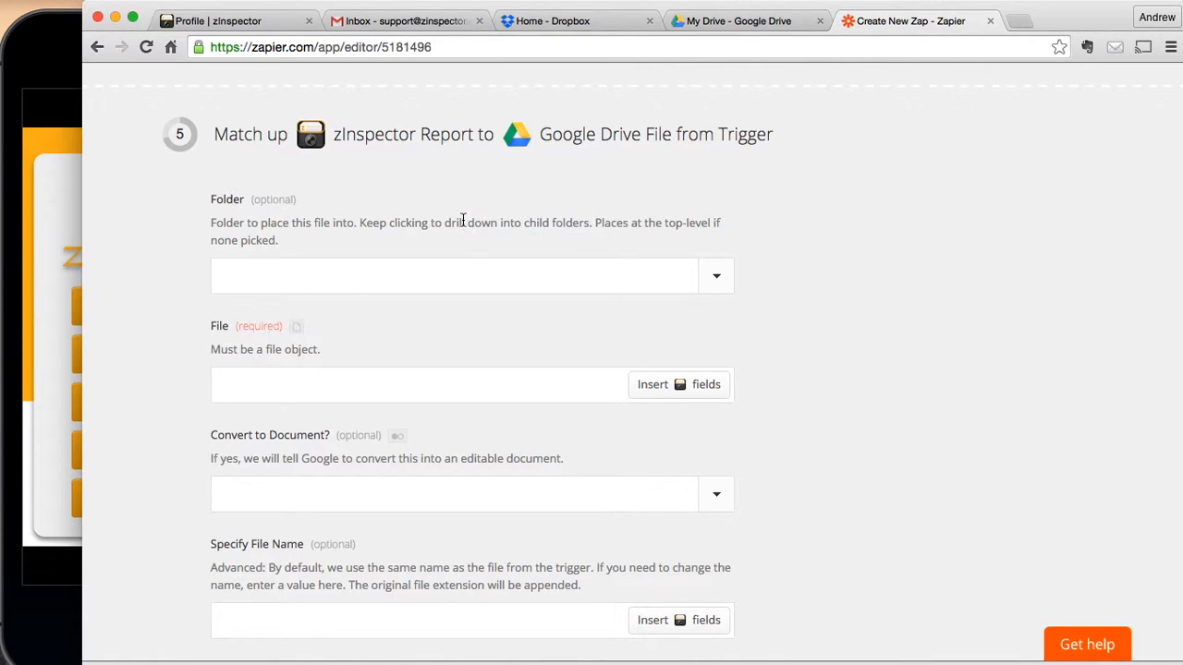
{"action": "mouse_move", "coordinate": [240, 220]}
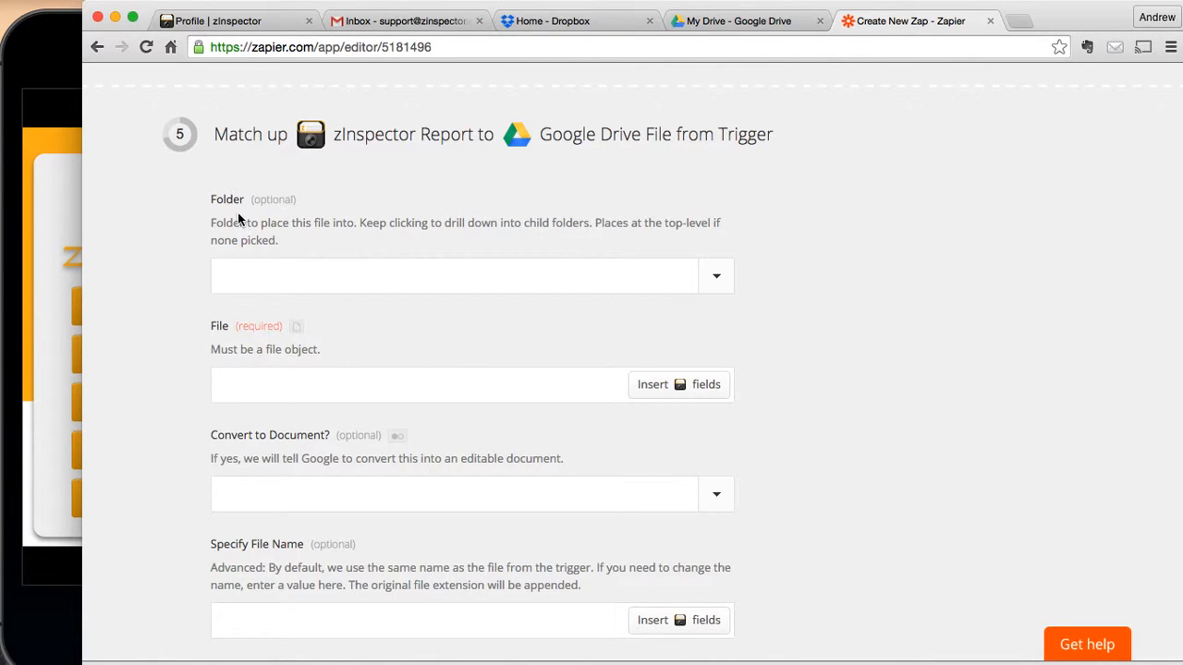
{"action": "mouse_move", "coordinate": [342, 262]}
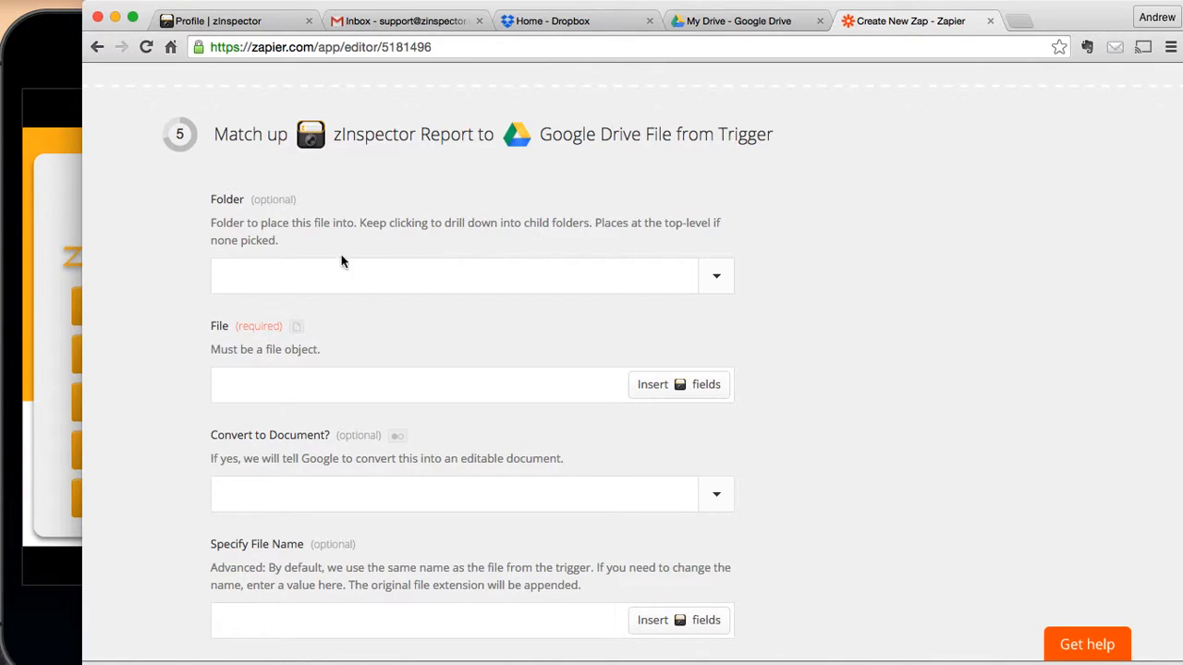
{"action": "mouse_move", "coordinate": [595, 301]}
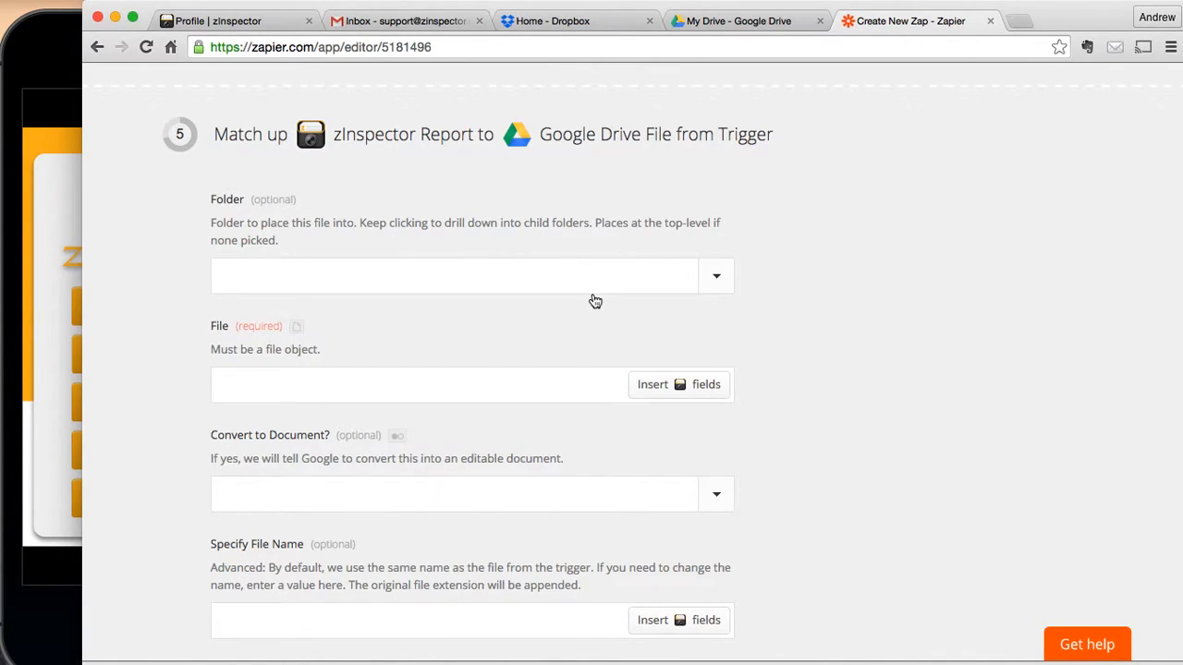
Step: Set Folder to zInspector Reports and map File to the trigger's File Download Address
{"action": "left_click", "coordinate": [716, 275]}
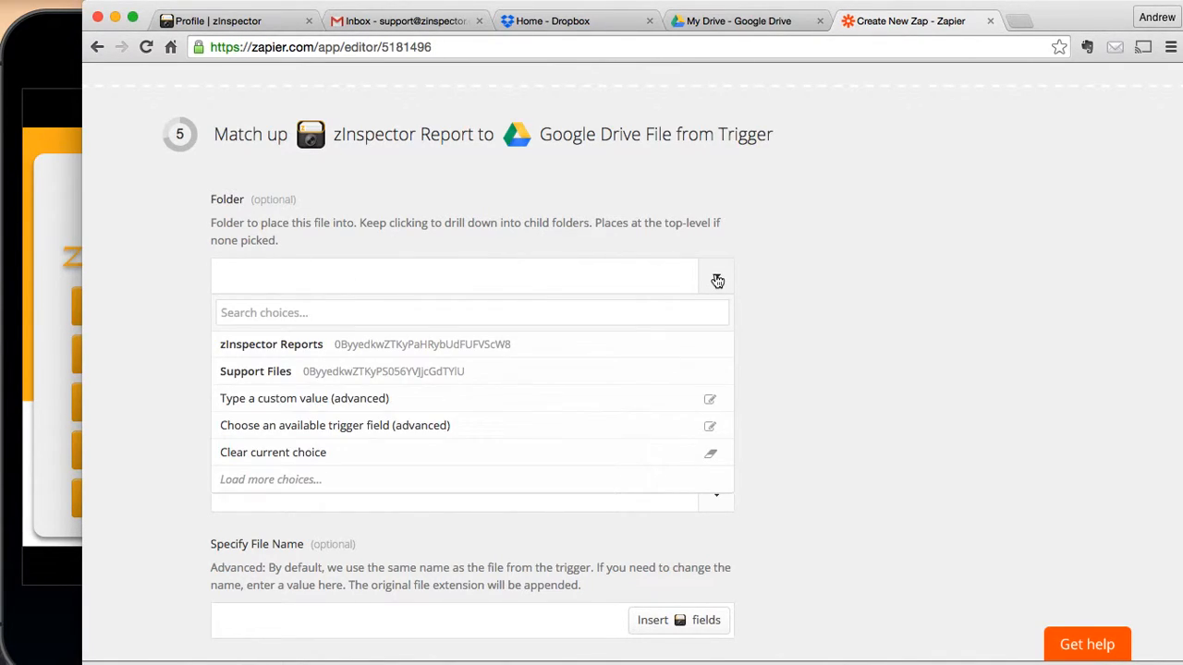
{"action": "left_click", "coordinate": [271, 344]}
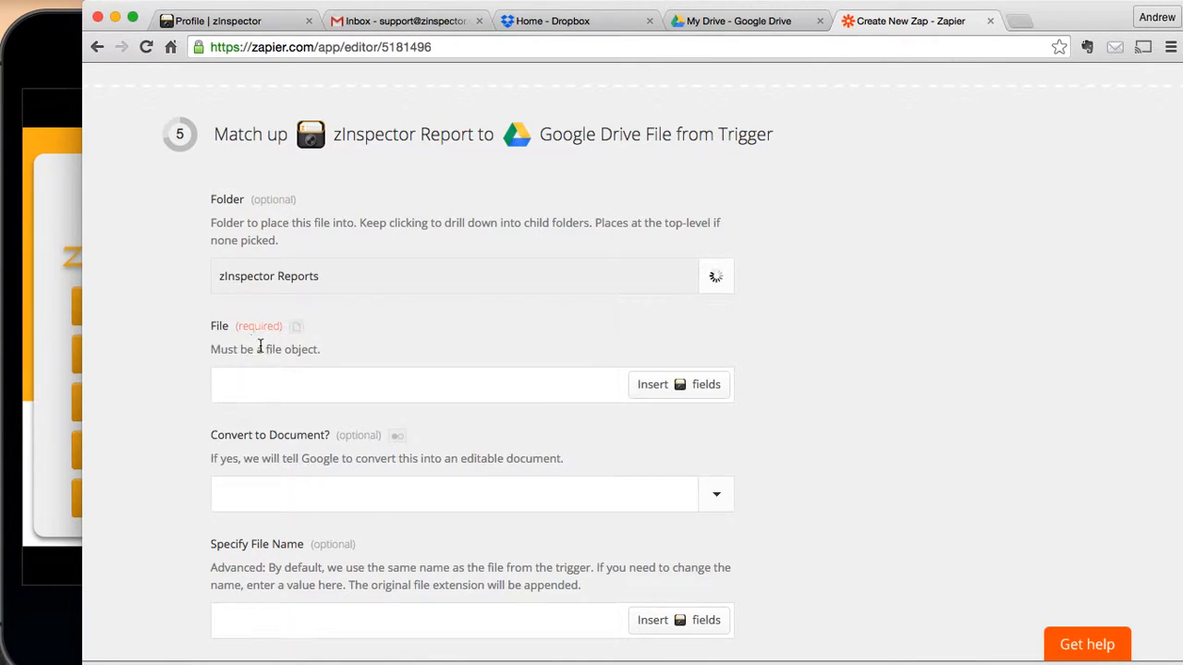
{"action": "scroll", "scroll_direction": "down", "scroll_amount": 3}
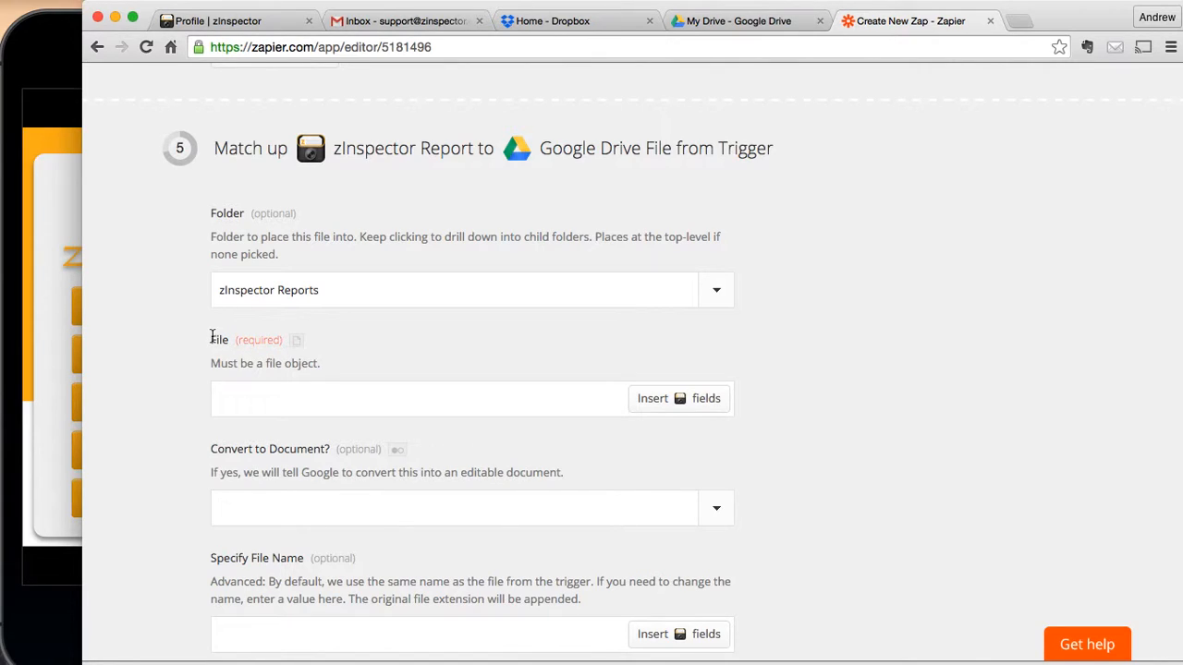
{"action": "mouse_move", "coordinate": [677, 399]}
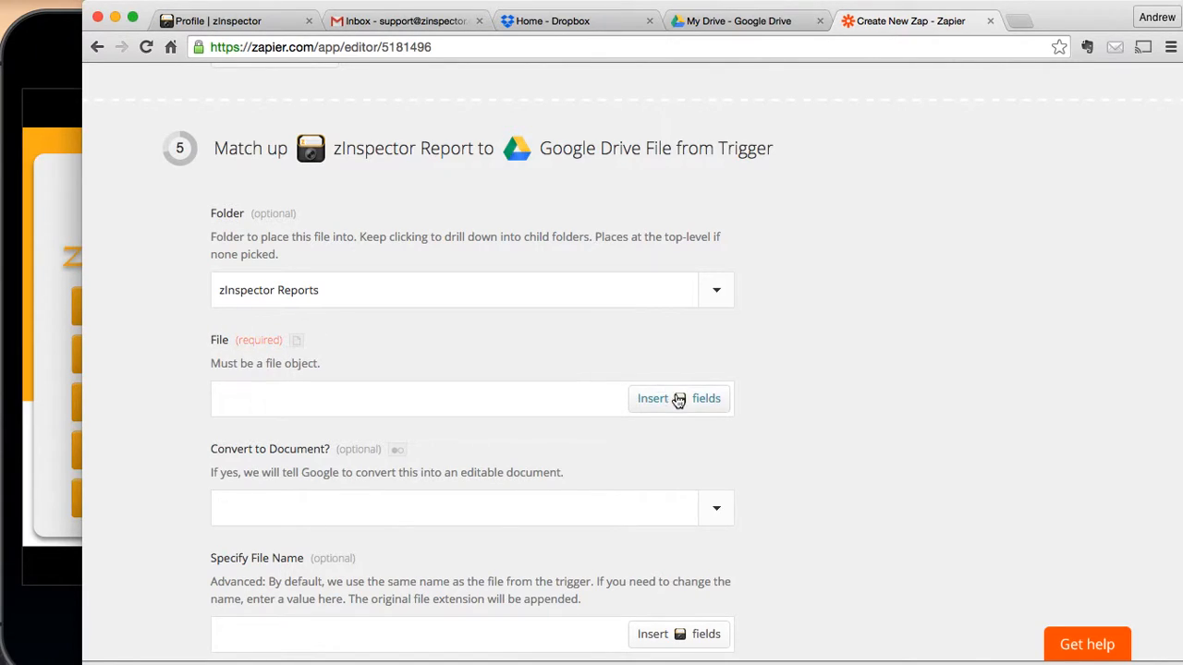
{"action": "left_click", "coordinate": [679, 398]}
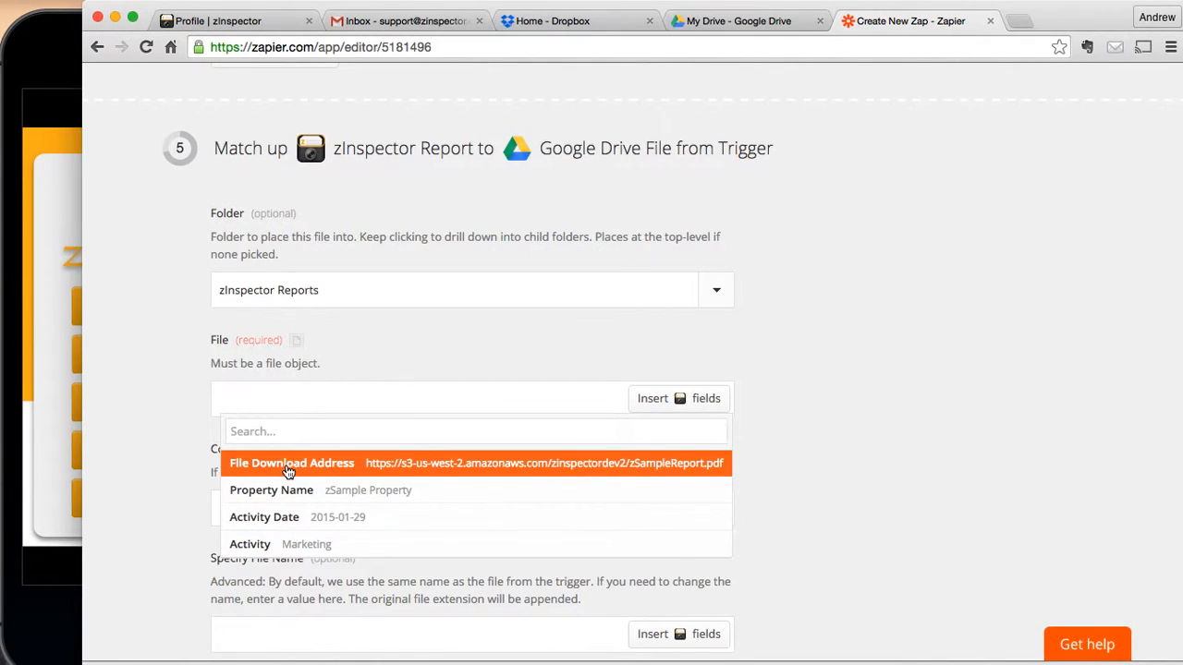
{"action": "left_click", "coordinate": [292, 463]}
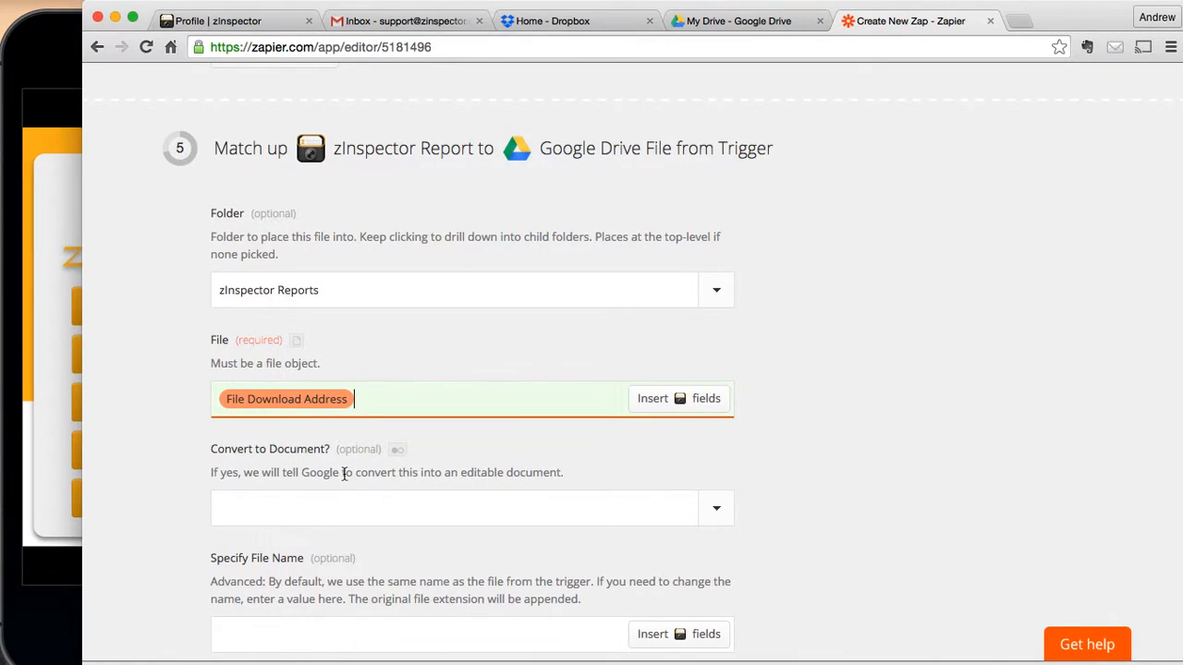
{"action": "scroll", "scroll_direction": "down", "scroll_amount": 3}
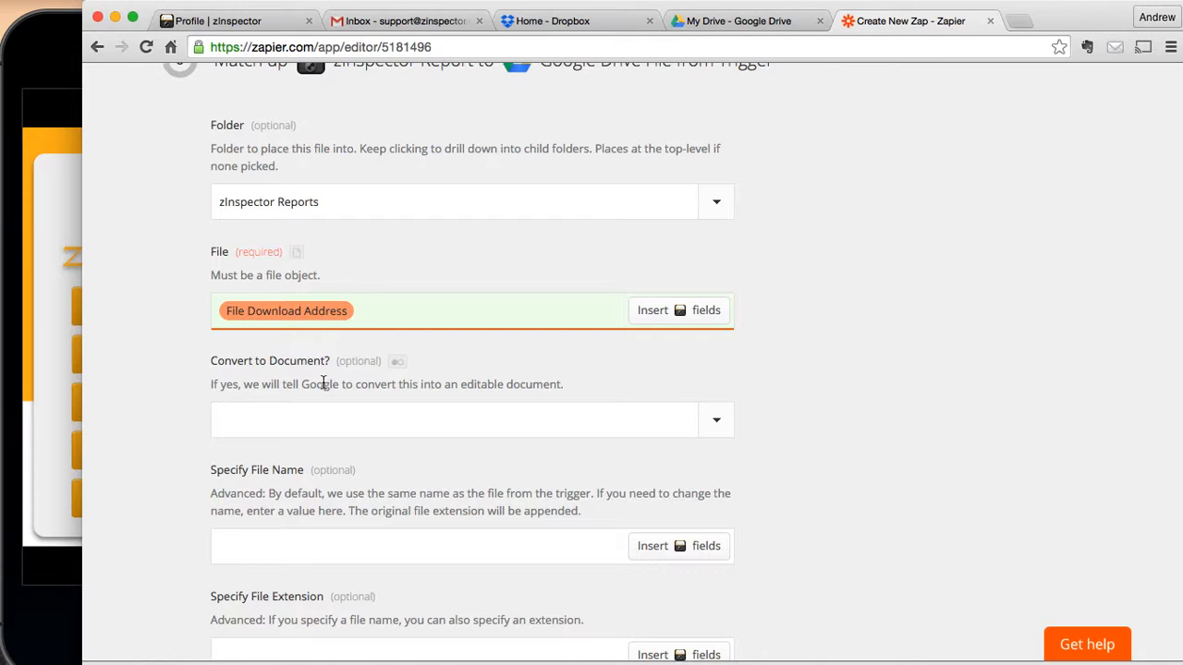
{"action": "mouse_move", "coordinate": [660, 405]}
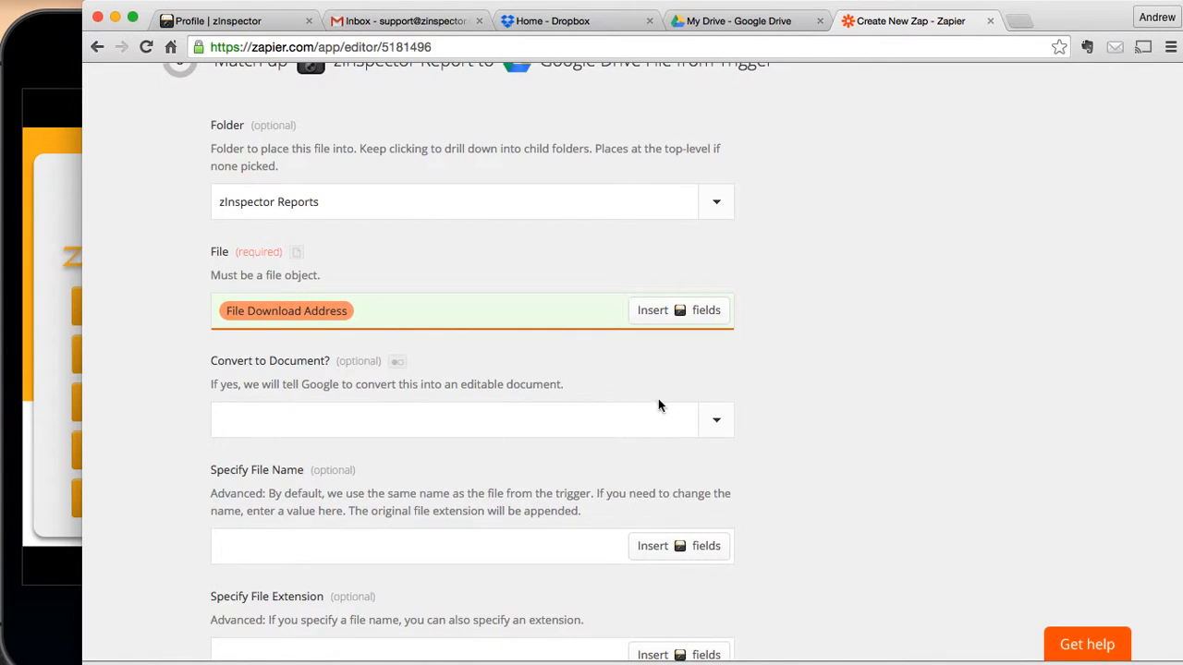
{"action": "scroll", "scroll_direction": "down", "scroll_amount": 3}
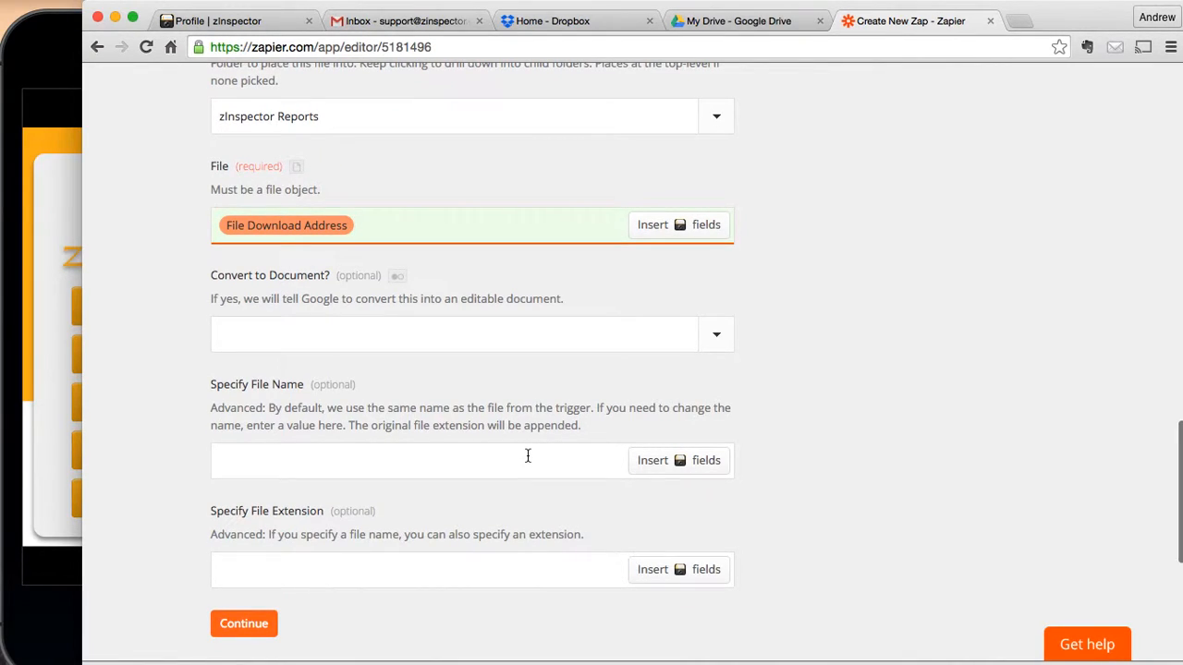
{"action": "mouse_move", "coordinate": [377, 272]}
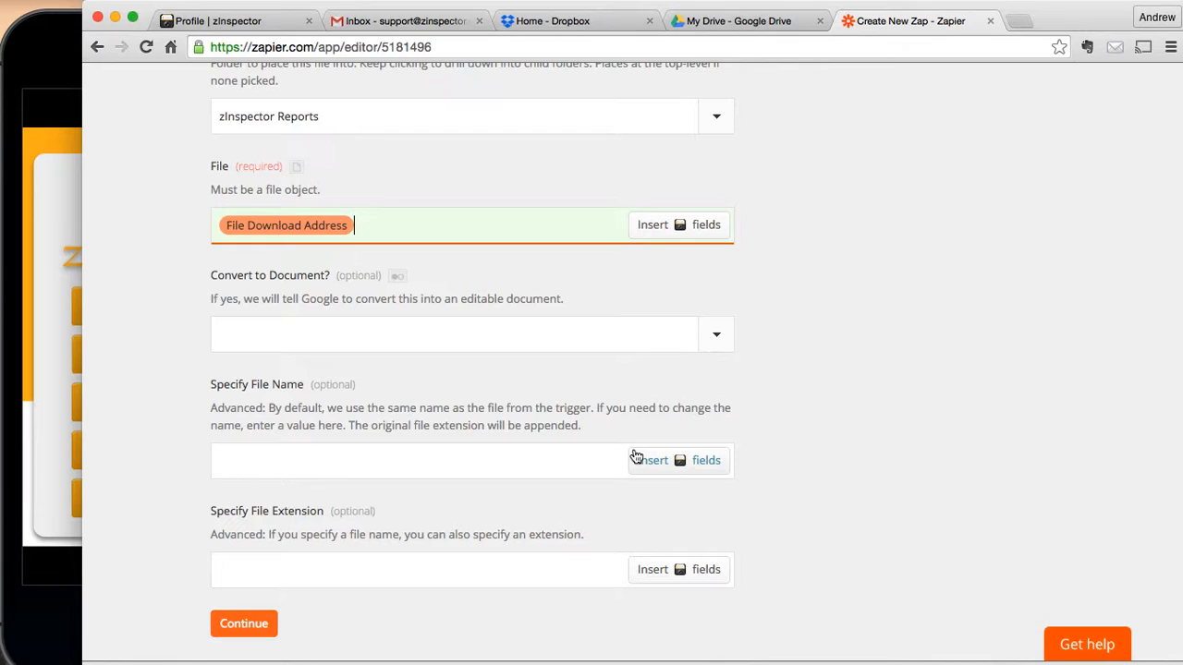
{"action": "mouse_move", "coordinate": [247, 402]}
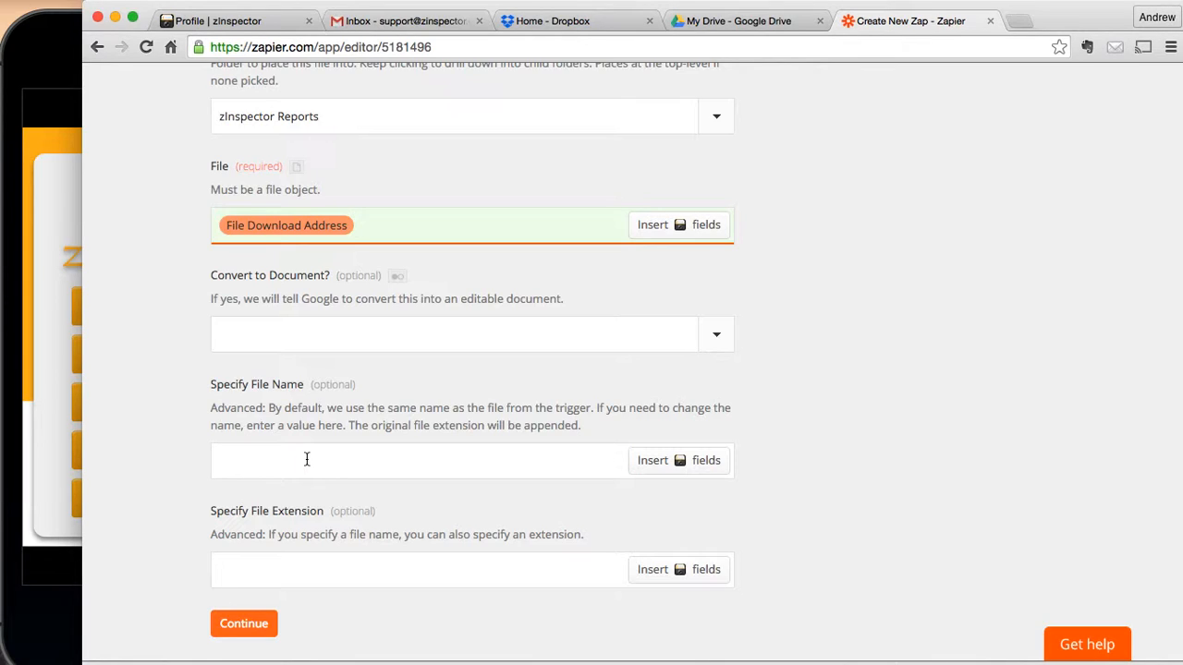
Step: Build the Drive file name from Property Name, Activity Date and Activity fields
{"action": "left_click", "coordinate": [678, 461]}
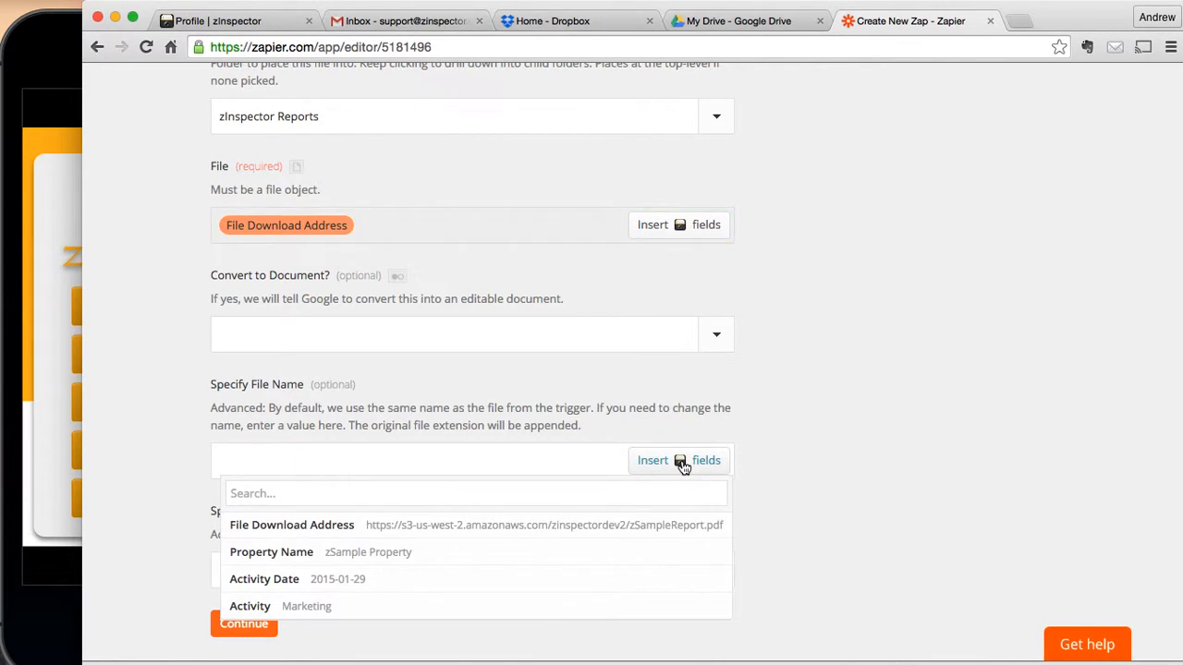
{"action": "mouse_move", "coordinate": [271, 552]}
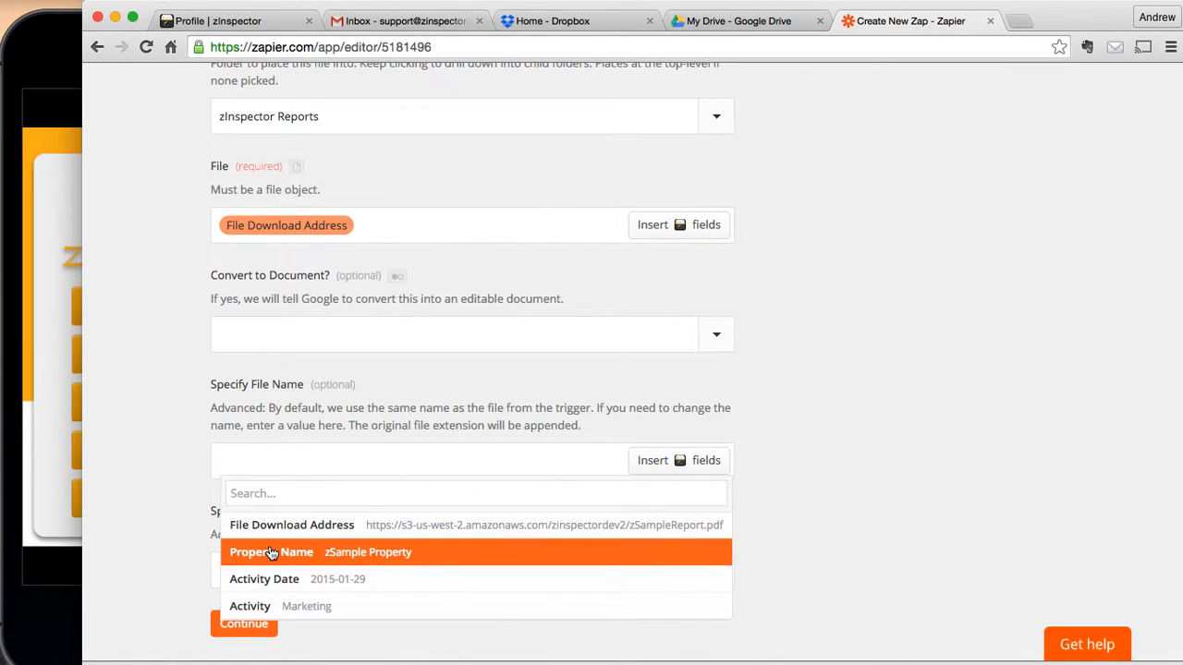
{"action": "left_click", "coordinate": [271, 552]}
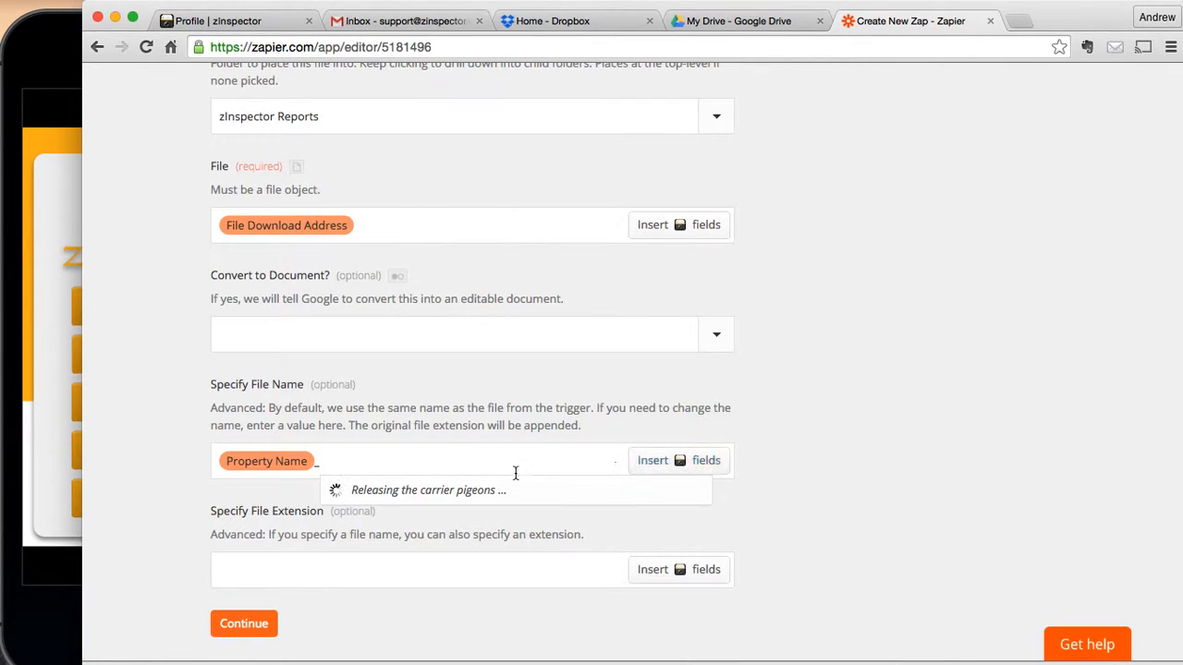
{"action": "left_click", "coordinate": [359, 462]}
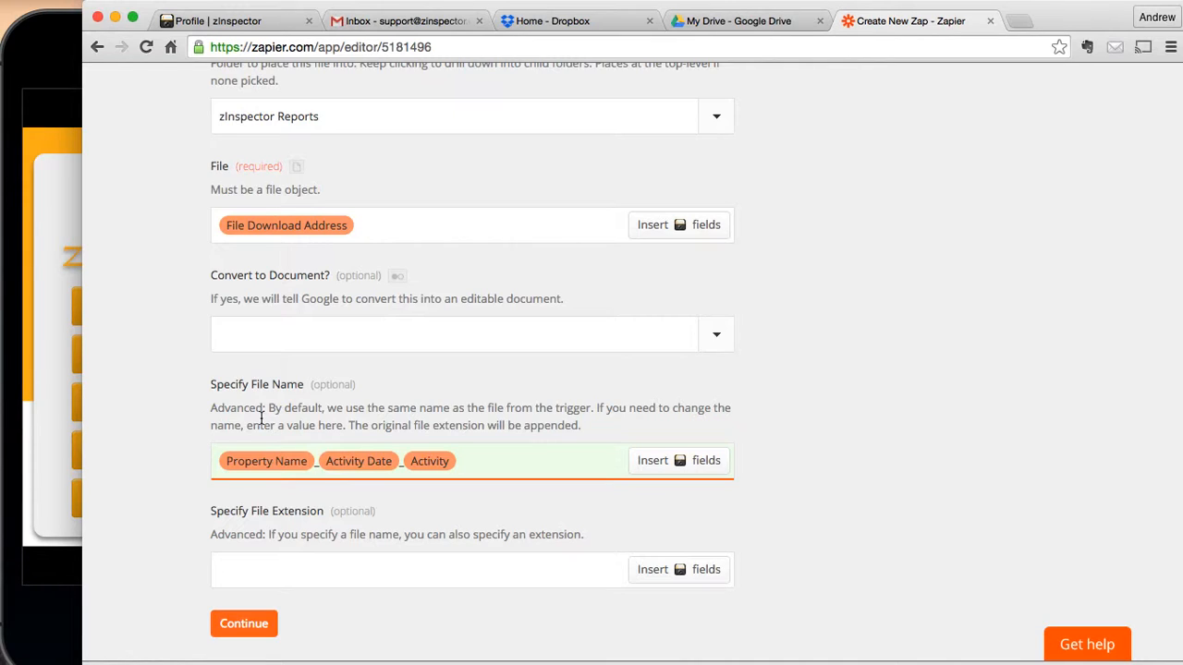
{"action": "mouse_move", "coordinate": [330, 443]}
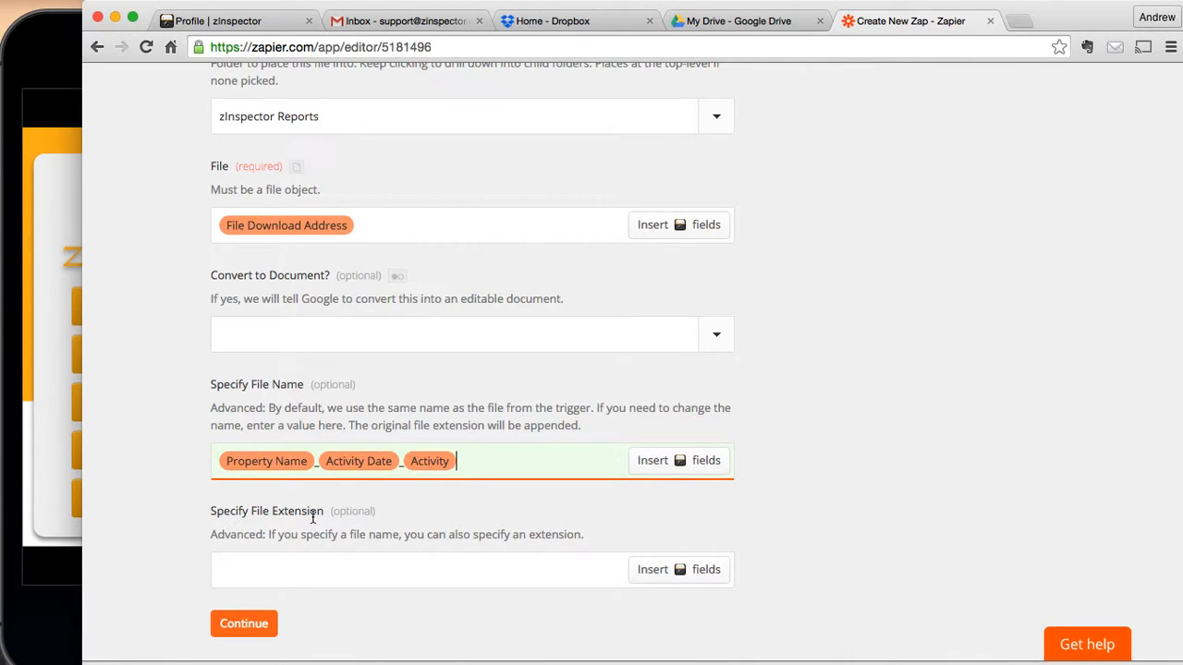
Step: Test the zInspector trigger with sample data and proceed to Zap naming
{"action": "scroll", "scroll_direction": "down", "scroll_amount": 3}
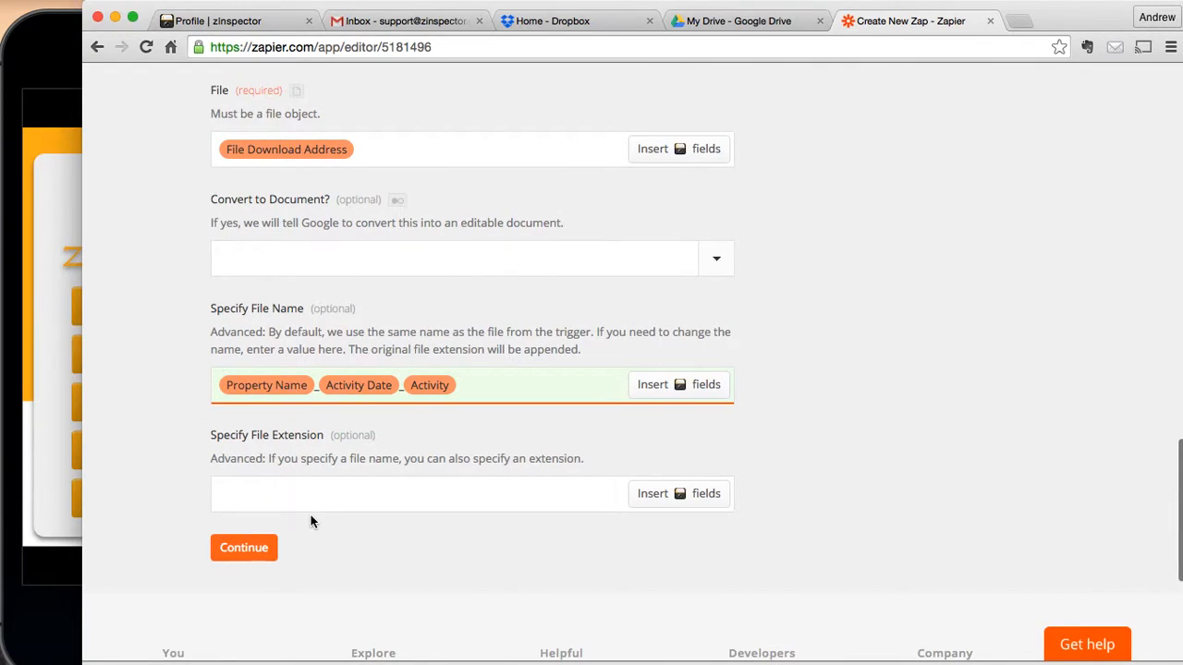
{"action": "mouse_move", "coordinate": [494, 469]}
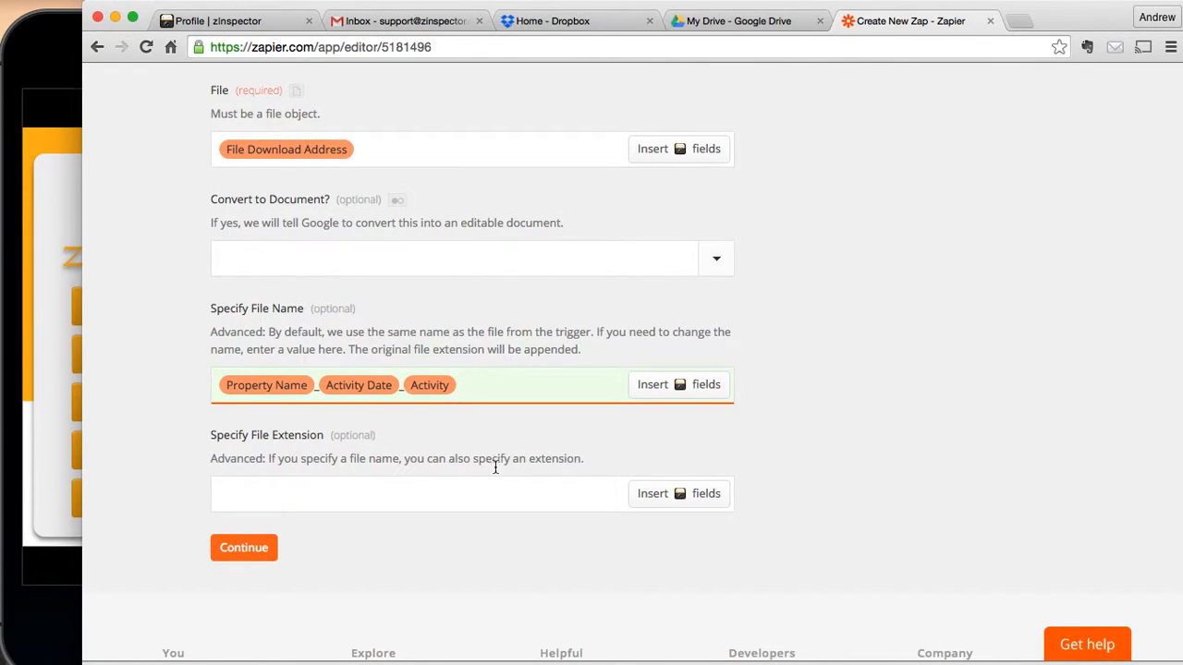
{"action": "left_click", "coordinate": [243, 547]}
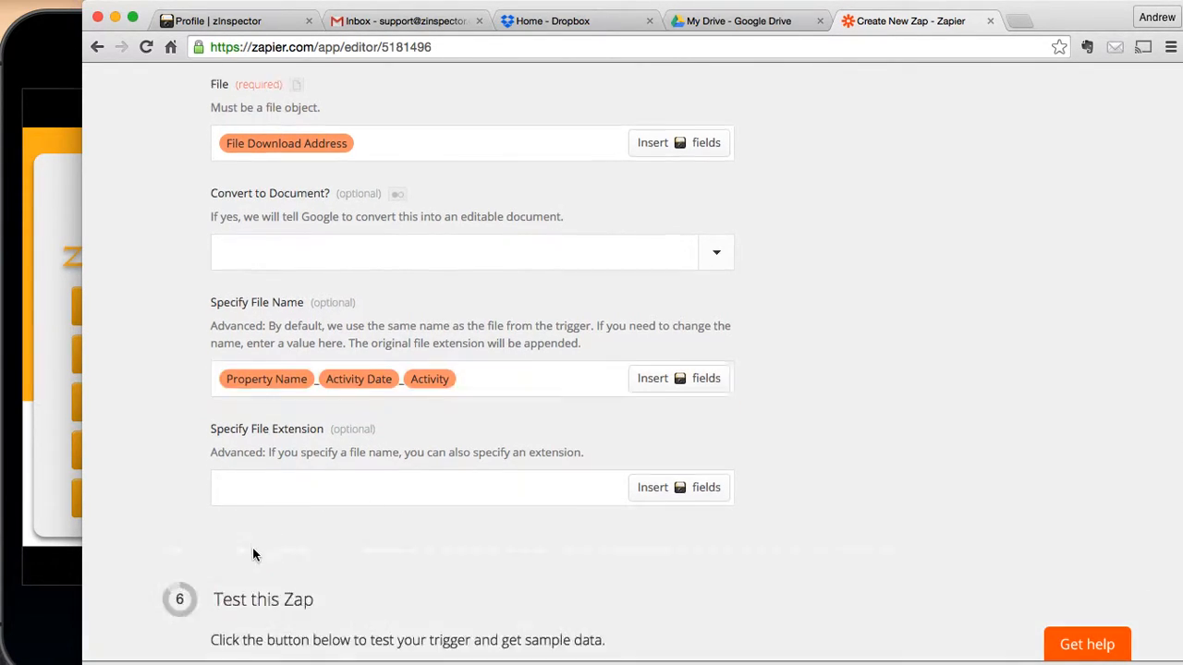
{"action": "scroll", "scroll_direction": "down", "scroll_amount": 3}
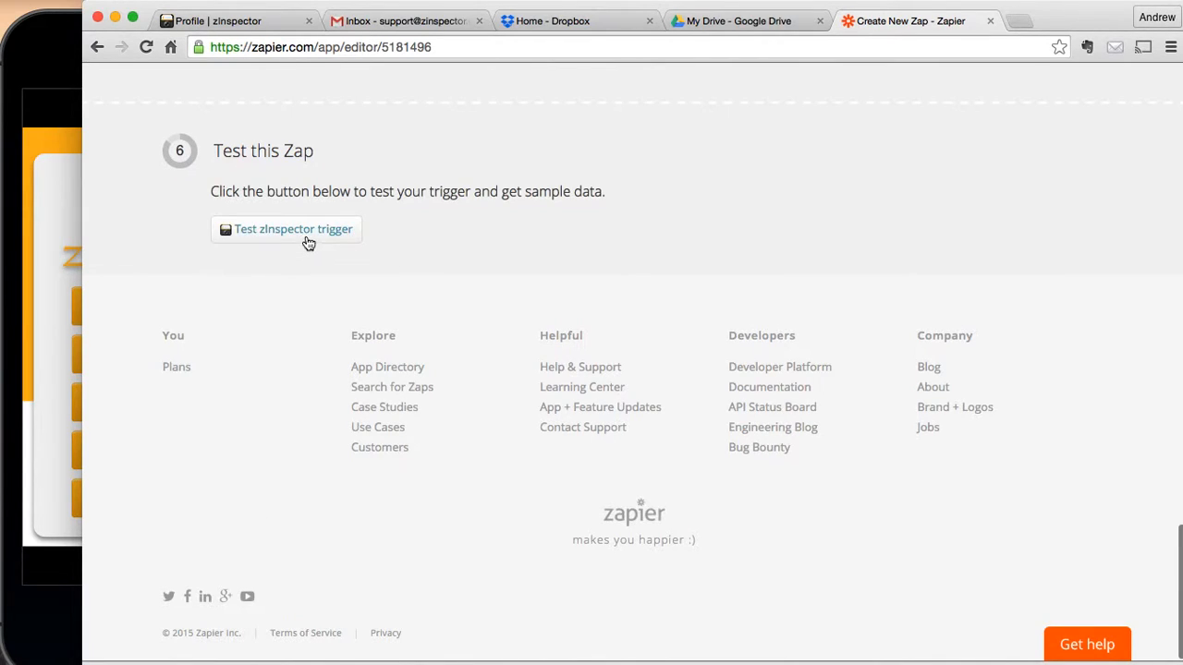
{"action": "left_click", "coordinate": [286, 228]}
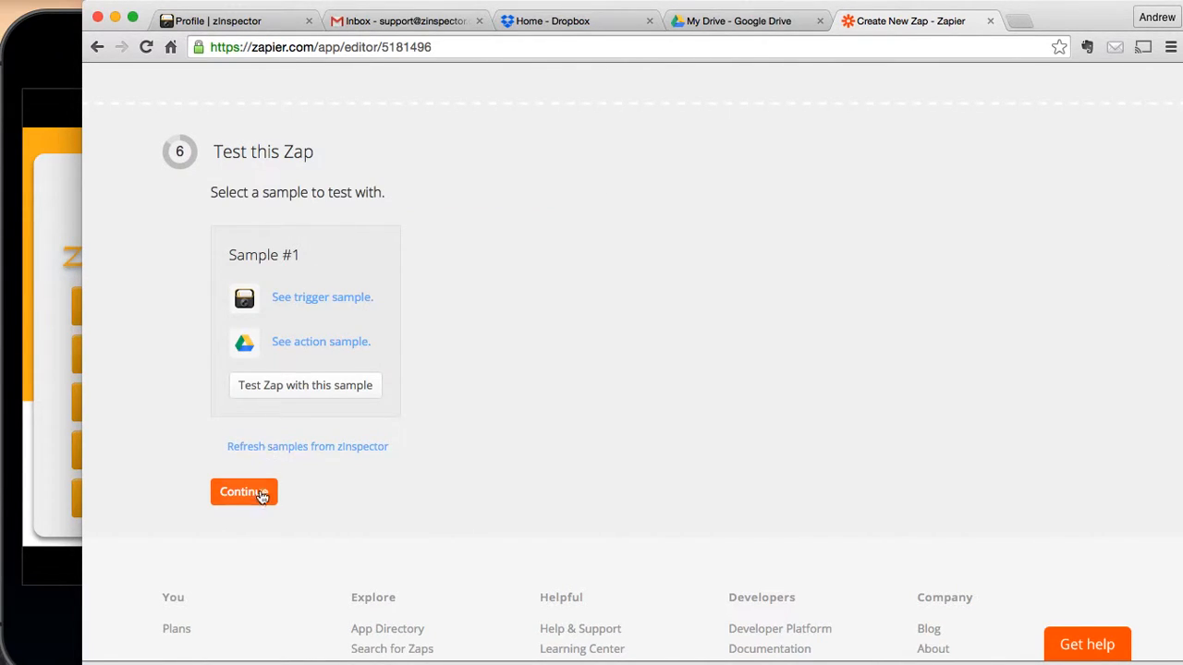
{"action": "left_click", "coordinate": [243, 490]}
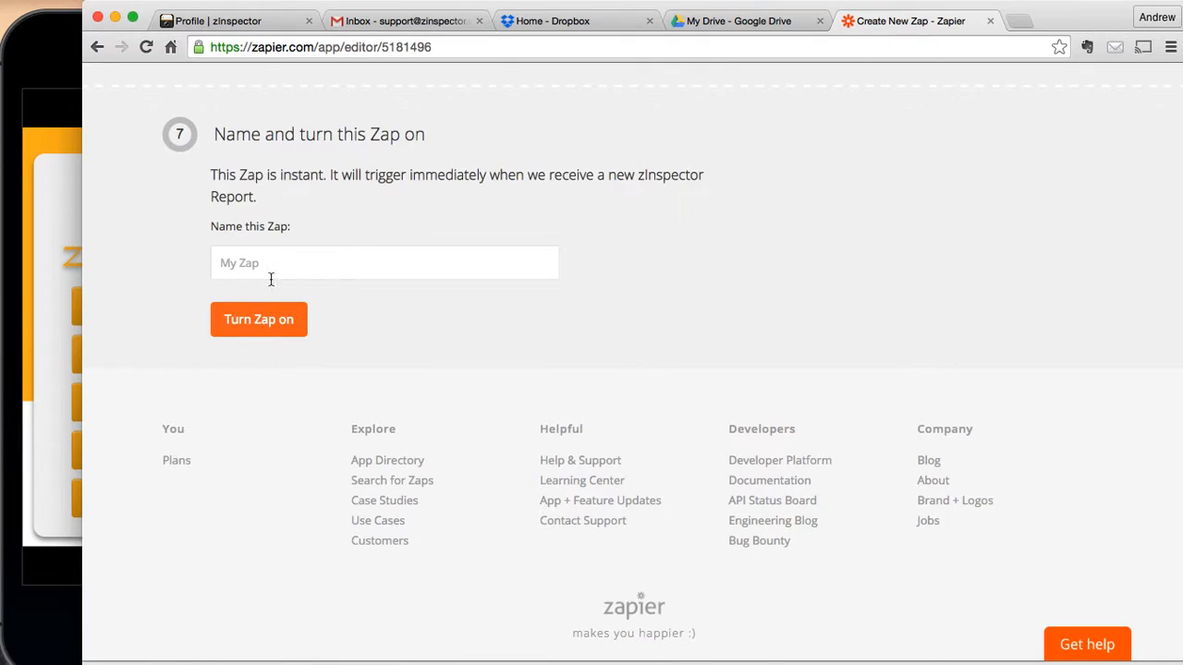
Step: Name the Zap 'zInspector --> Google Drive'
{"action": "left_click", "coordinate": [383, 263]}
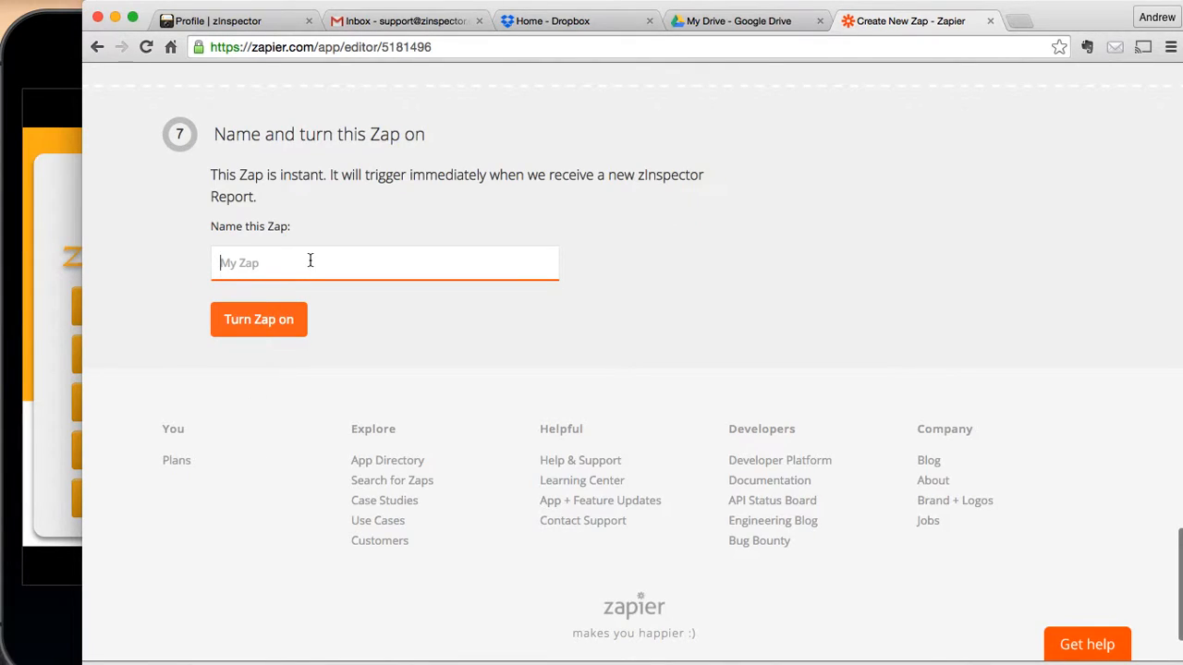
{"action": "type", "text": "zInspector"}
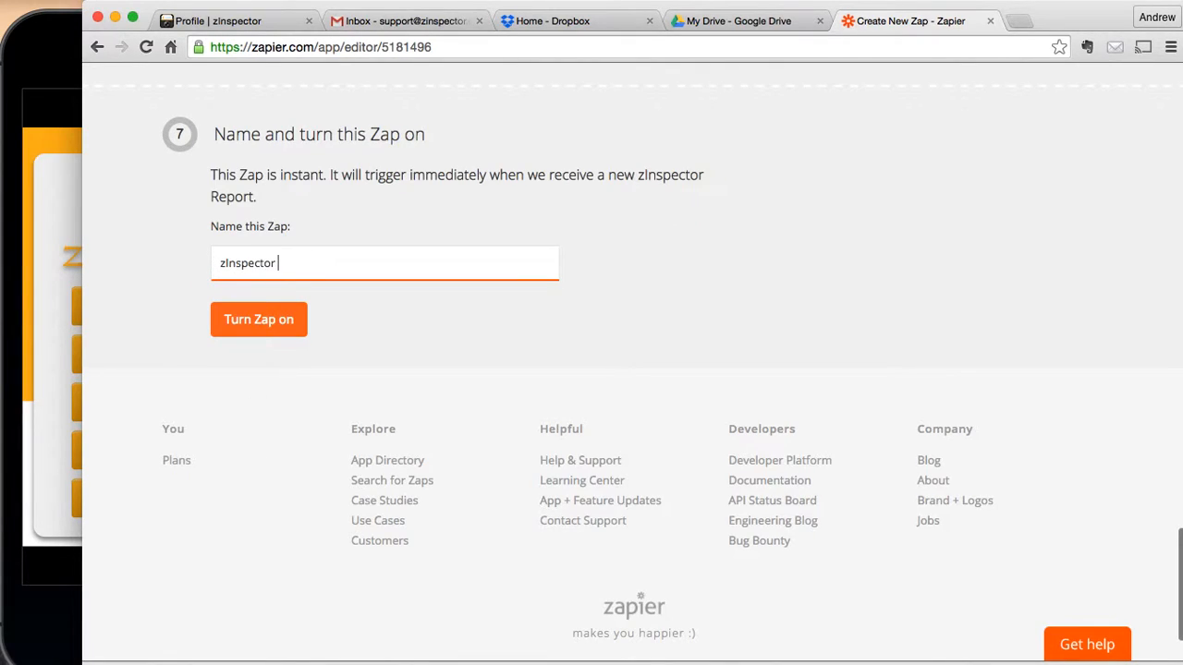
{"action": "type", "text": "--> go"}
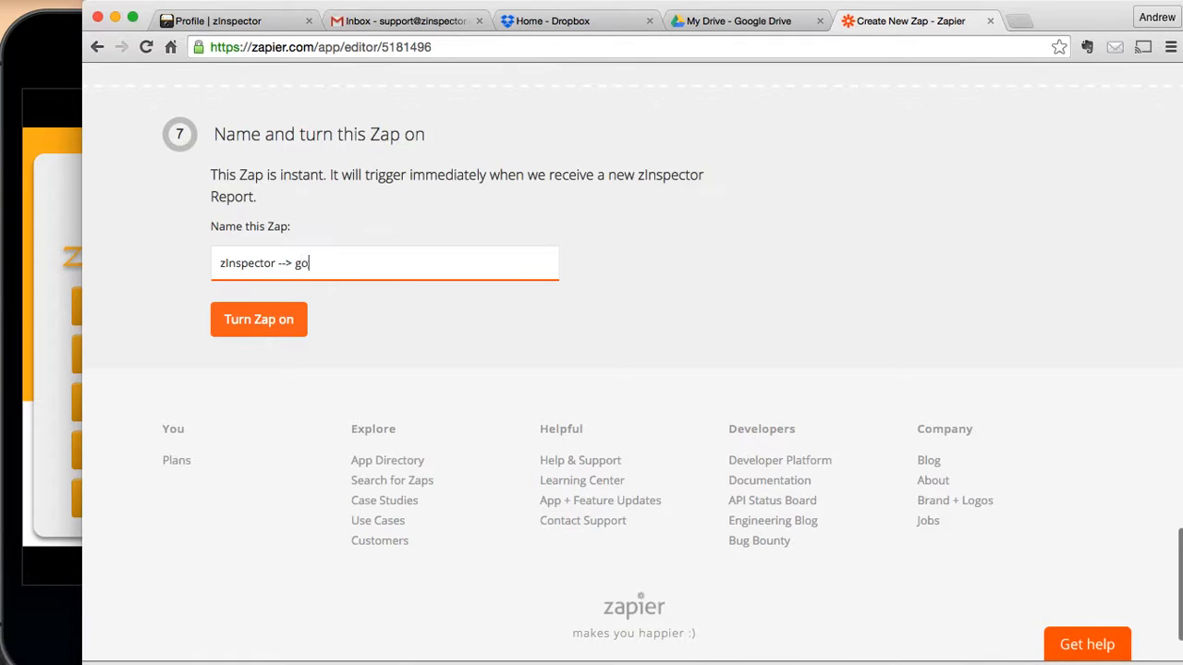
{"action": "type", "text": "Goo"}
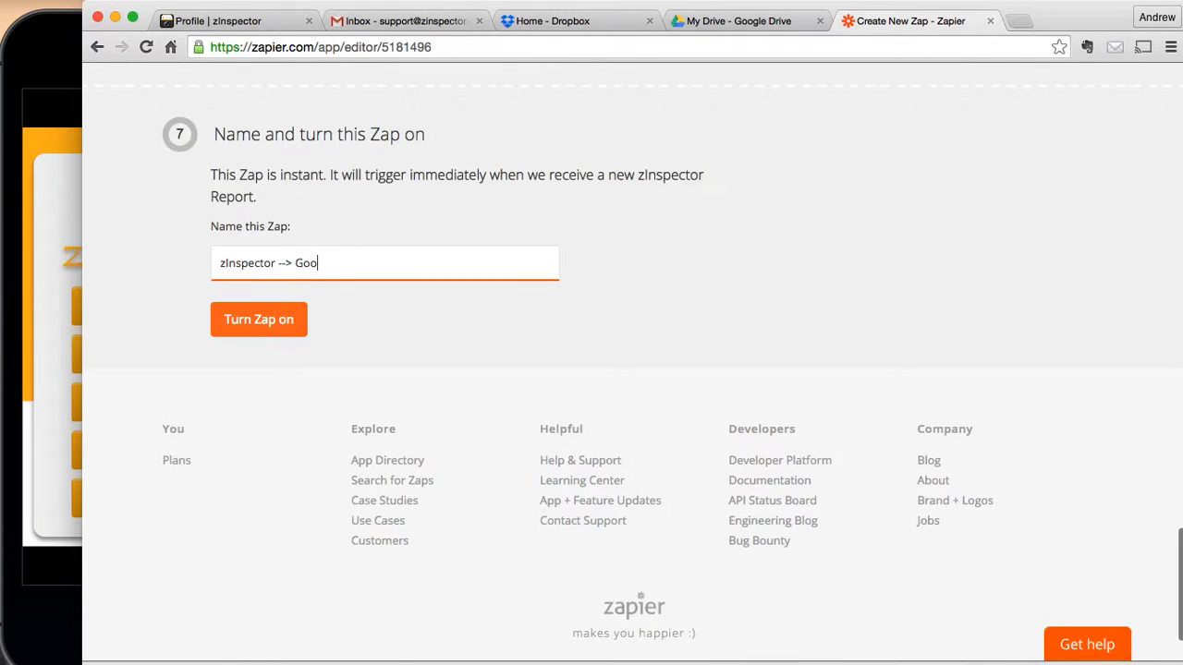
{"action": "type", "text": "gle Drive"}
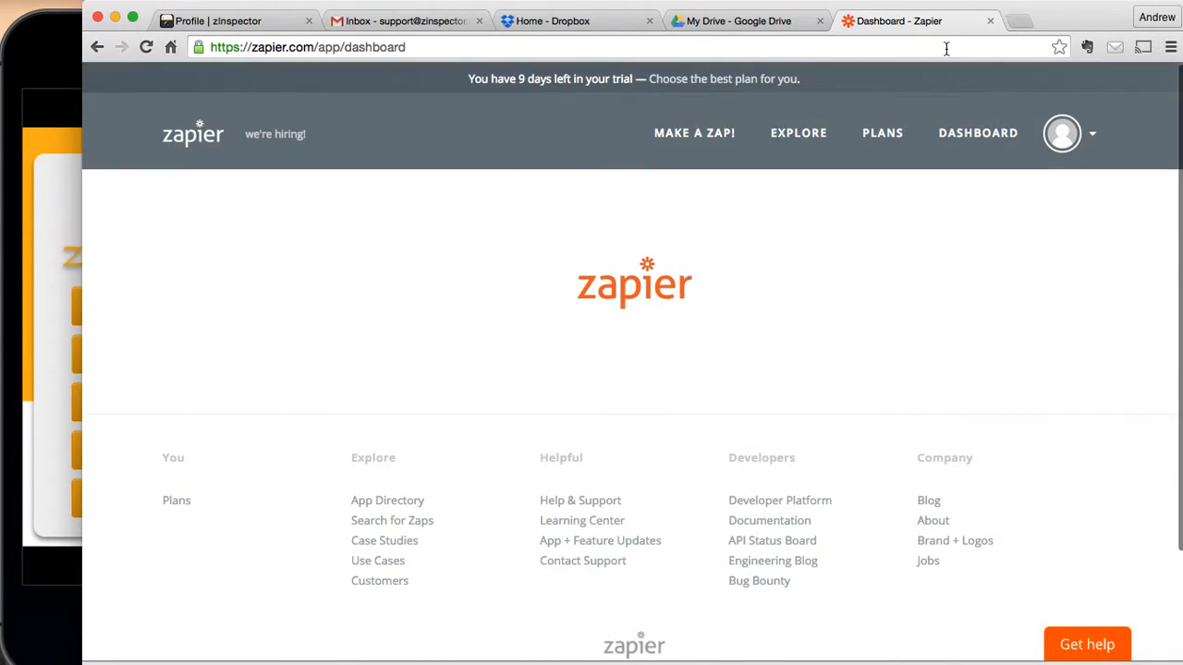
{"action": "mouse_move", "coordinate": [978, 133]}
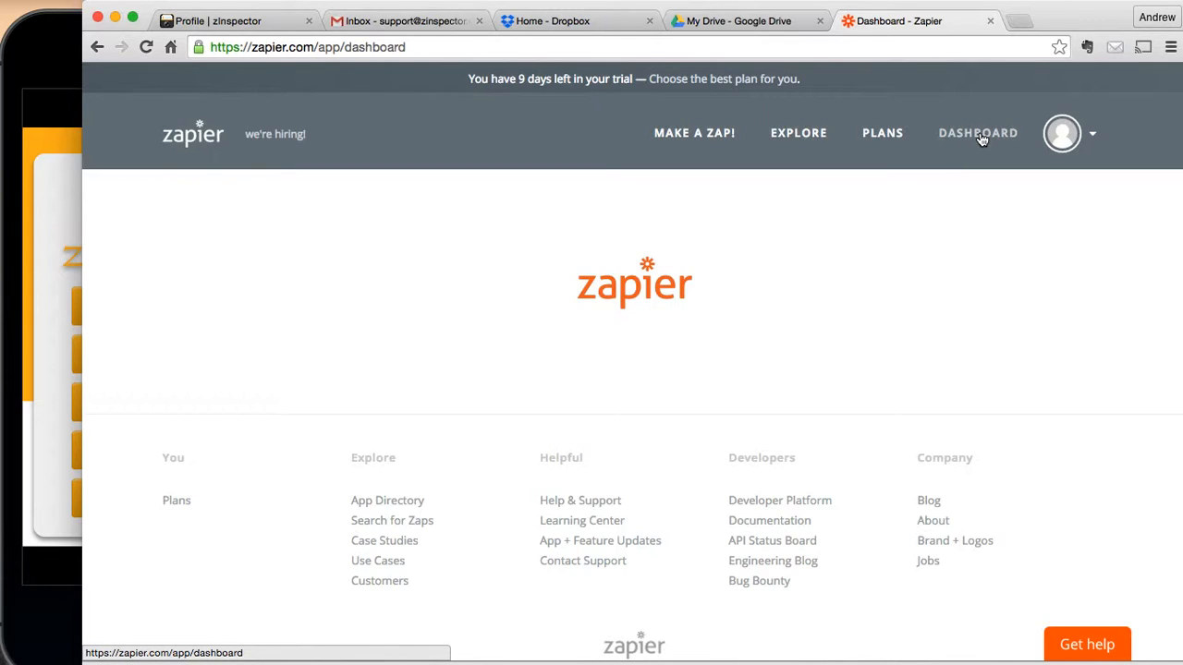
Step: Toggle the zInspector --> Google Drive Zap off and back on, then go to Google Drive
{"action": "left_click", "coordinate": [978, 132]}
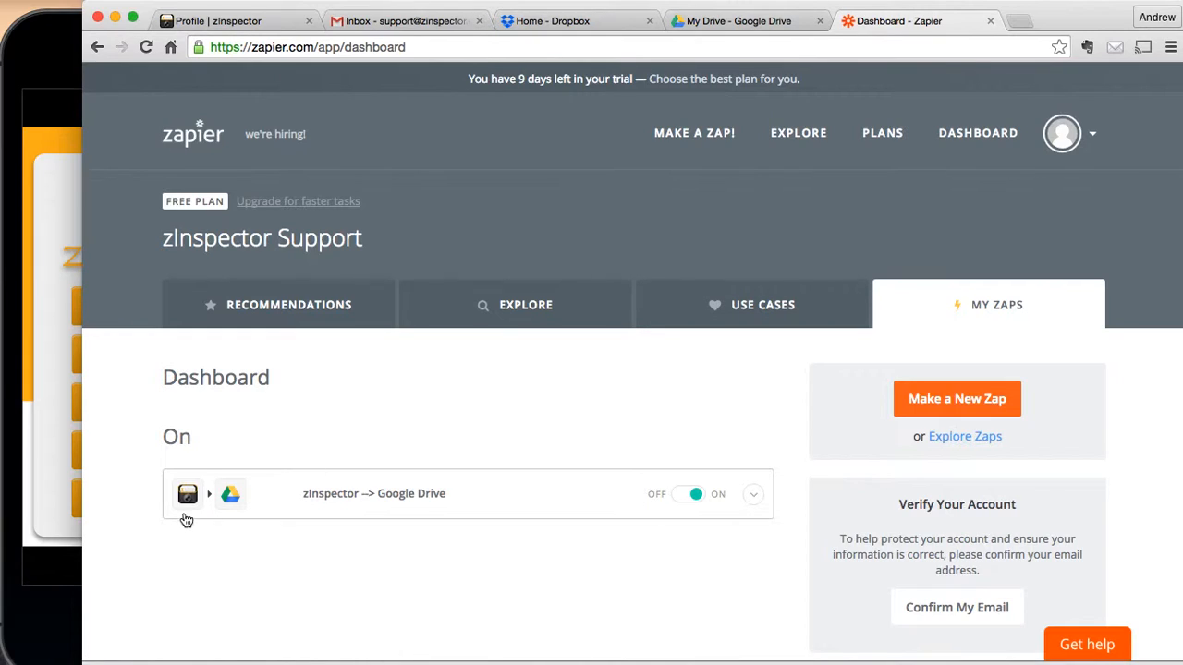
{"action": "mouse_move", "coordinate": [185, 511]}
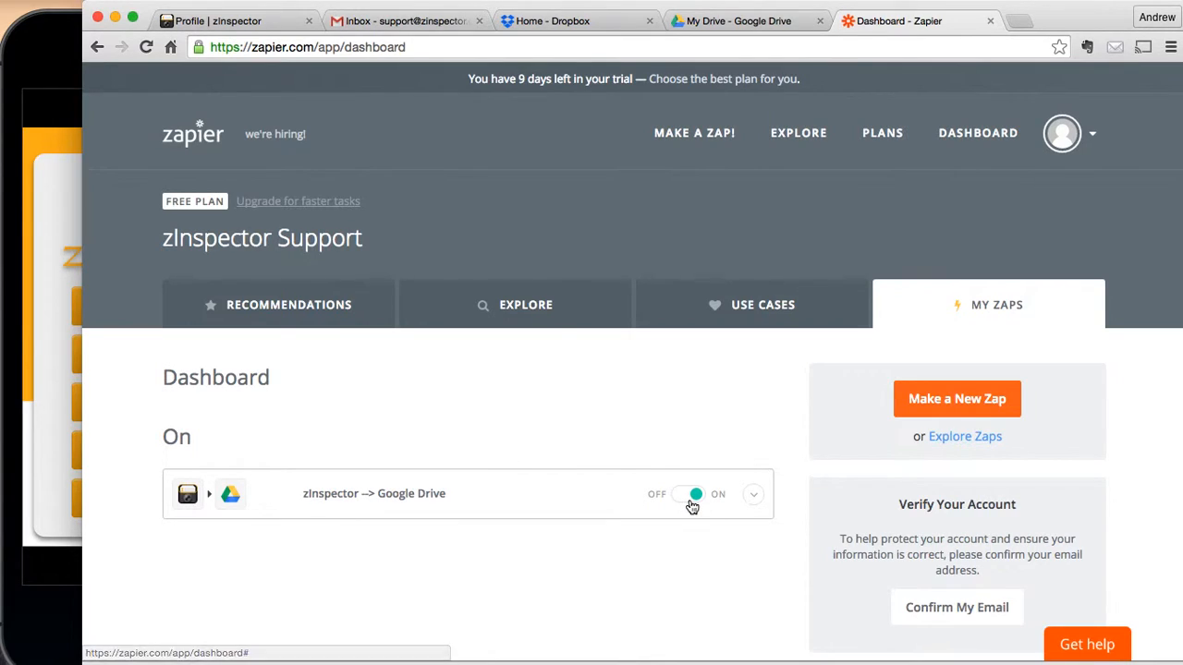
{"action": "left_click", "coordinate": [693, 495]}
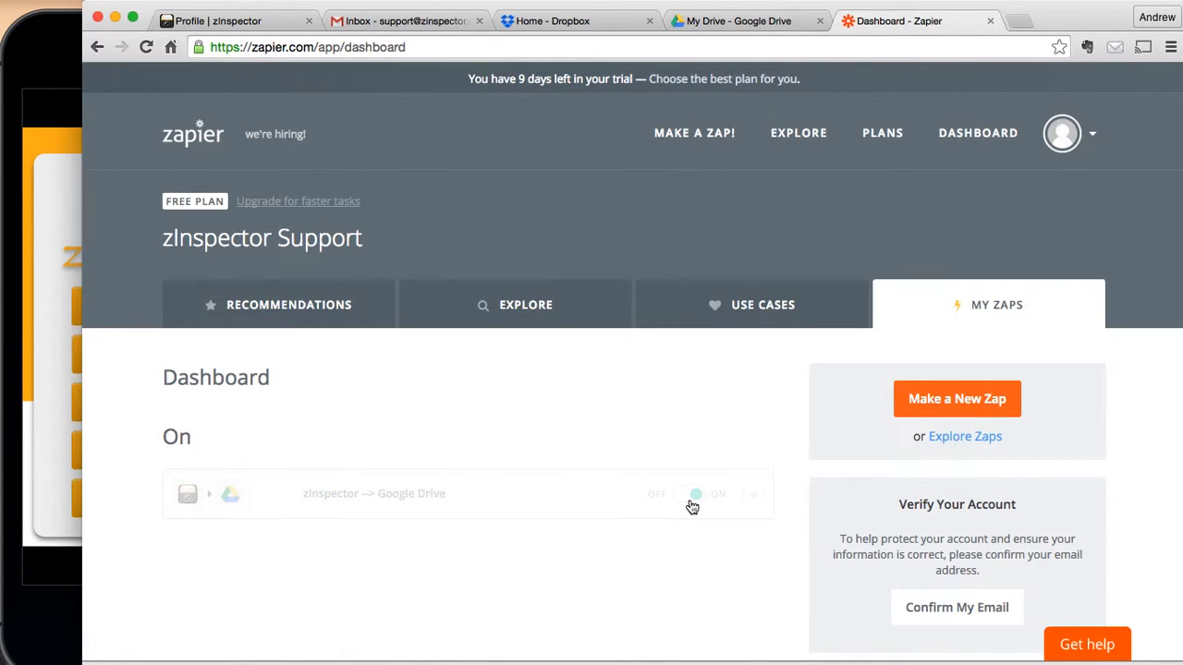
{"action": "left_click", "coordinate": [695, 494]}
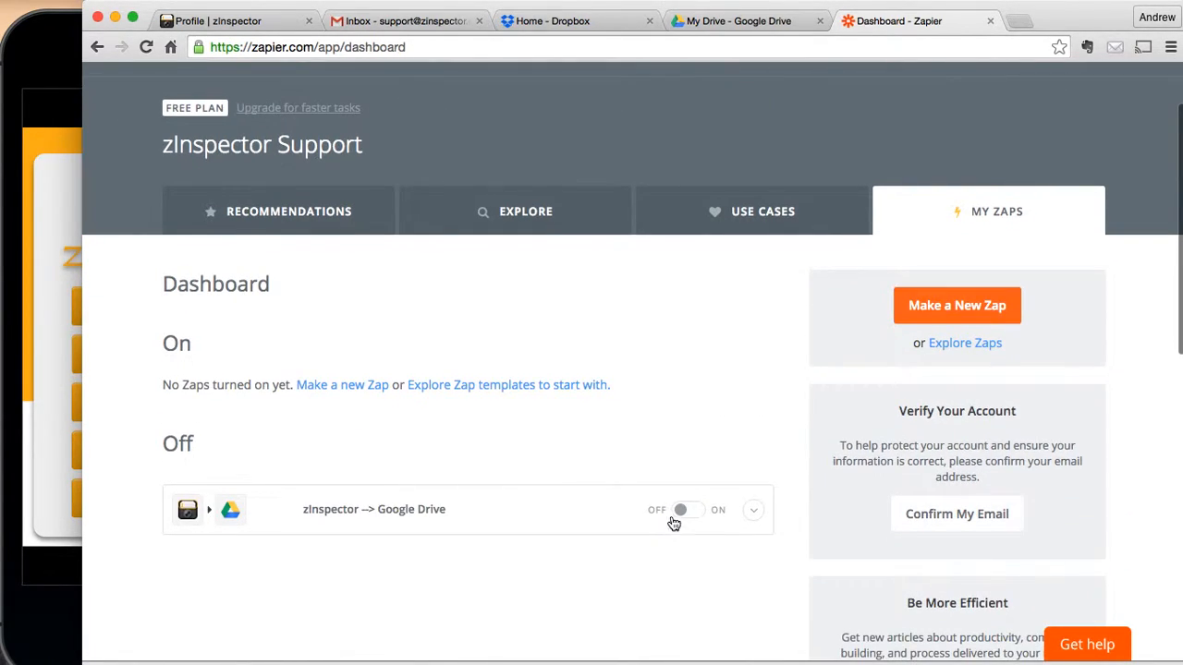
{"action": "left_click", "coordinate": [683, 509]}
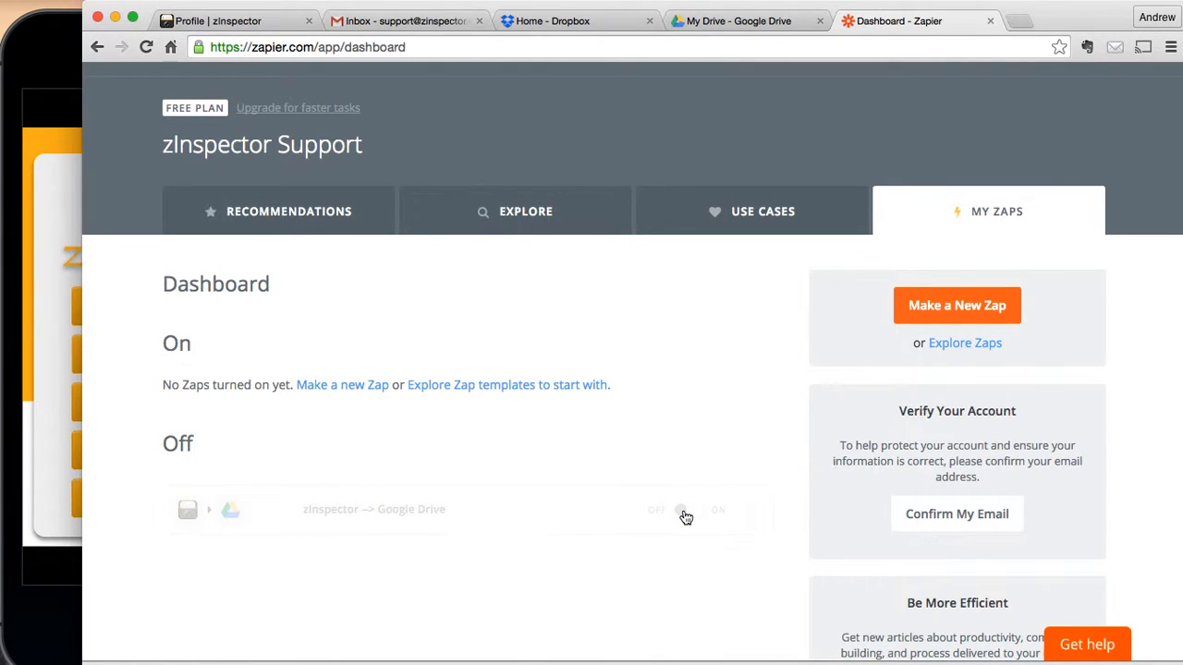
{"action": "left_click", "coordinate": [684, 510]}
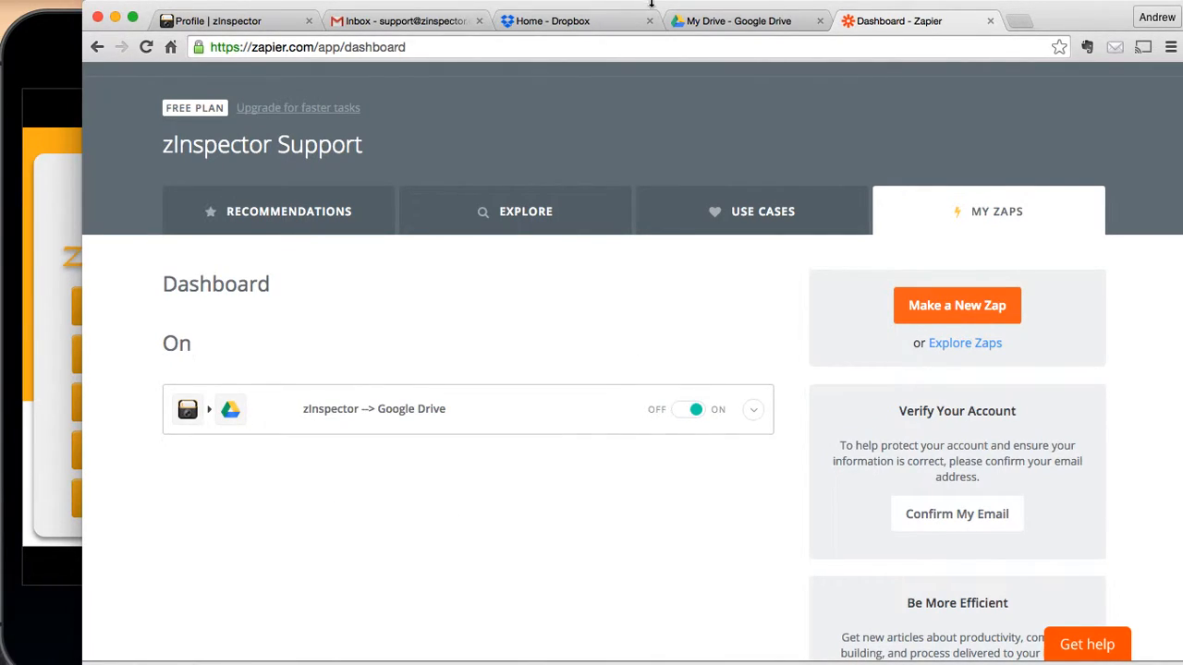
{"action": "left_click", "coordinate": [739, 20]}
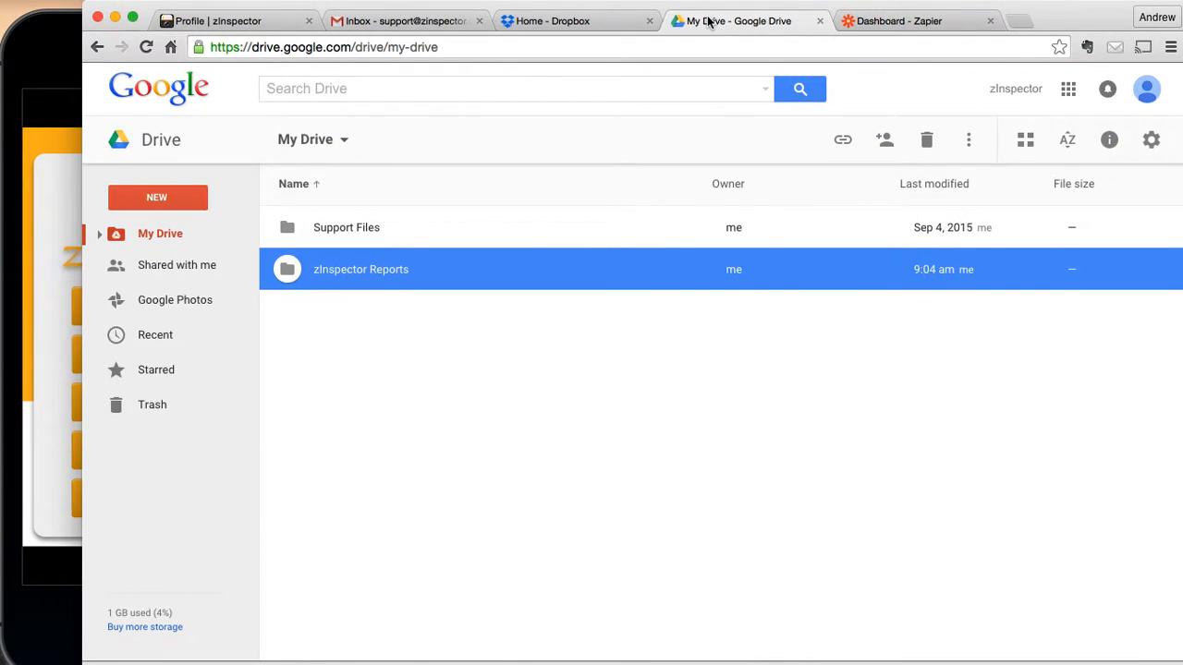
{"action": "mouse_move", "coordinate": [351, 279]}
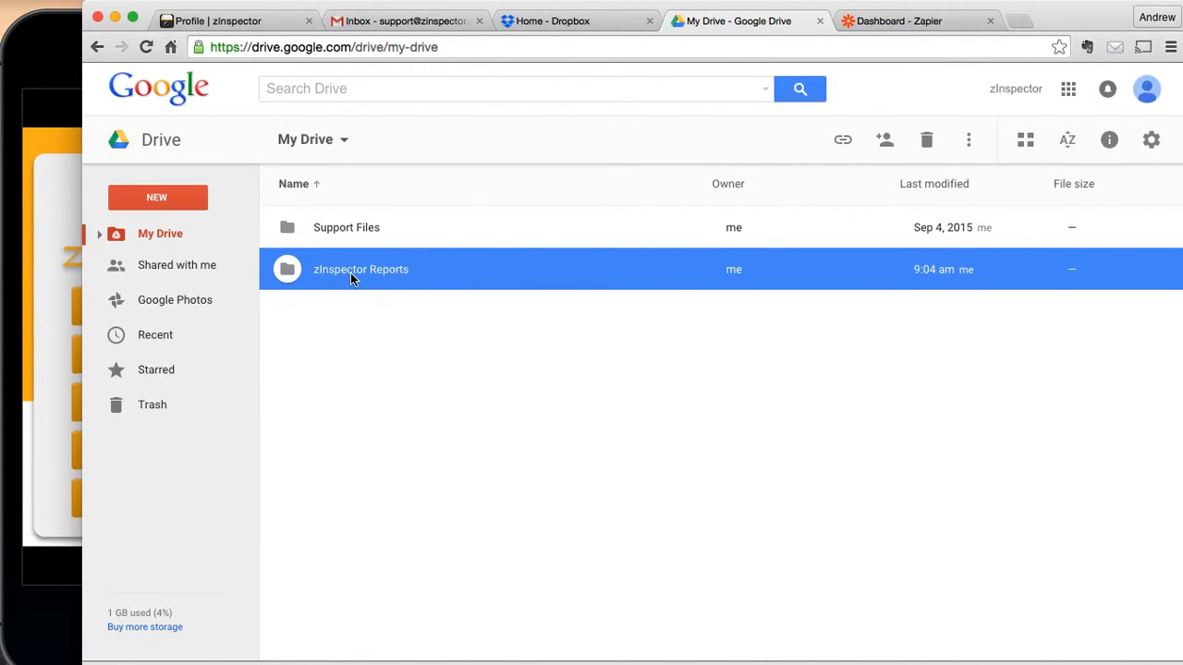
Step: Check that the zInspector Reports folder is empty, then return to the zInspector profile page
{"action": "double_click", "coordinate": [361, 269]}
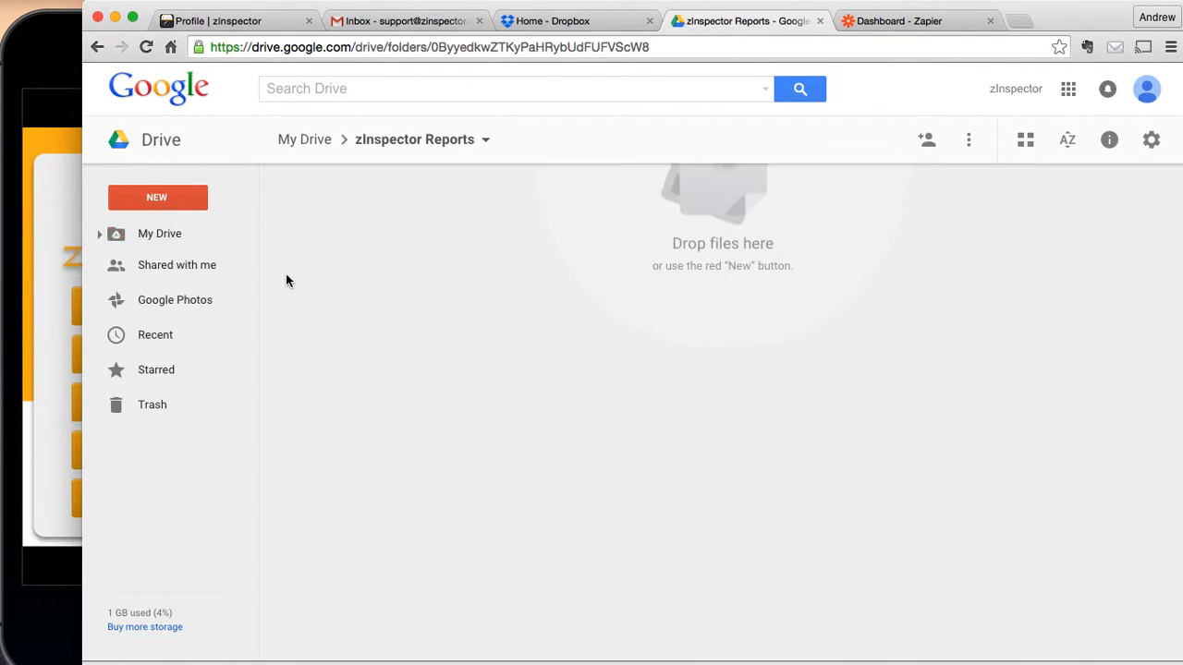
{"action": "left_click", "coordinate": [304, 139]}
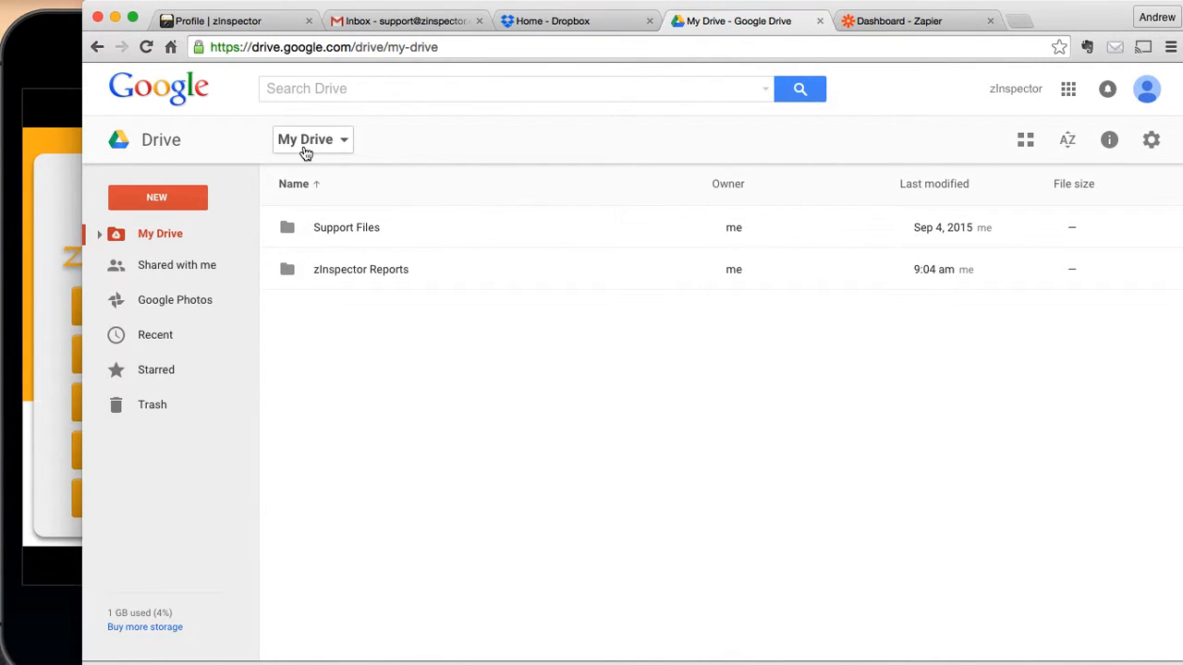
{"action": "mouse_move", "coordinate": [250, 39]}
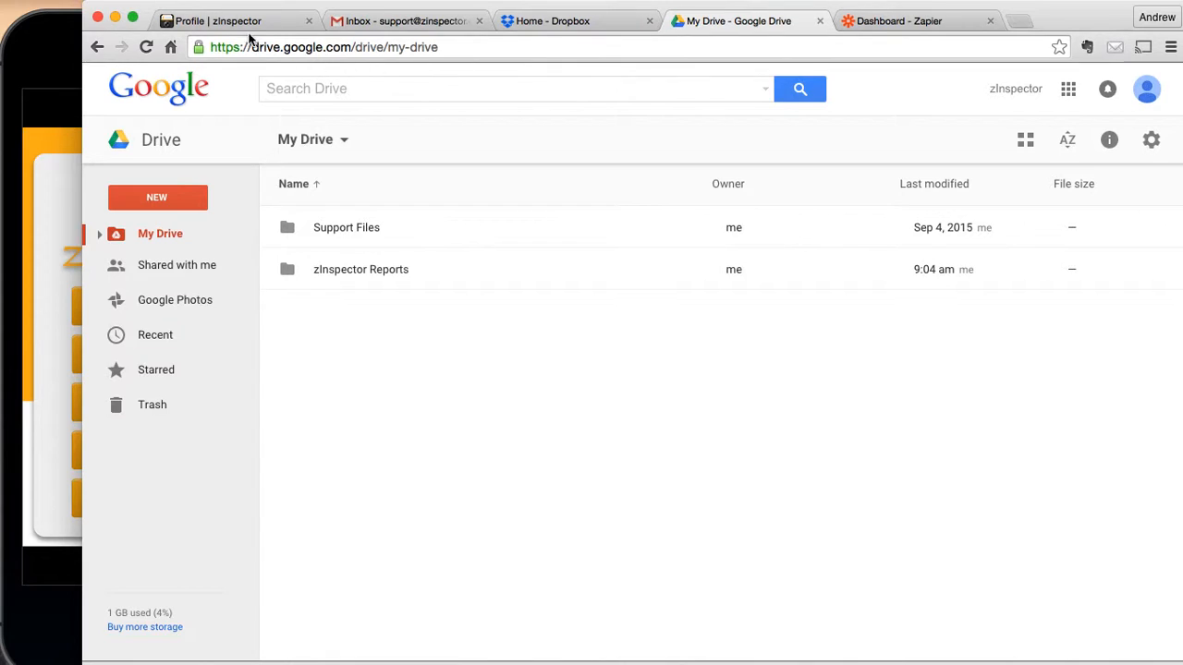
{"action": "left_click", "coordinate": [236, 21]}
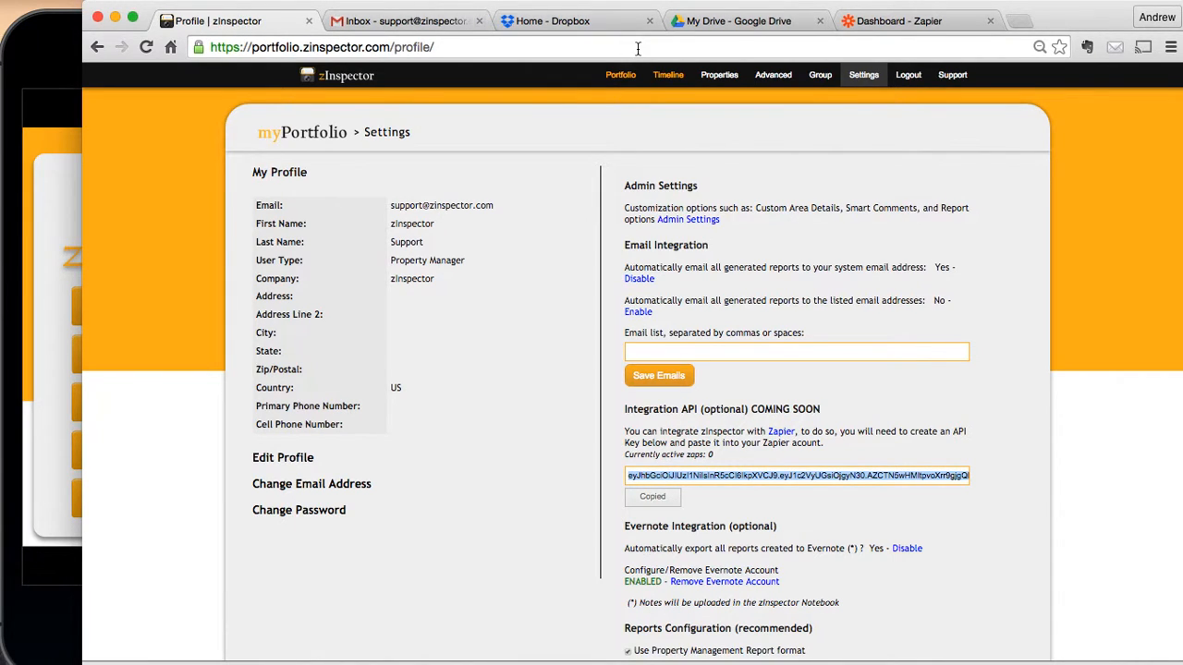
Step: Re-run and email the zSample Property Move Out report, check Gmail, then go to My Drive
{"action": "left_click", "coordinate": [668, 75]}
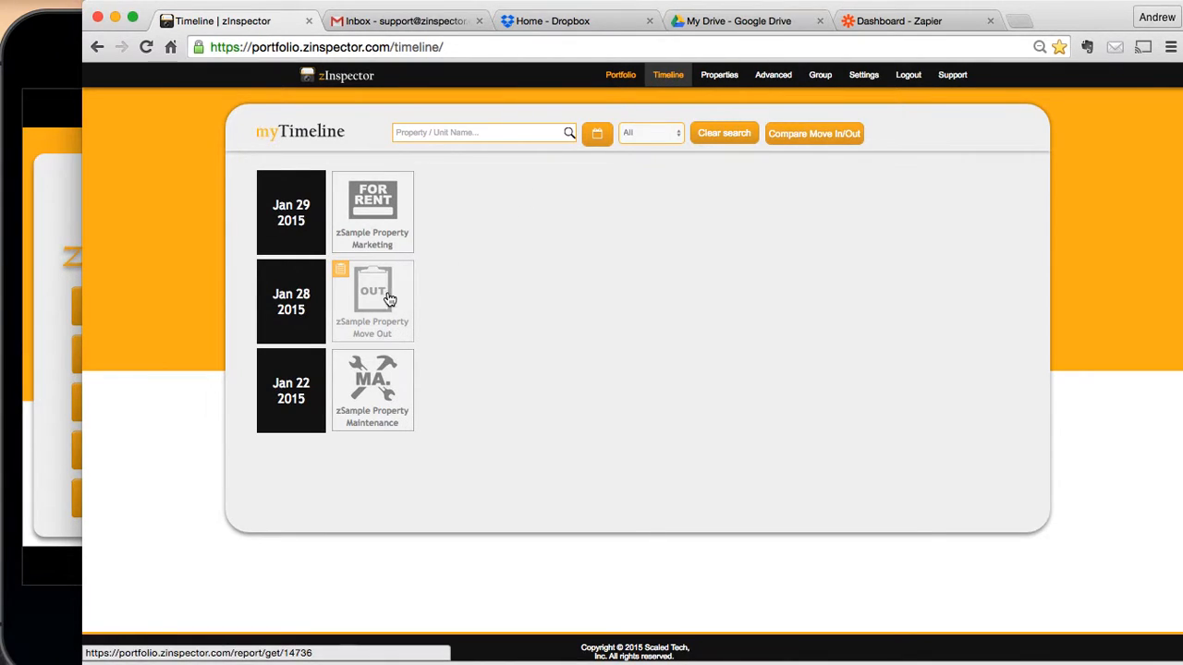
{"action": "left_click", "coordinate": [372, 296]}
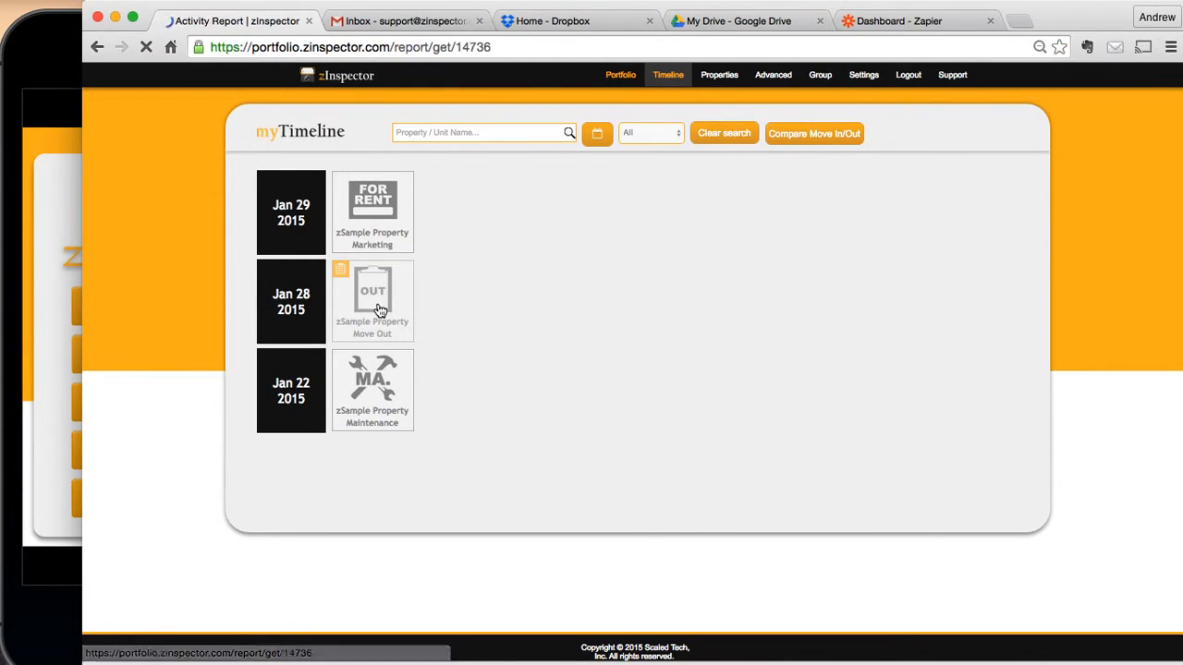
{"action": "left_click", "coordinate": [373, 300]}
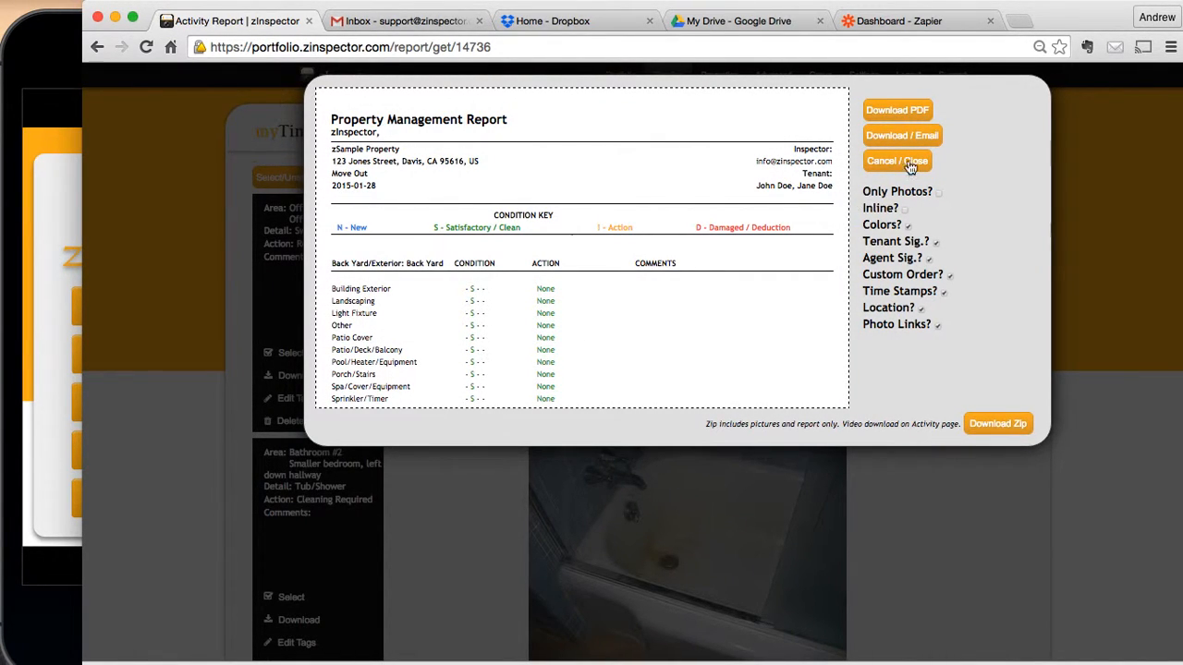
{"action": "left_click", "coordinate": [902, 135]}
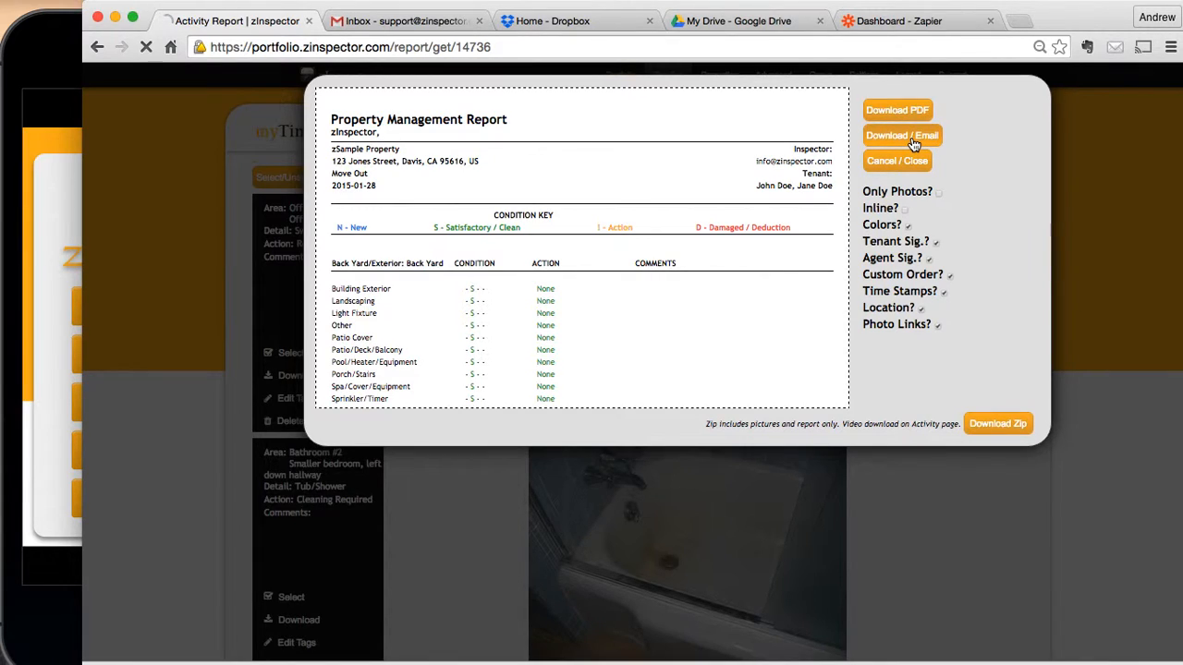
{"action": "left_click", "coordinate": [901, 135]}
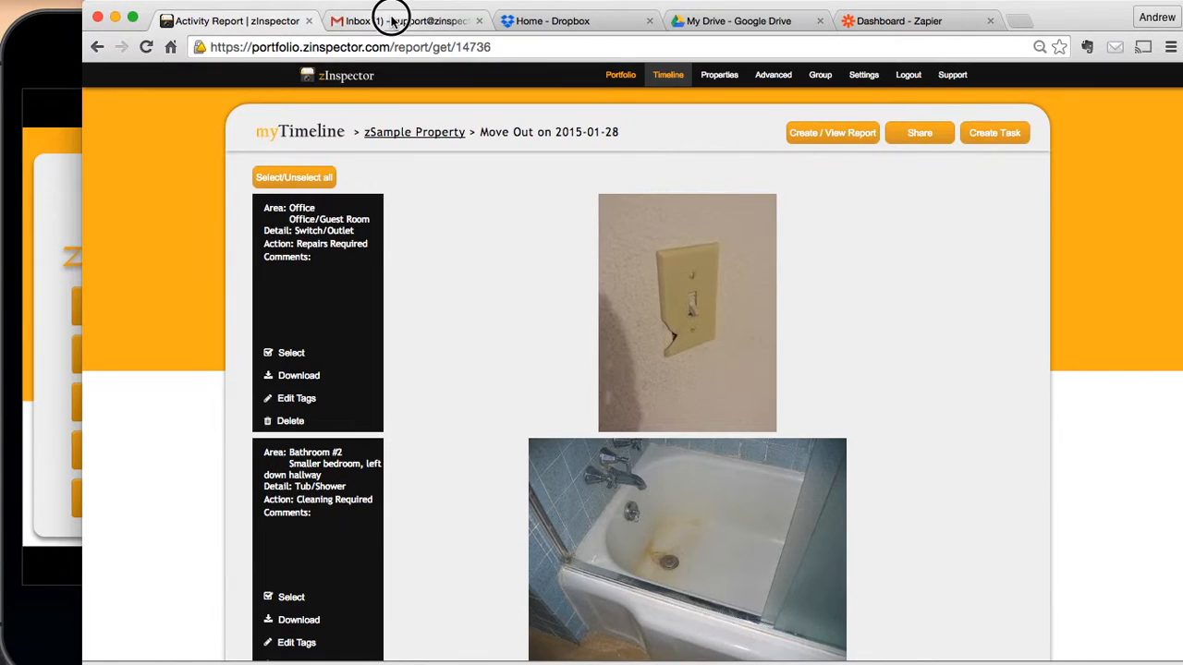
{"action": "left_click", "coordinate": [398, 20]}
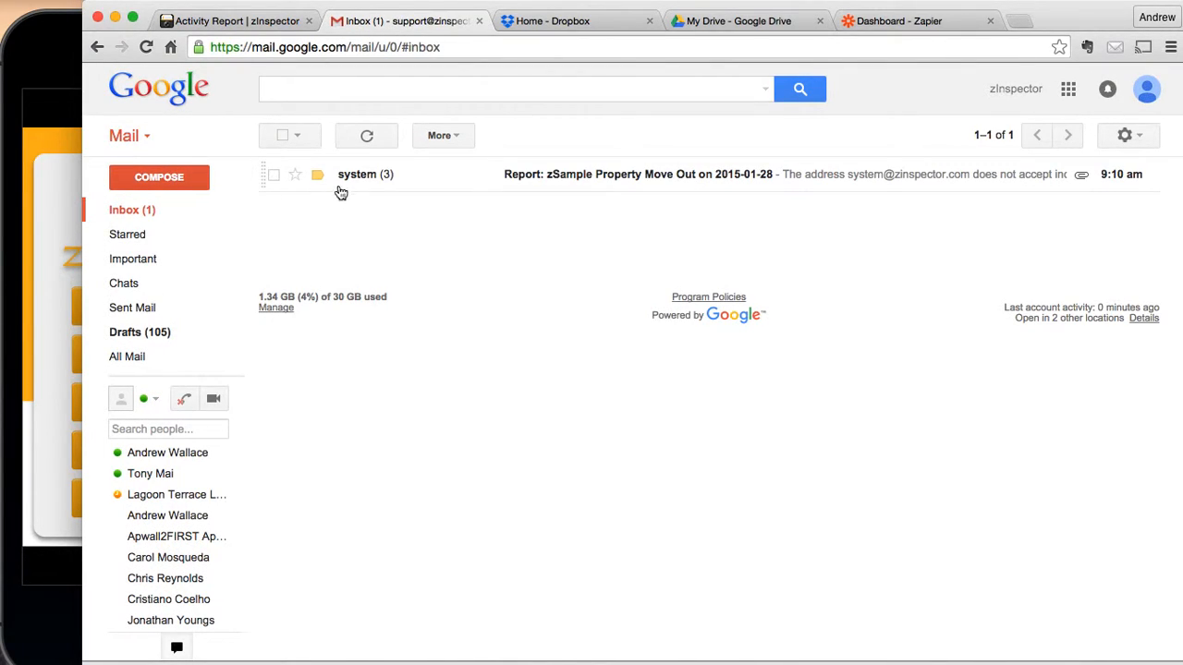
{"action": "mouse_move", "coordinate": [738, 21]}
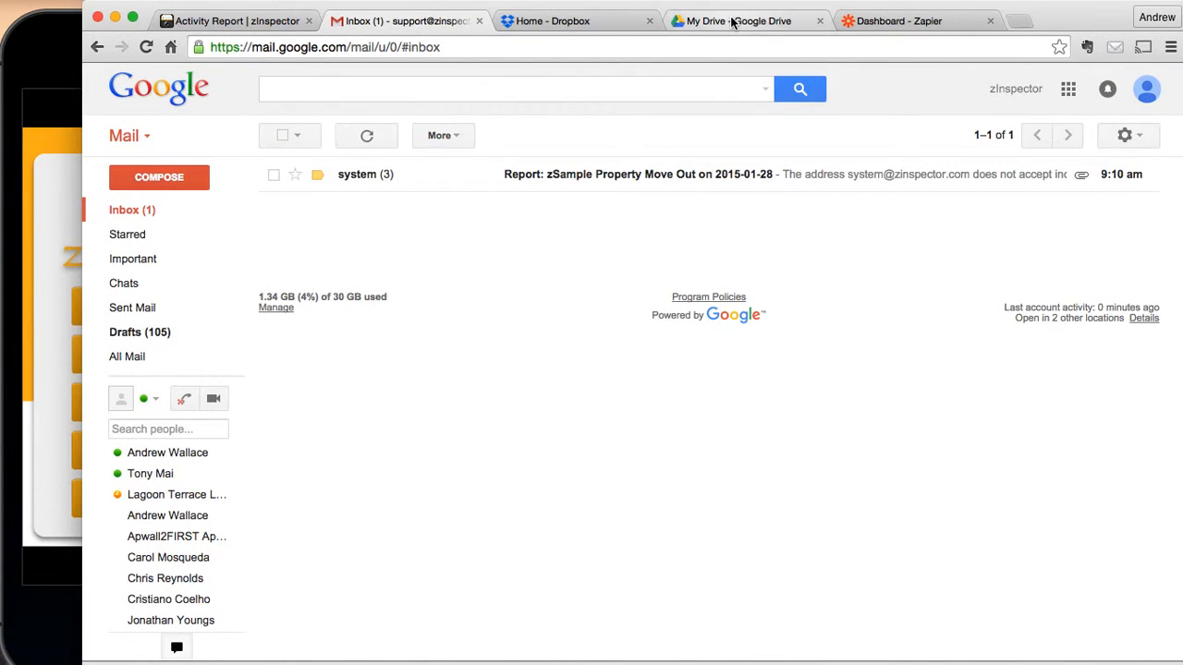
{"action": "left_click", "coordinate": [737, 21]}
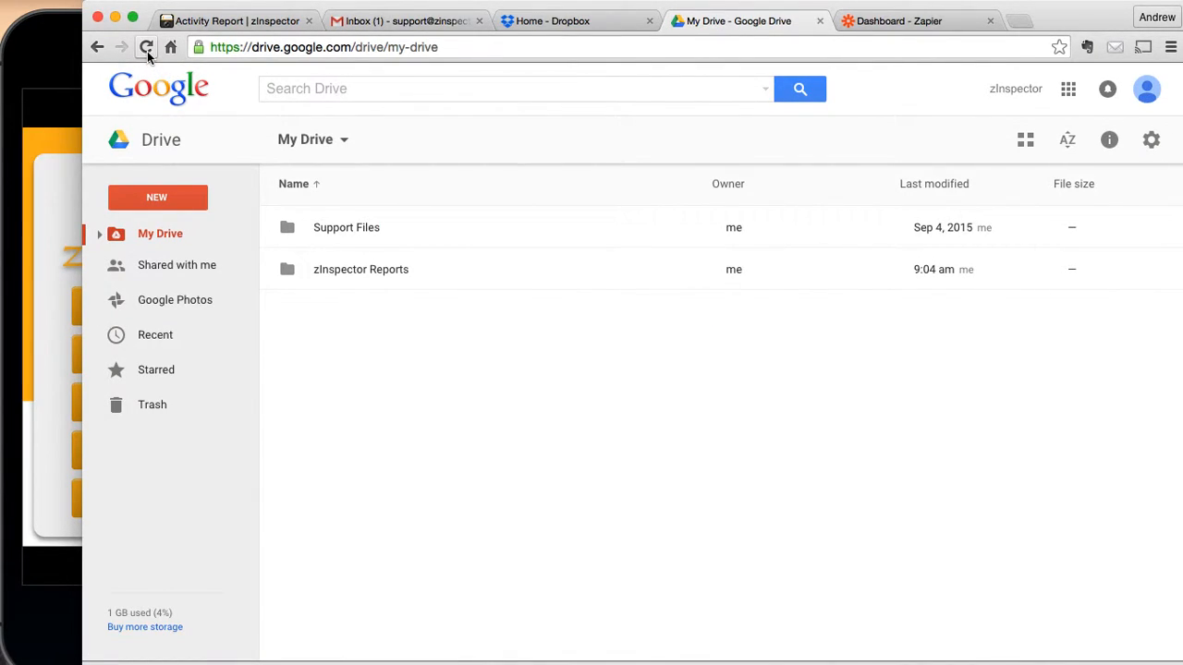
{"action": "mouse_move", "coordinate": [146, 47]}
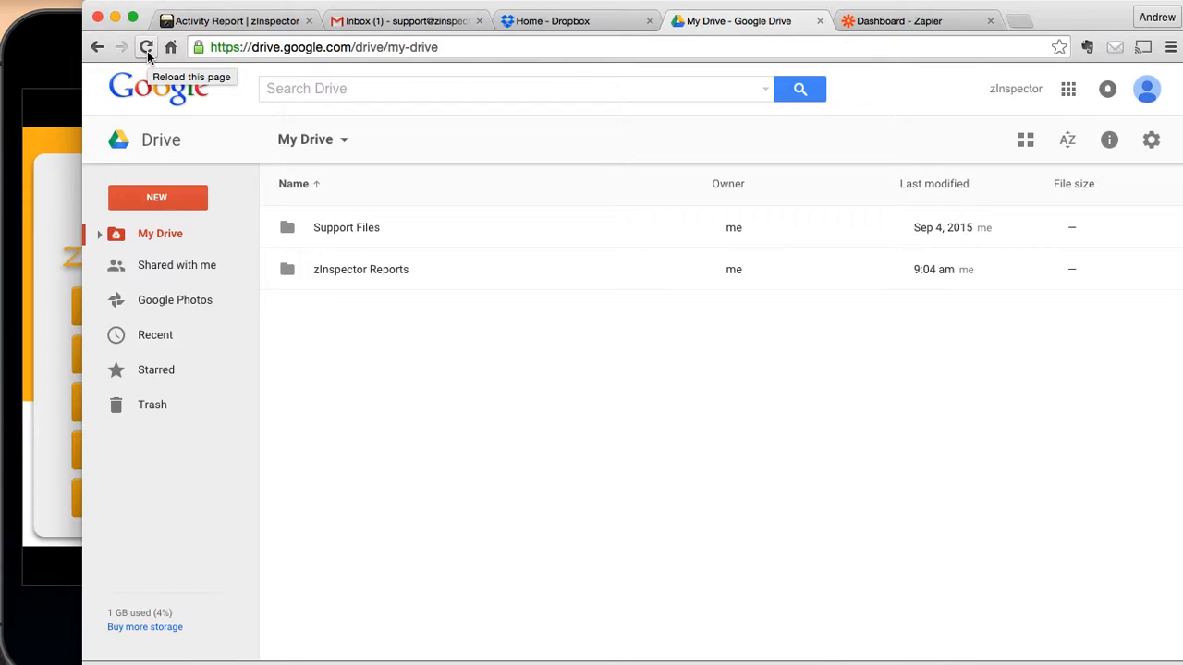
Step: Refresh Drive and preview zSample Property_2015-01-28_Move Out.pdf in zInspector Reports
{"action": "left_click", "coordinate": [146, 47]}
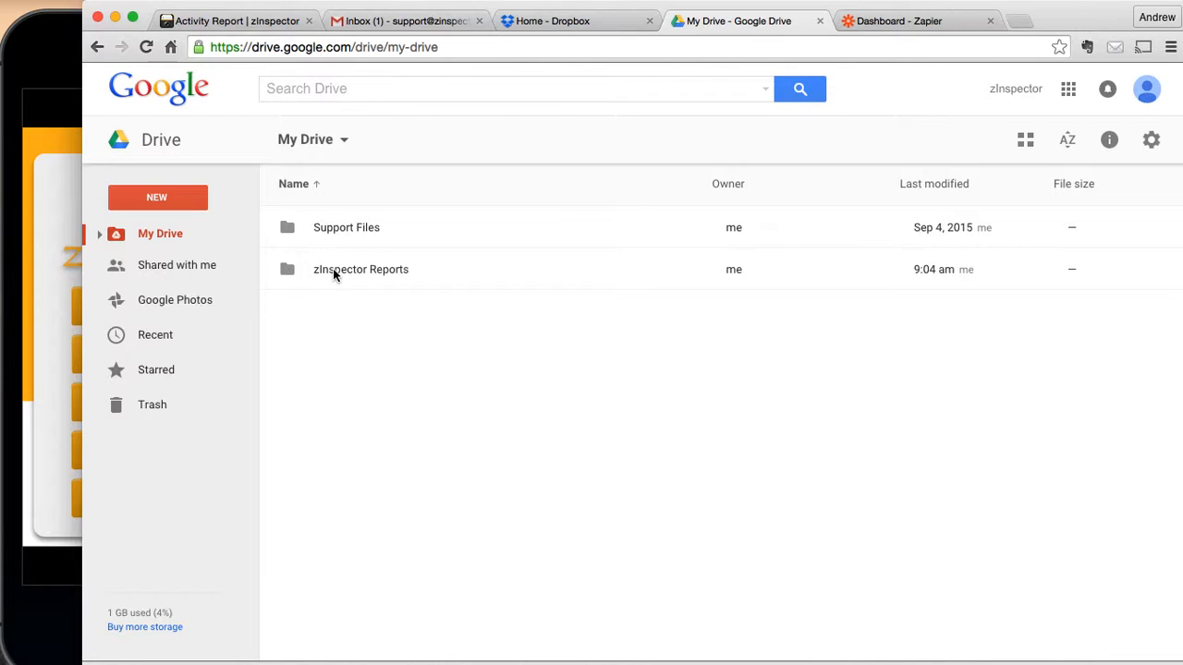
{"action": "left_click", "coordinate": [360, 269]}
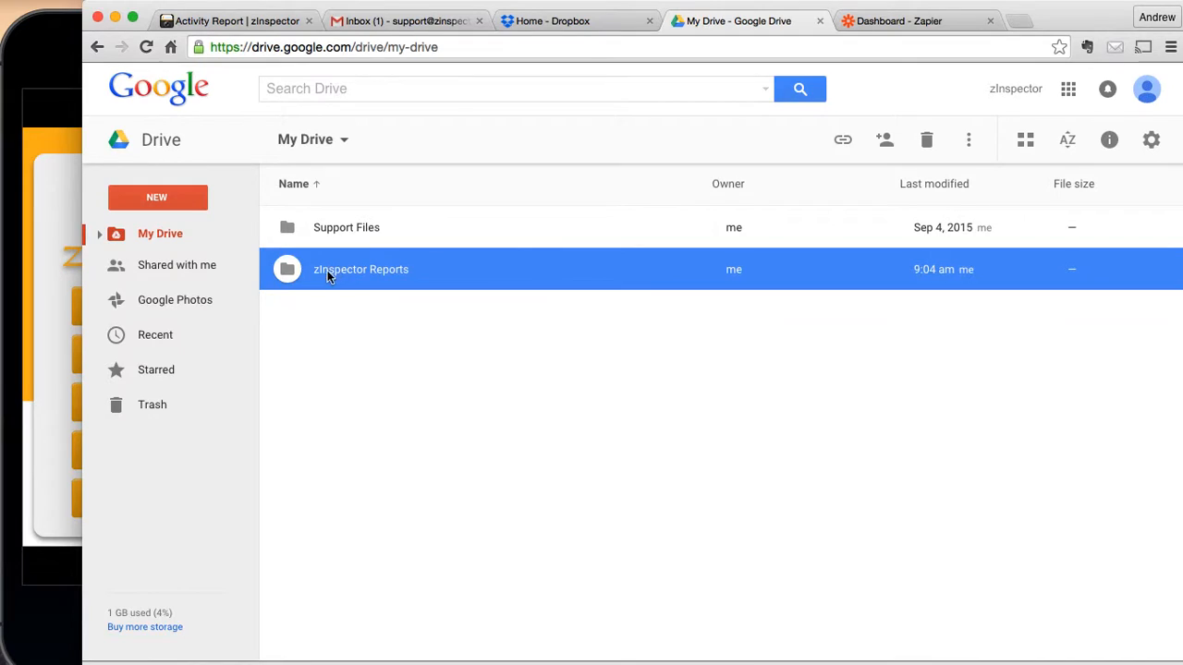
{"action": "double_click", "coordinate": [360, 269]}
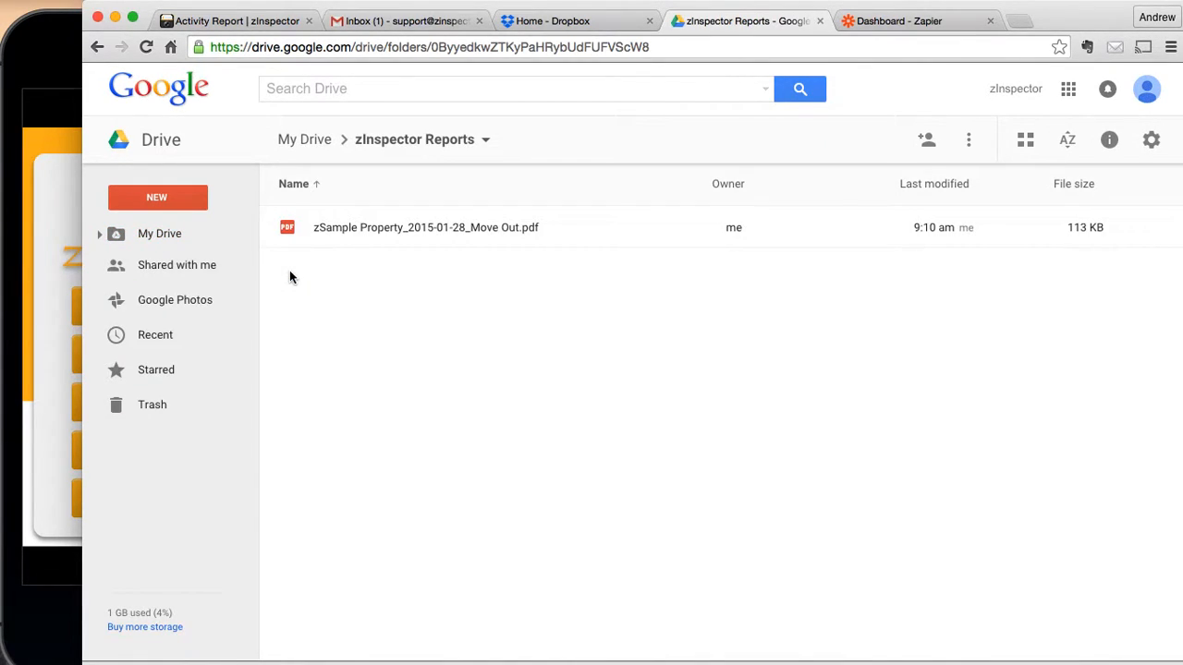
{"action": "mouse_move", "coordinate": [388, 231]}
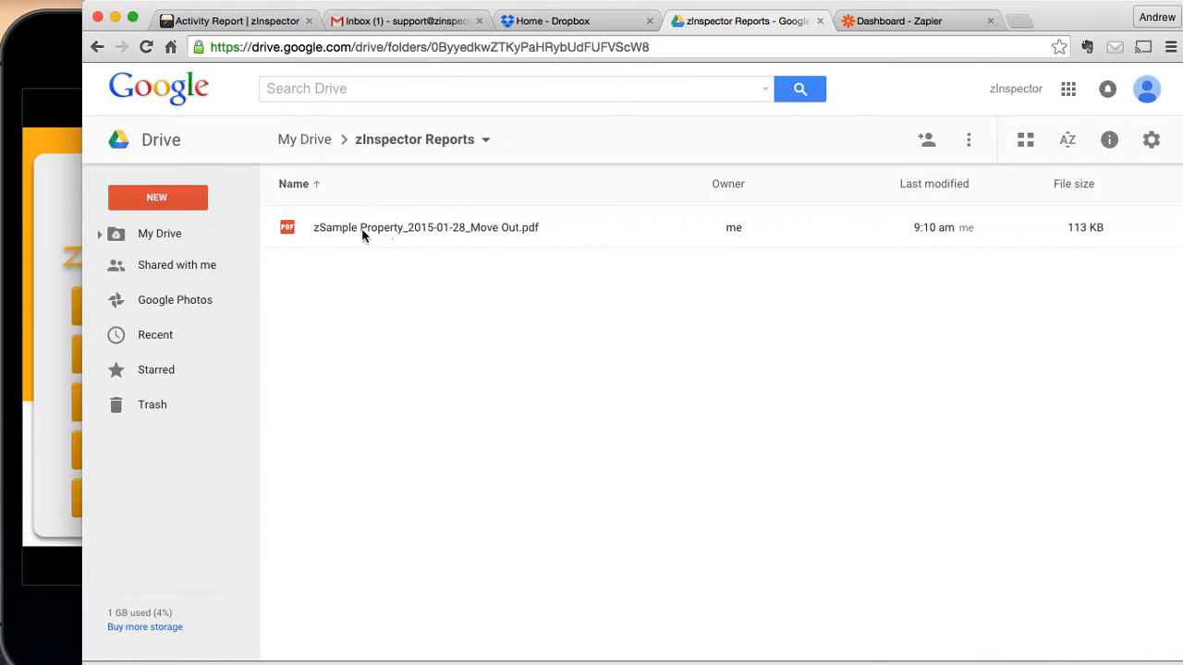
{"action": "mouse_move", "coordinate": [326, 239]}
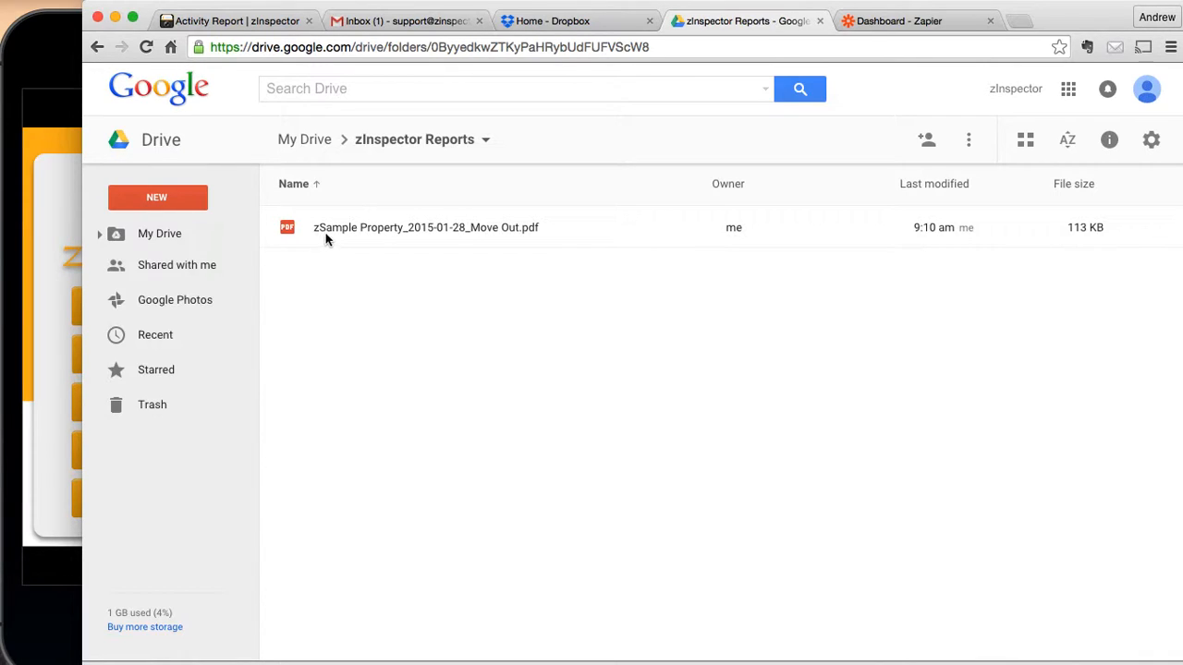
{"action": "mouse_move", "coordinate": [370, 234]}
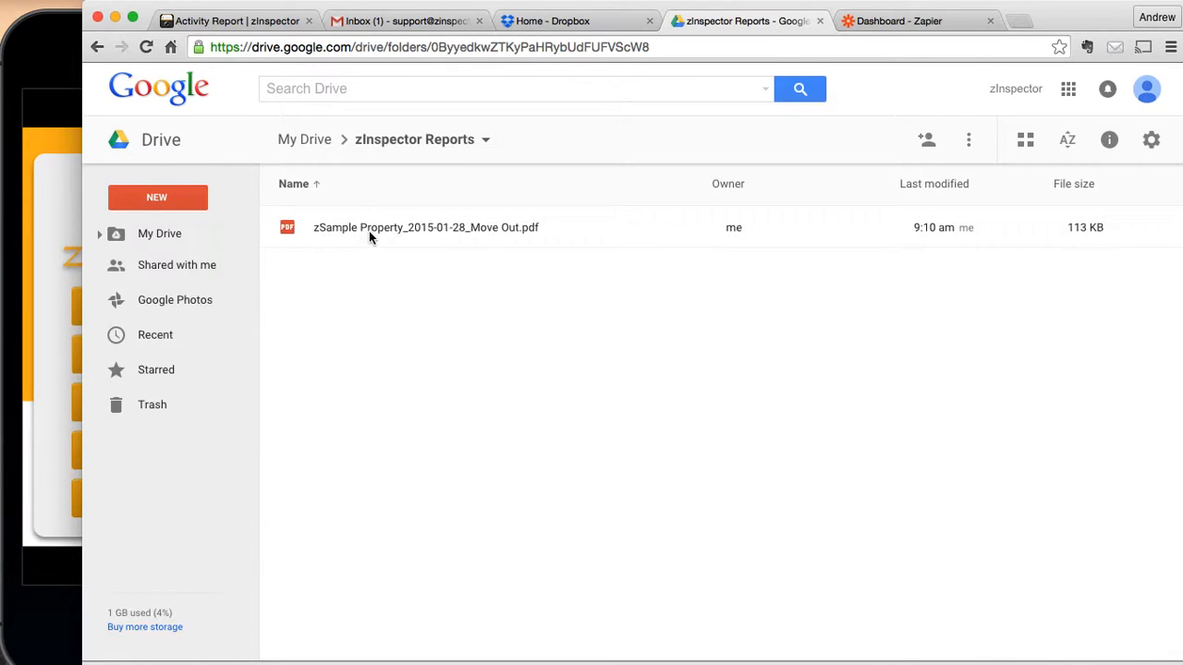
{"action": "mouse_move", "coordinate": [412, 237]}
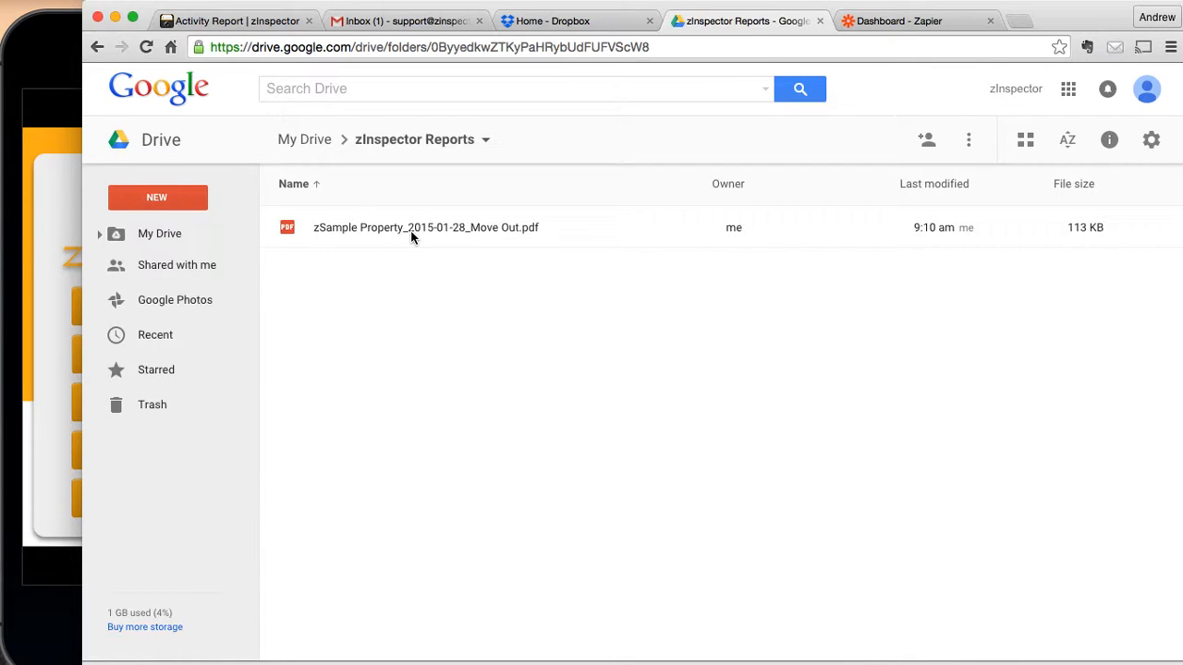
{"action": "mouse_move", "coordinate": [420, 236]}
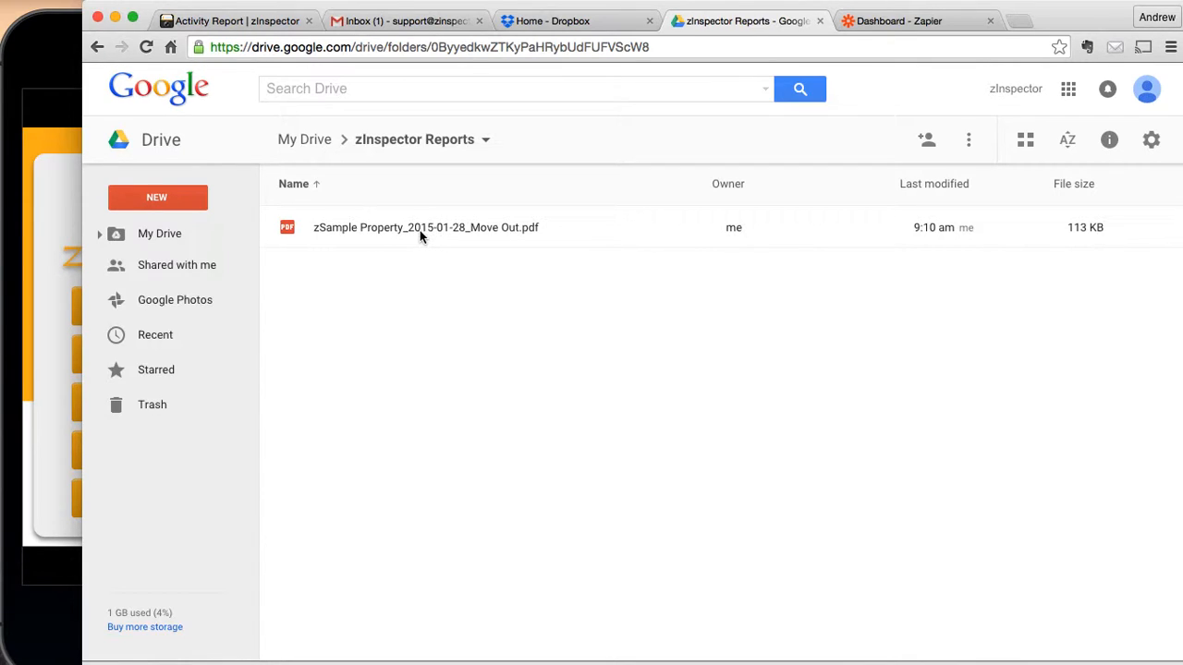
{"action": "mouse_move", "coordinate": [419, 370]}
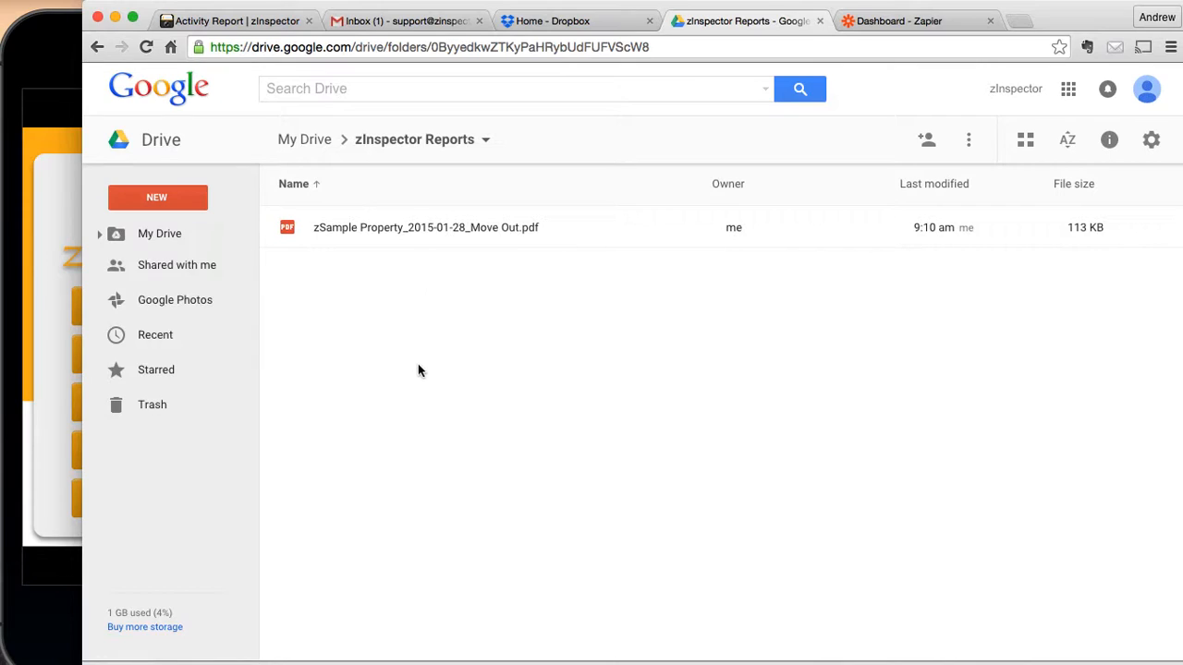
{"action": "mouse_move", "coordinate": [398, 268]}
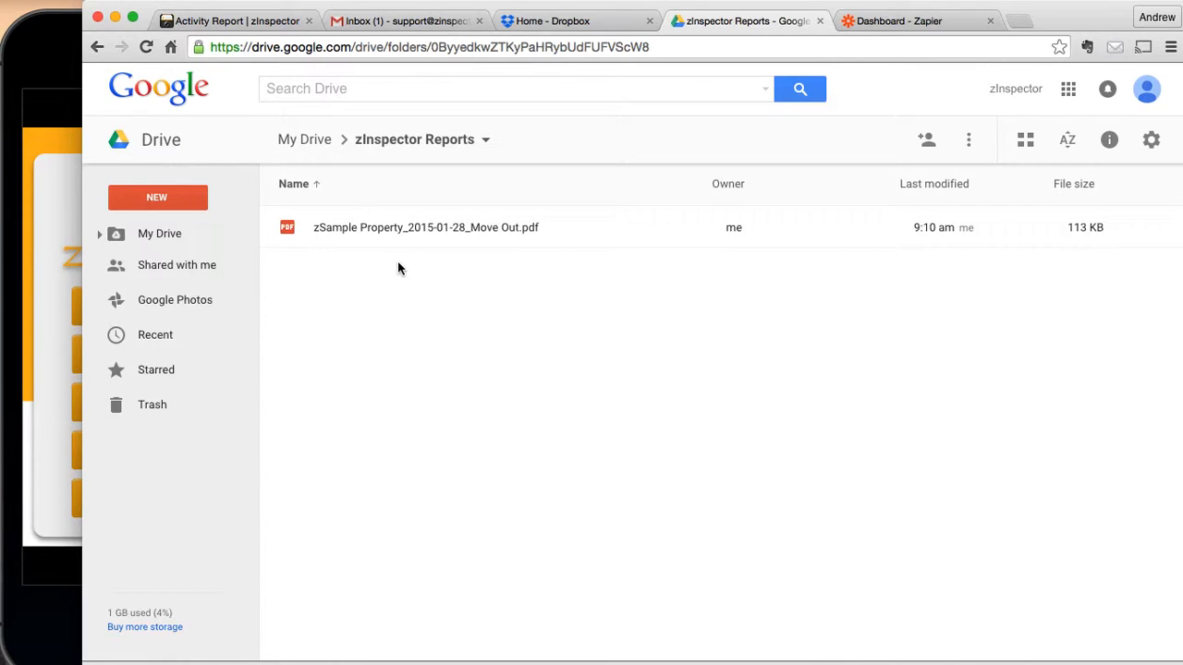
{"action": "mouse_move", "coordinate": [522, 235]}
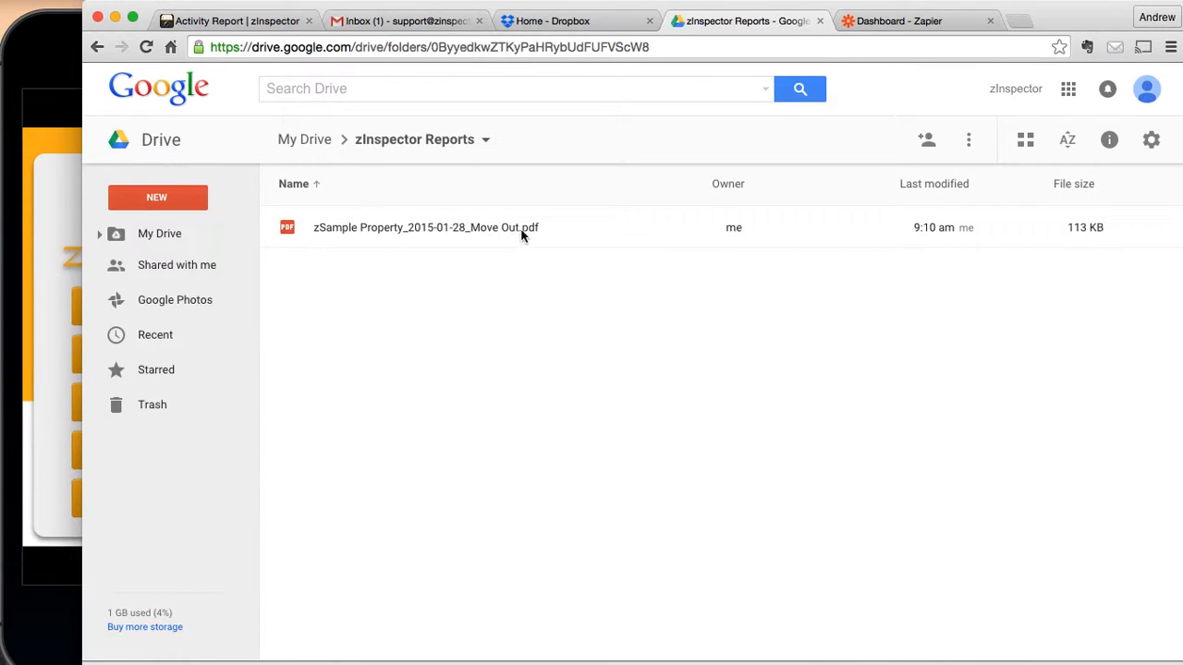
{"action": "left_click", "coordinate": [425, 227]}
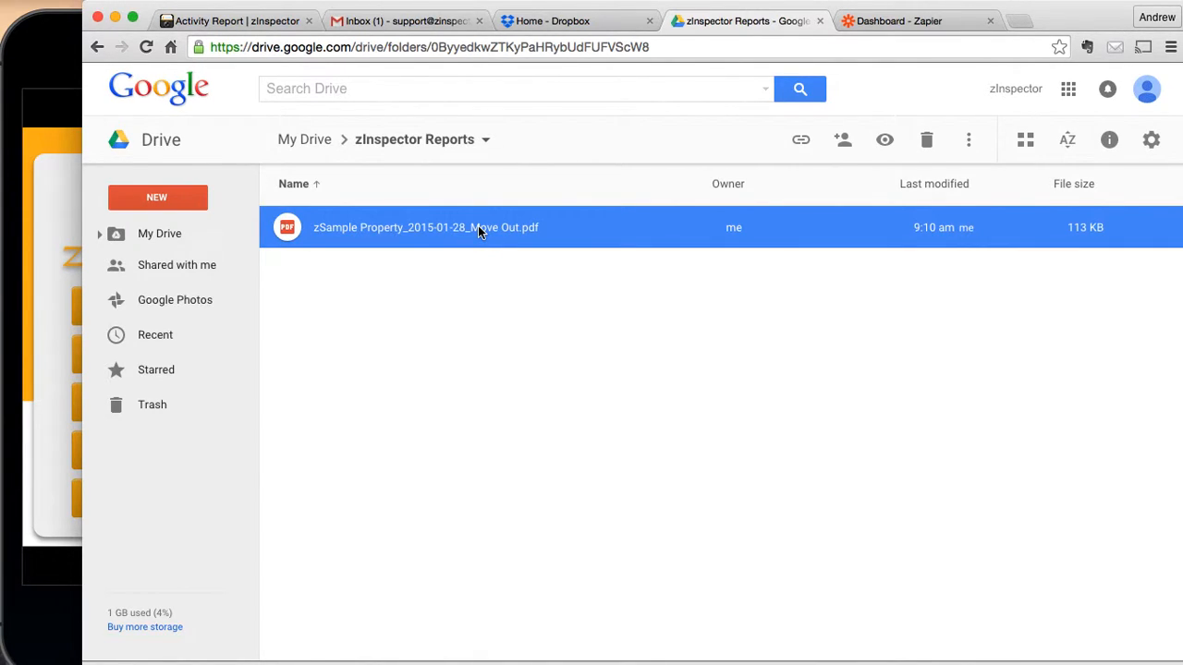
{"action": "double_click", "coordinate": [424, 227]}
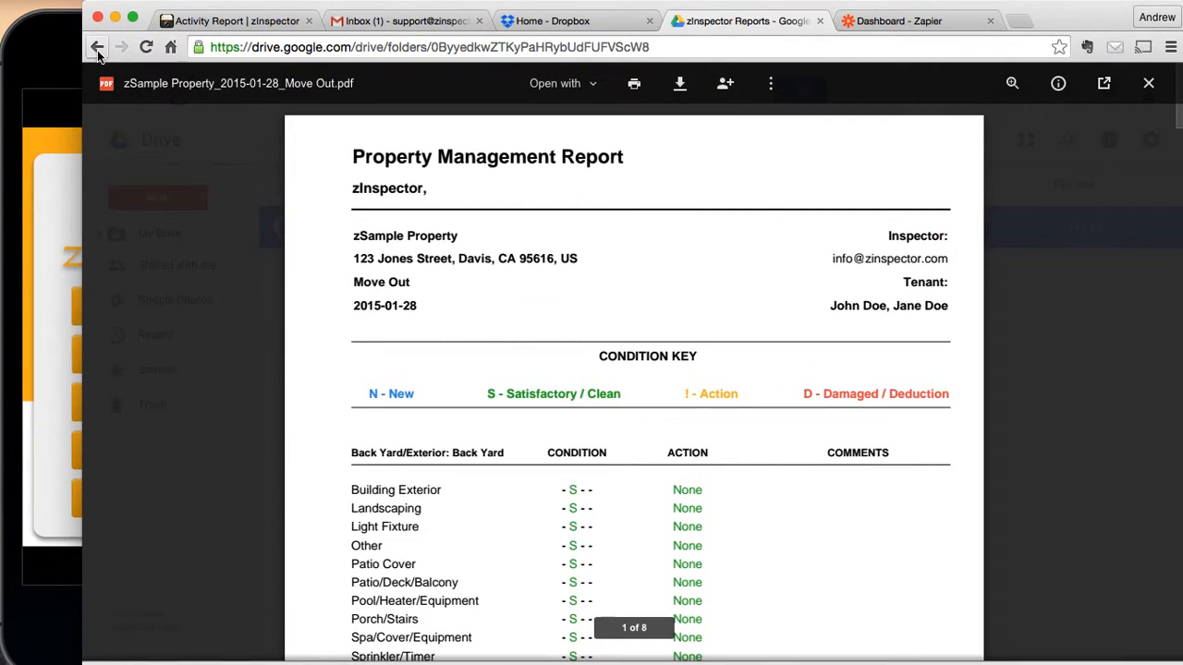
{"action": "left_click", "coordinate": [98, 47]}
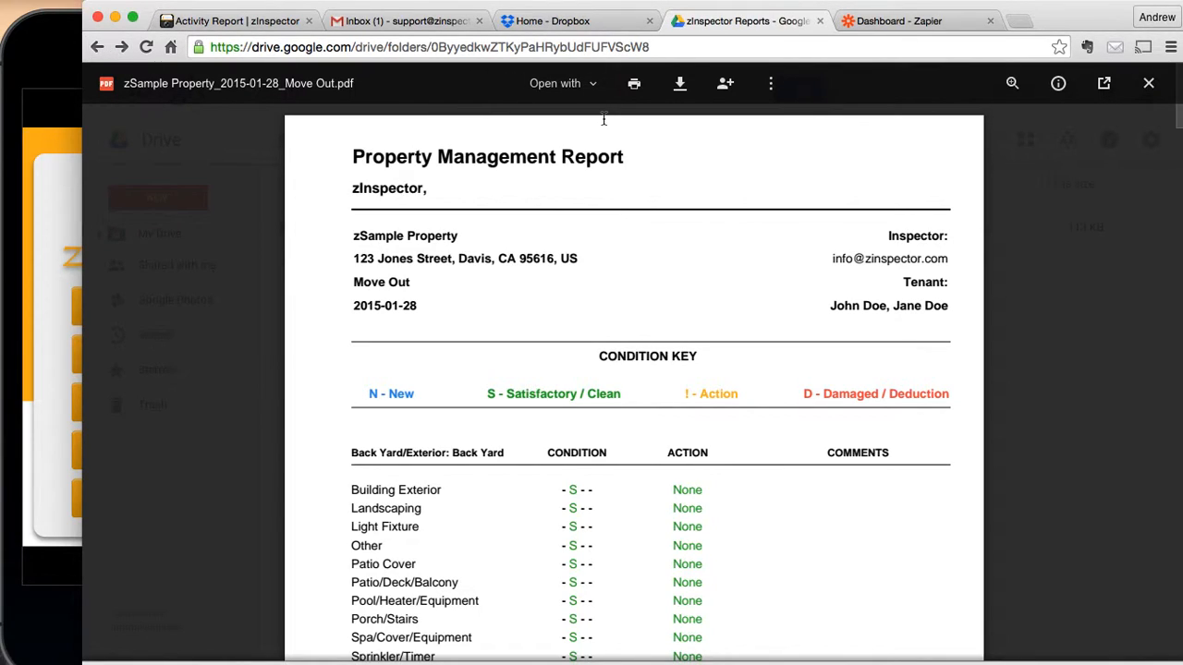
{"action": "mouse_move", "coordinate": [311, 63]}
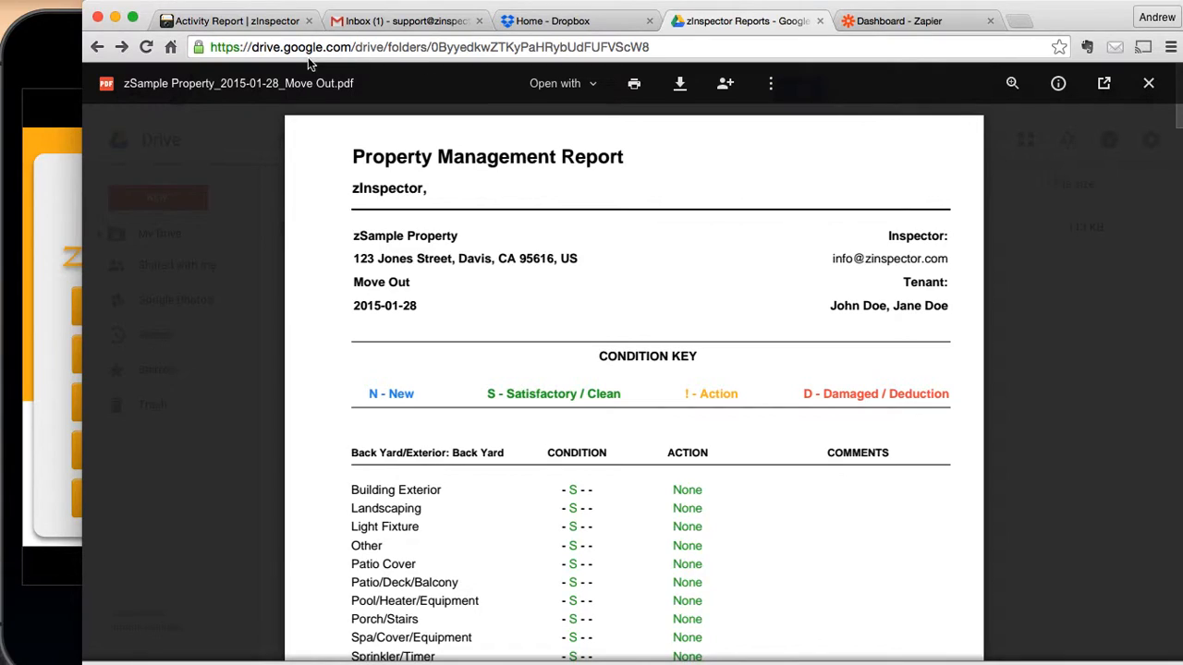